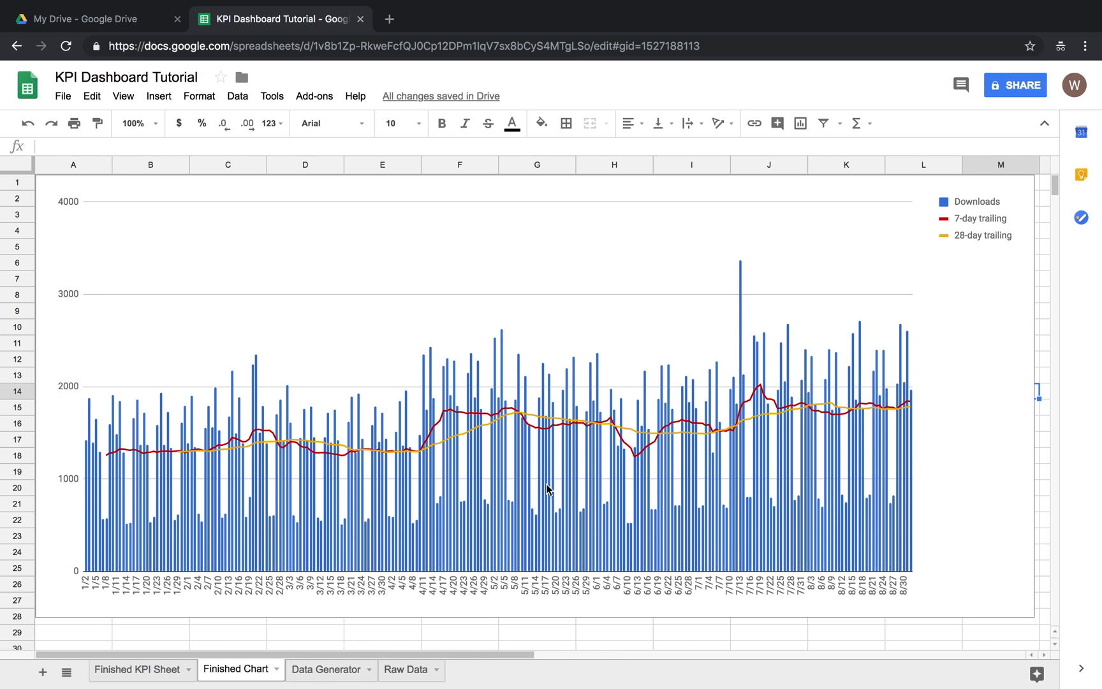
Step: Add a new blank sheet, Sheet7, to the workbook
{"action": "left_click", "coordinate": [44, 673]}
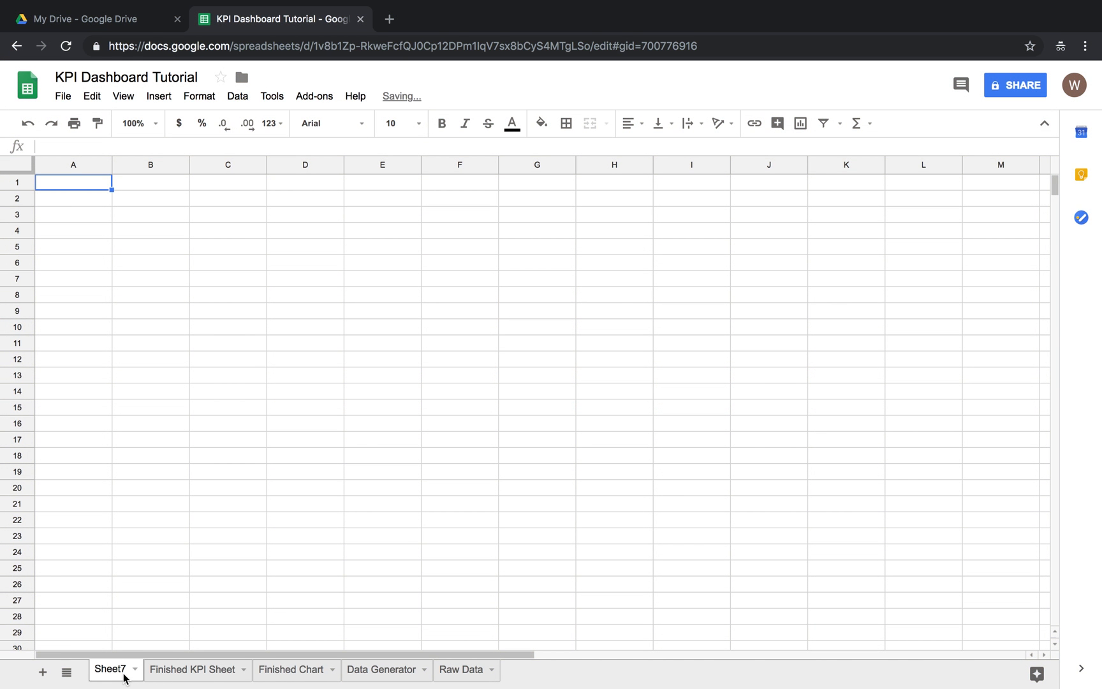
Step: Head columns A and B with Date and Downloads
{"action": "type", "text": "Date"}
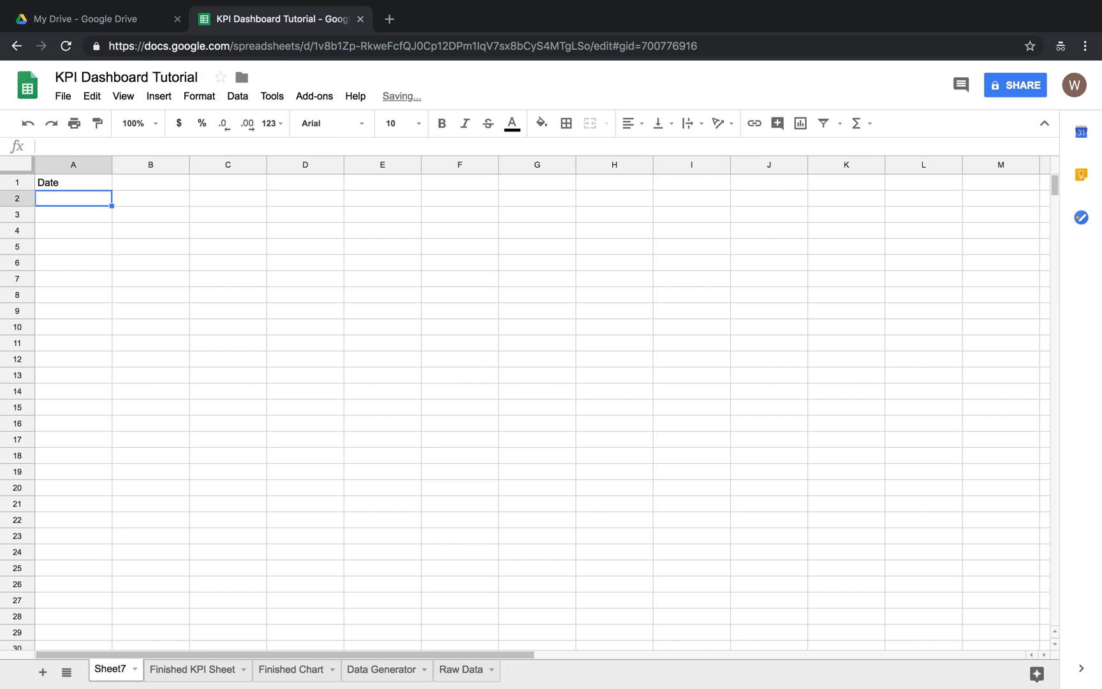
{"action": "left_click", "coordinate": [149, 182]}
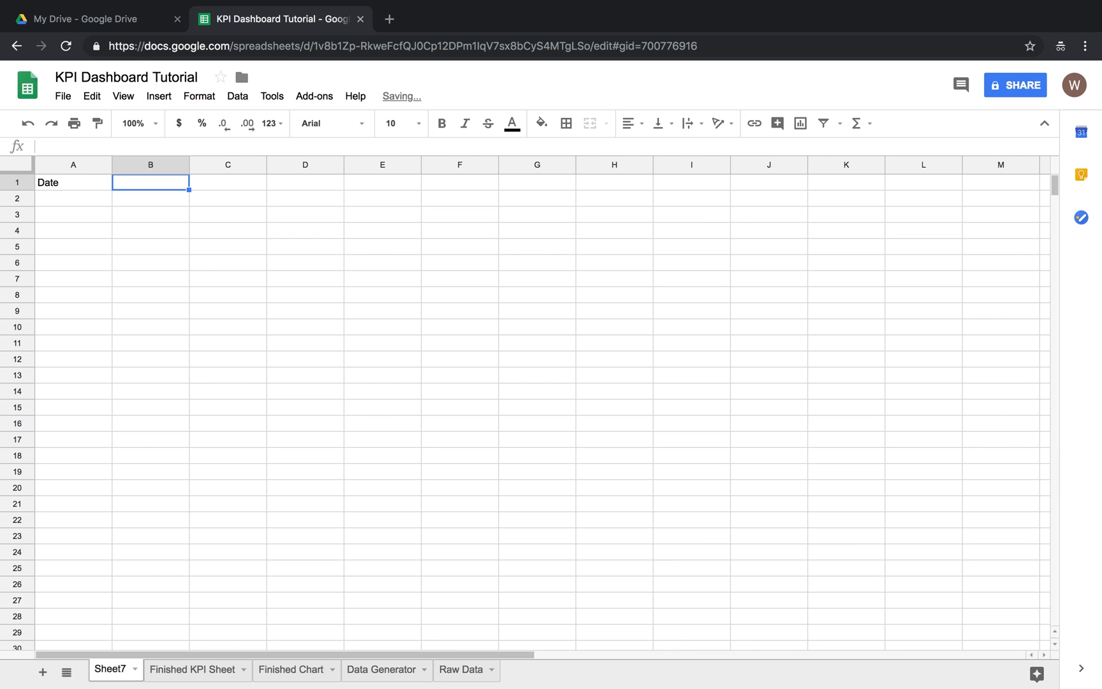
{"action": "type", "text": "Downloa"}
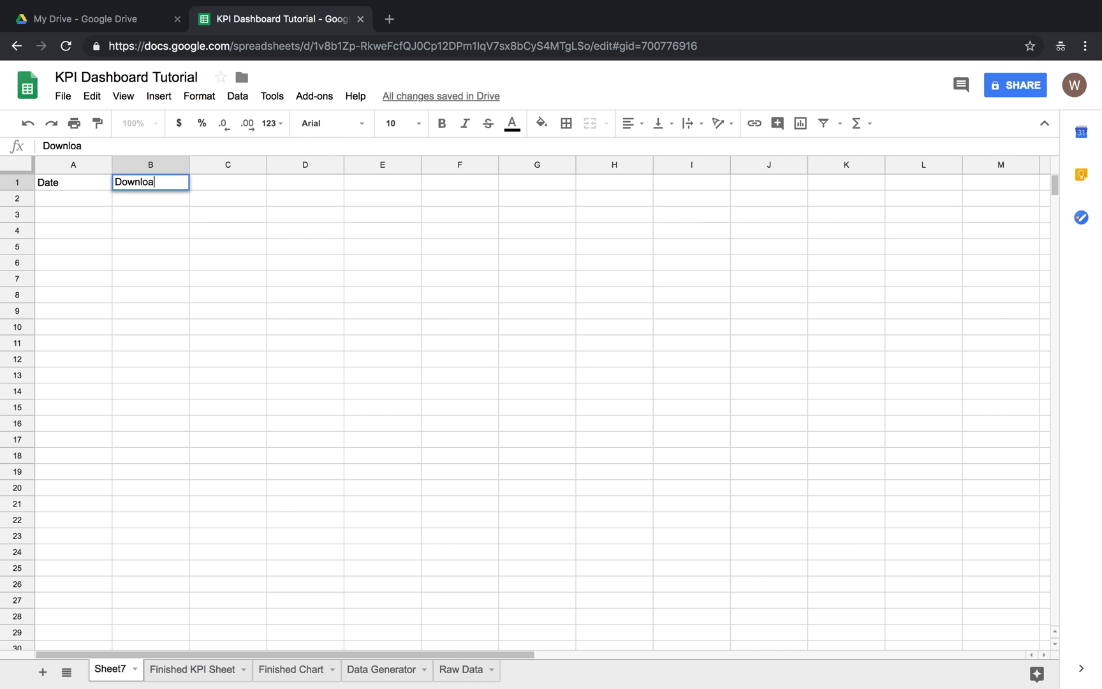
{"action": "key", "text": "Enter"}
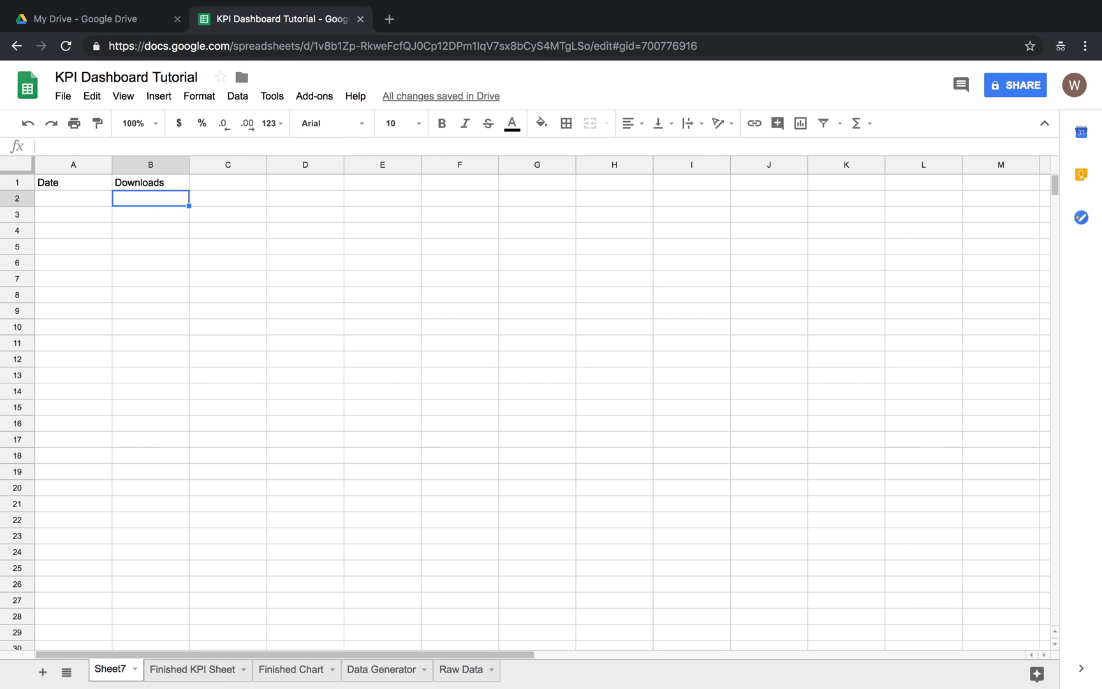
Step: Enter the first sample rows: 1/1 with 750 downloads and 1/2 with 800
{"action": "left_click", "coordinate": [72, 198]}
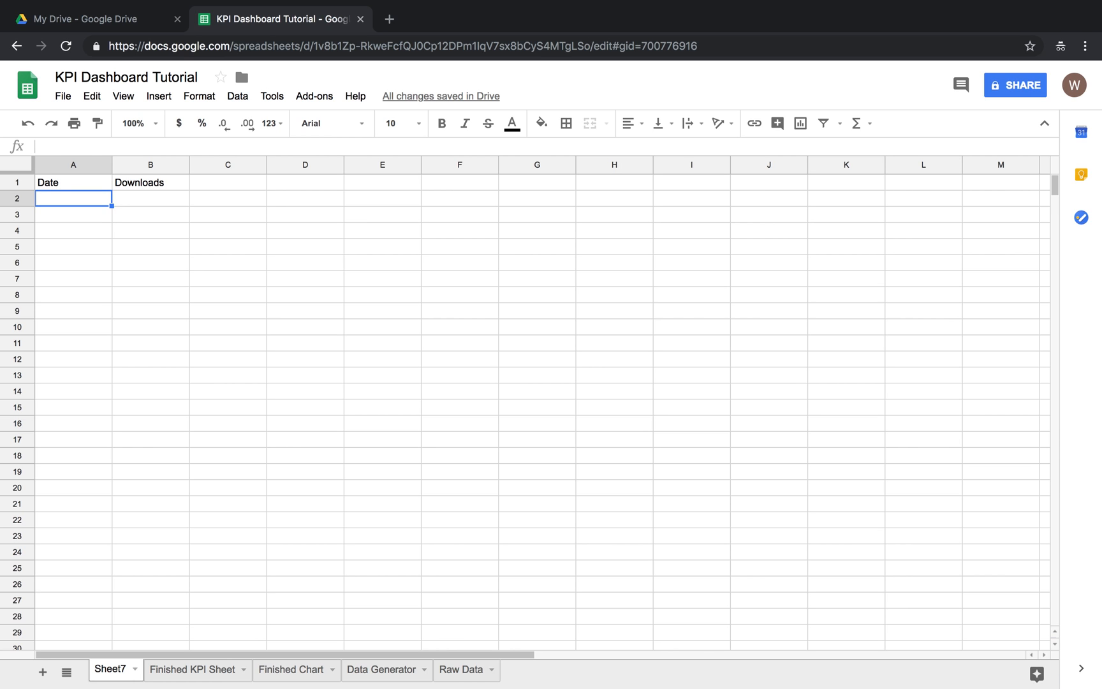
{"action": "type", "text": "1/1"}
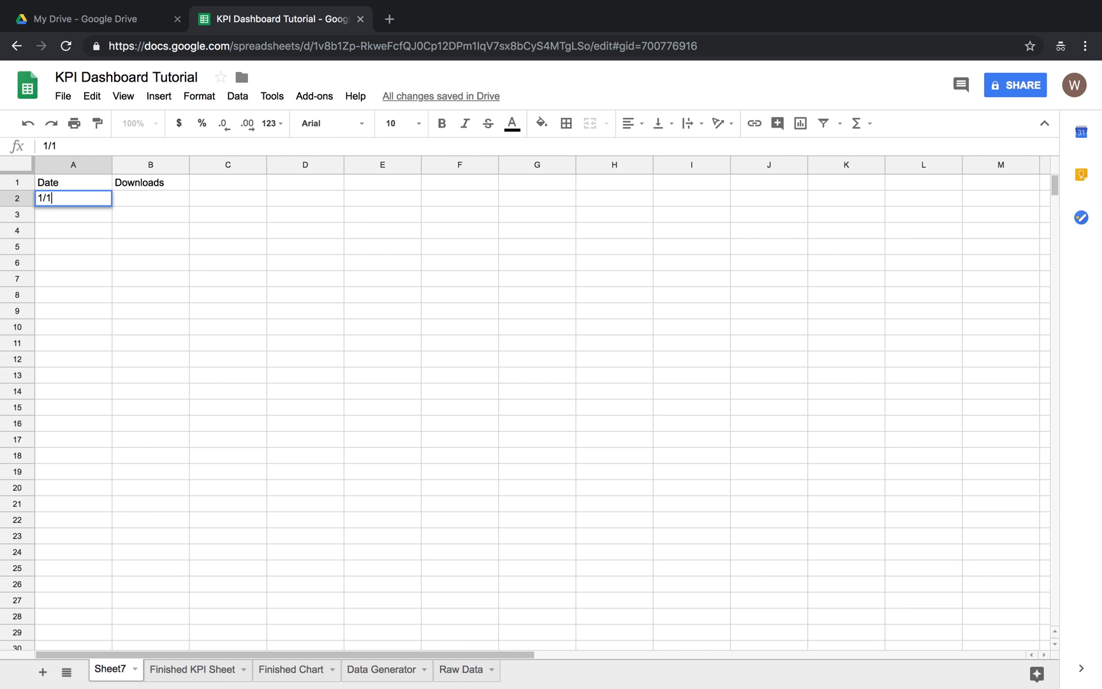
{"action": "key", "text": "Tab"}
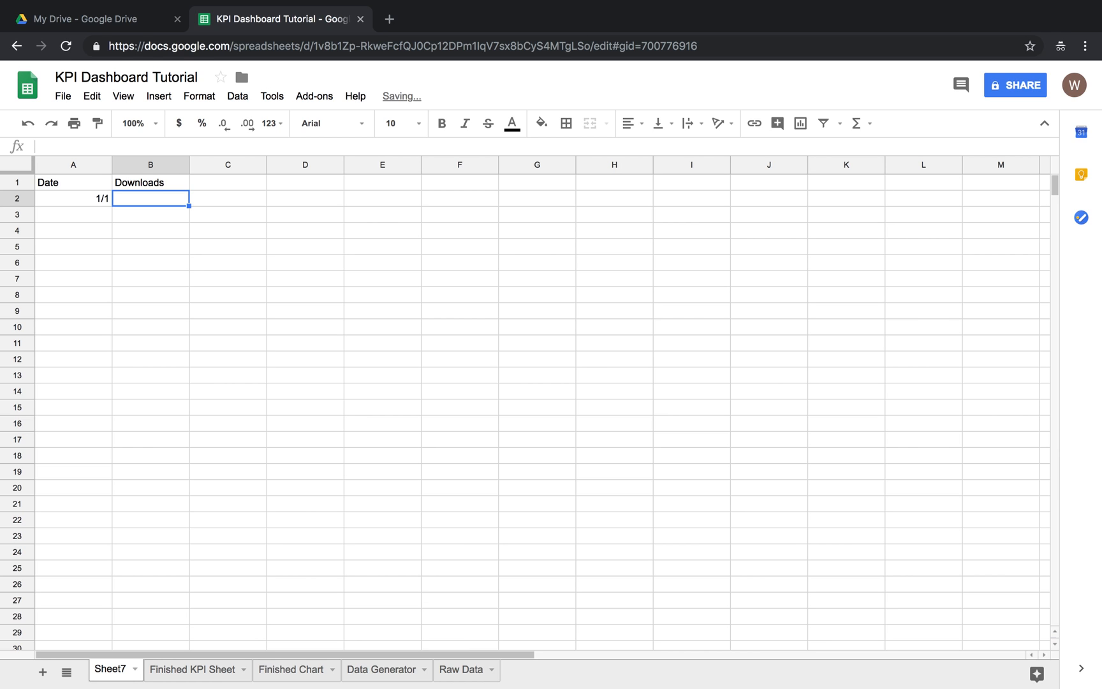
{"action": "type", "text": "750"}
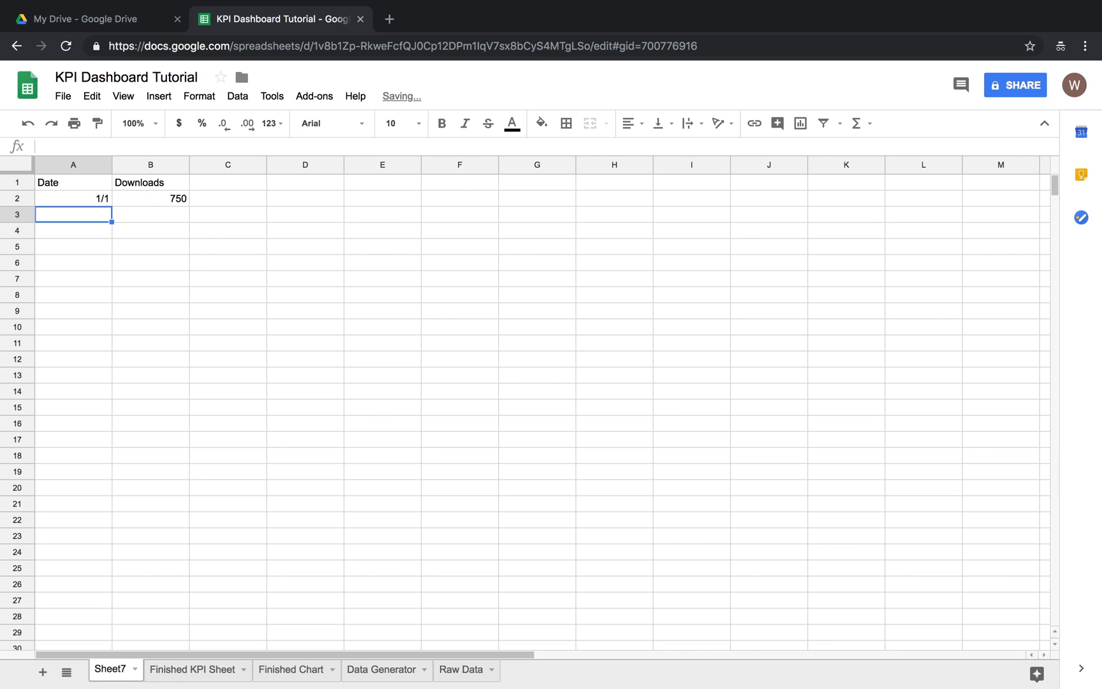
{"action": "type", "text": "1/2"}
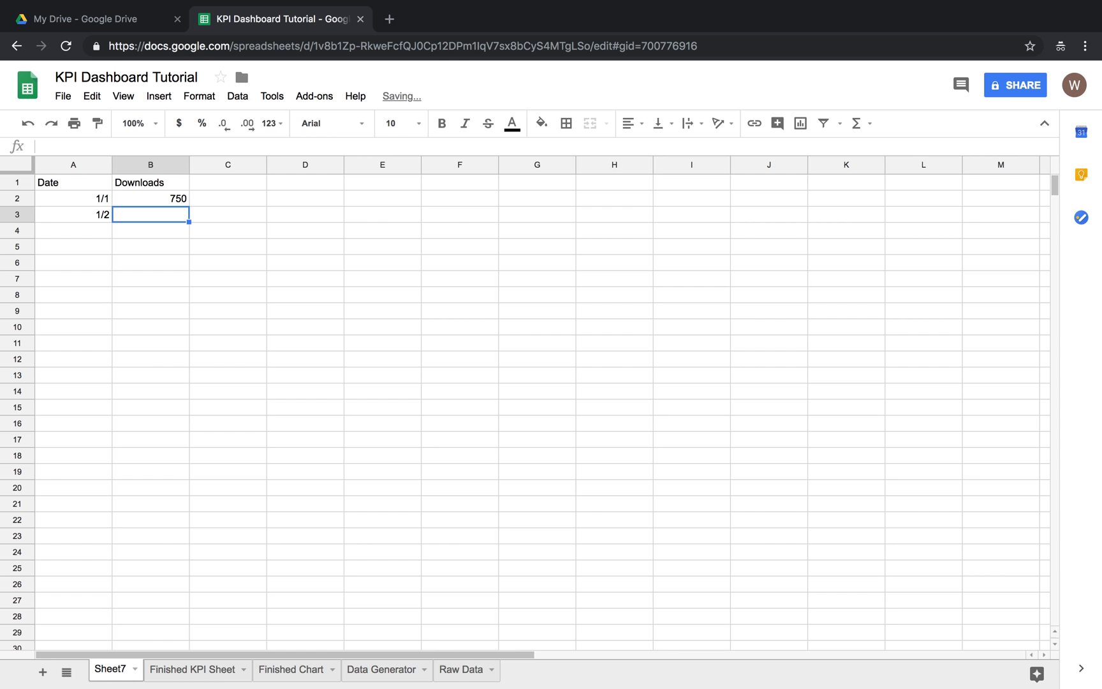
{"action": "type", "text": "800"}
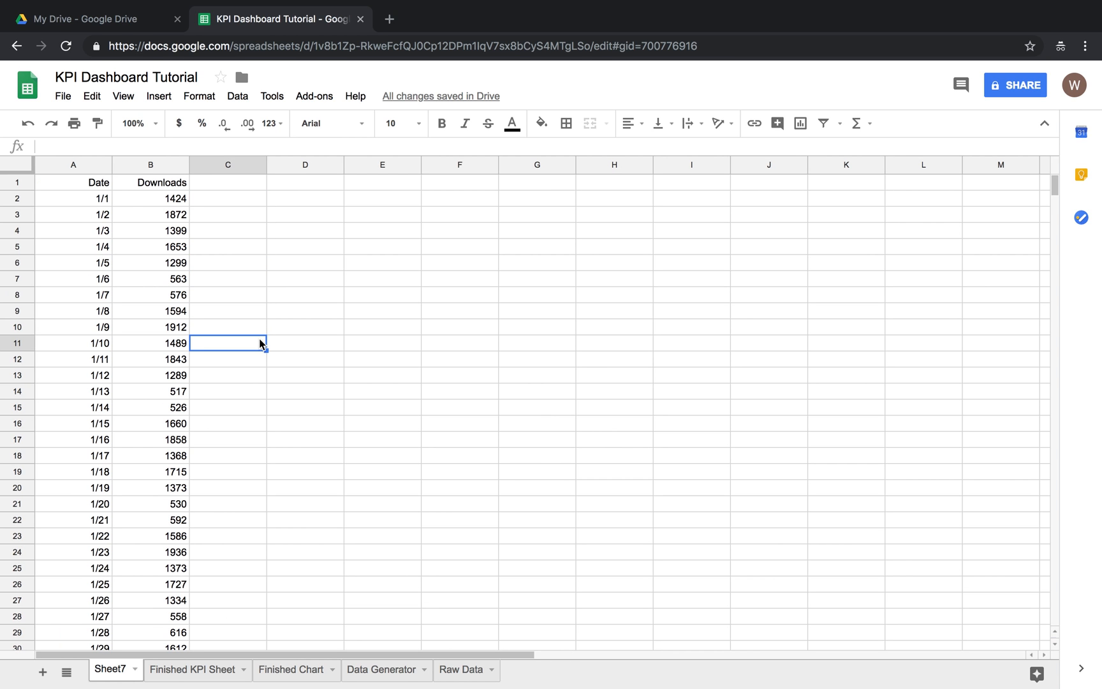
Step: Review the pasted download counts and select C1 for a new column heading
{"action": "scroll", "scroll_direction": "down", "scroll_amount": 3}
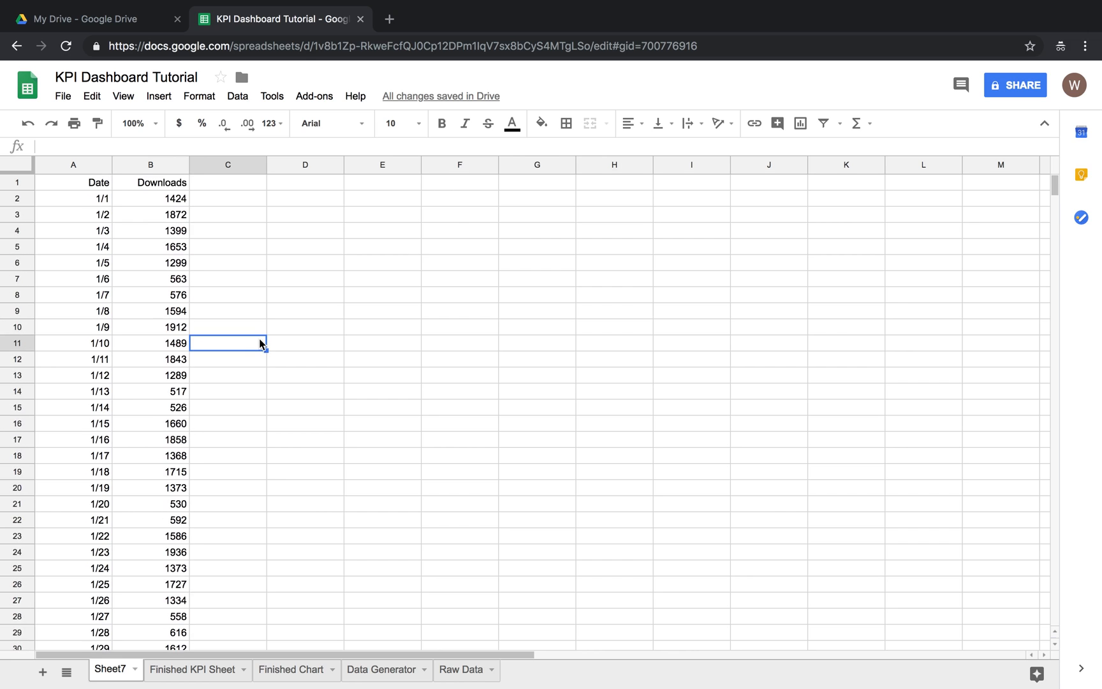
{"action": "left_click", "coordinate": [150, 198]}
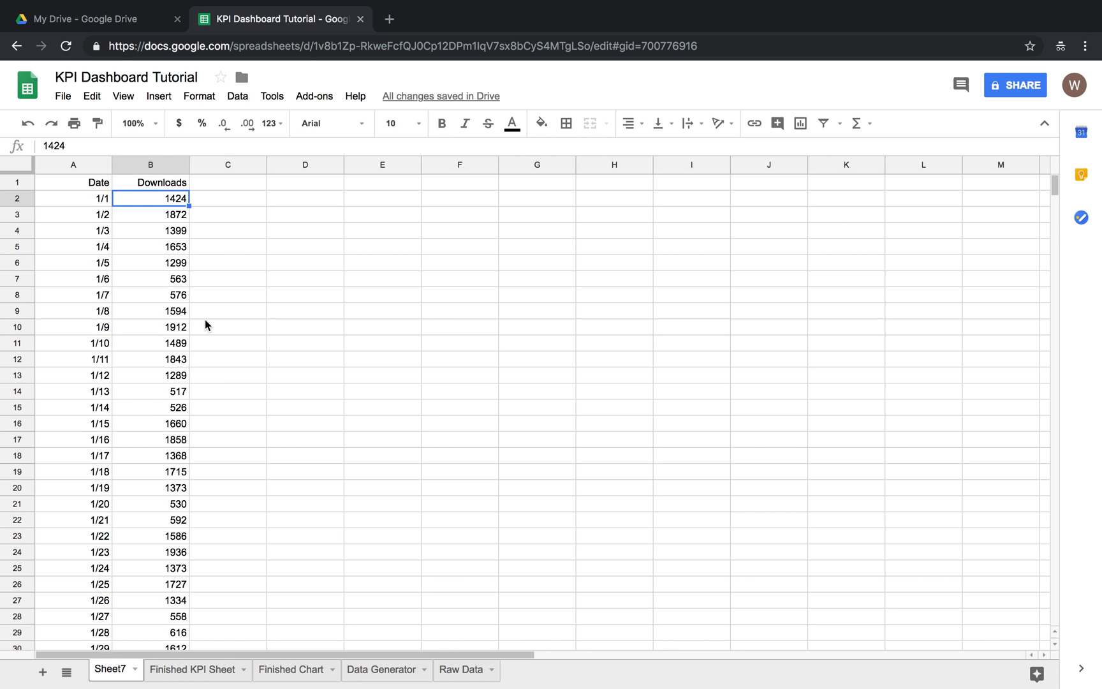
{"action": "left_click", "coordinate": [227, 183]}
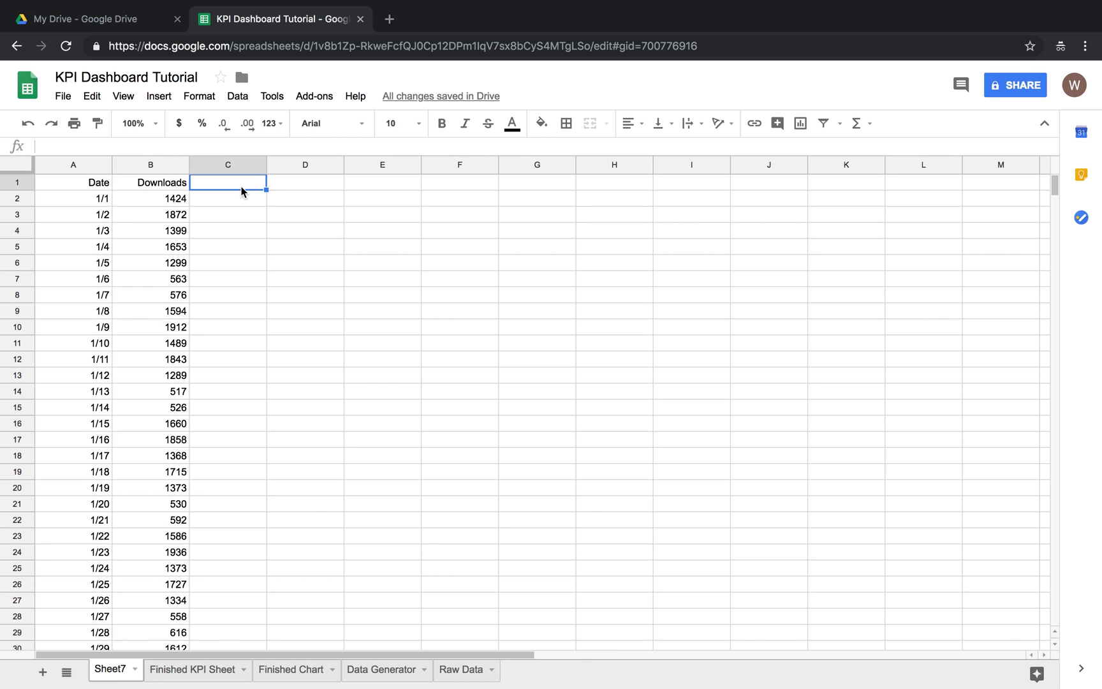
{"action": "mouse_move", "coordinate": [220, 189]}
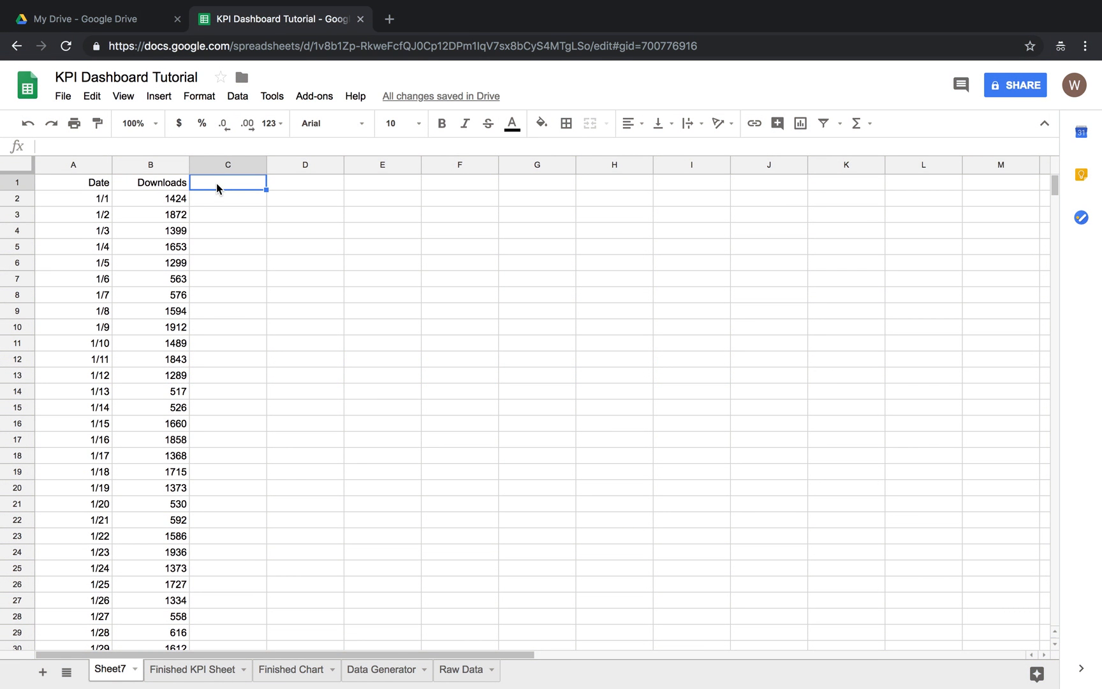
Step: Head column C with 7 - Day Moving Average
{"action": "type", "text": "7 - Day"}
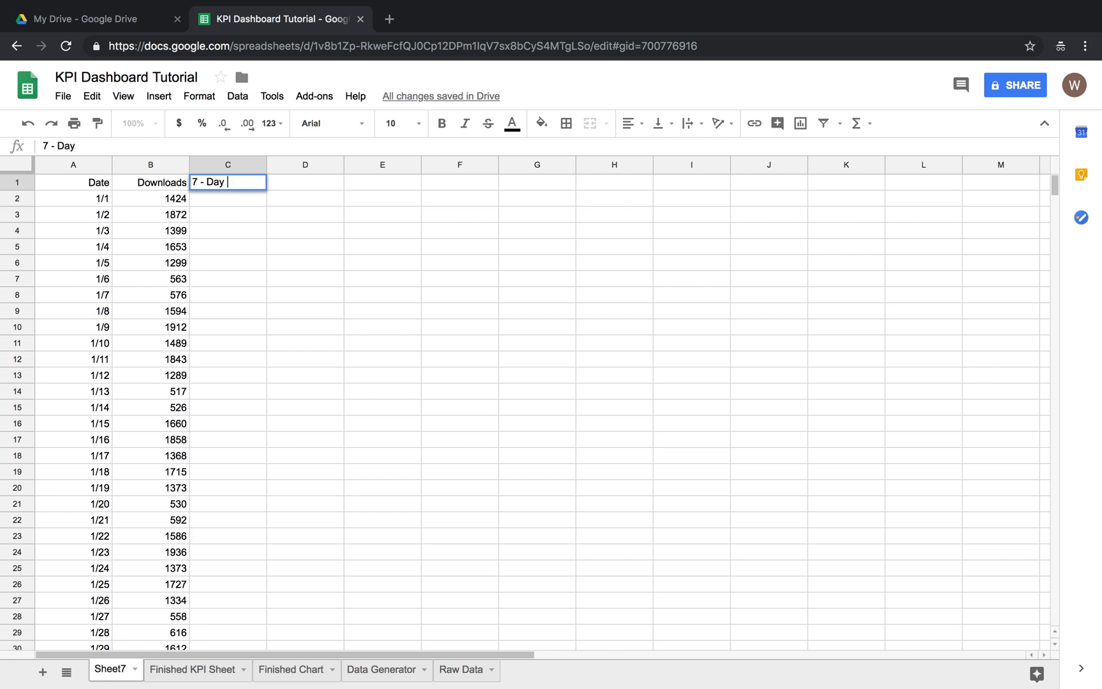
{"action": "type", "text": "Moving Average"}
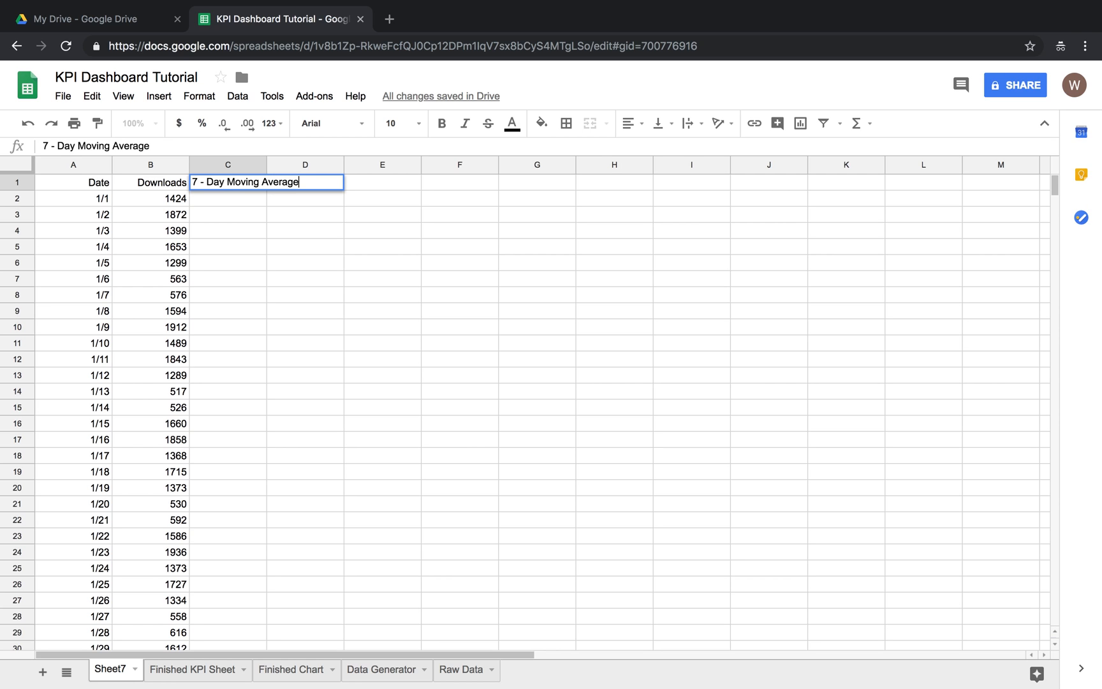
{"action": "key", "text": "Enter"}
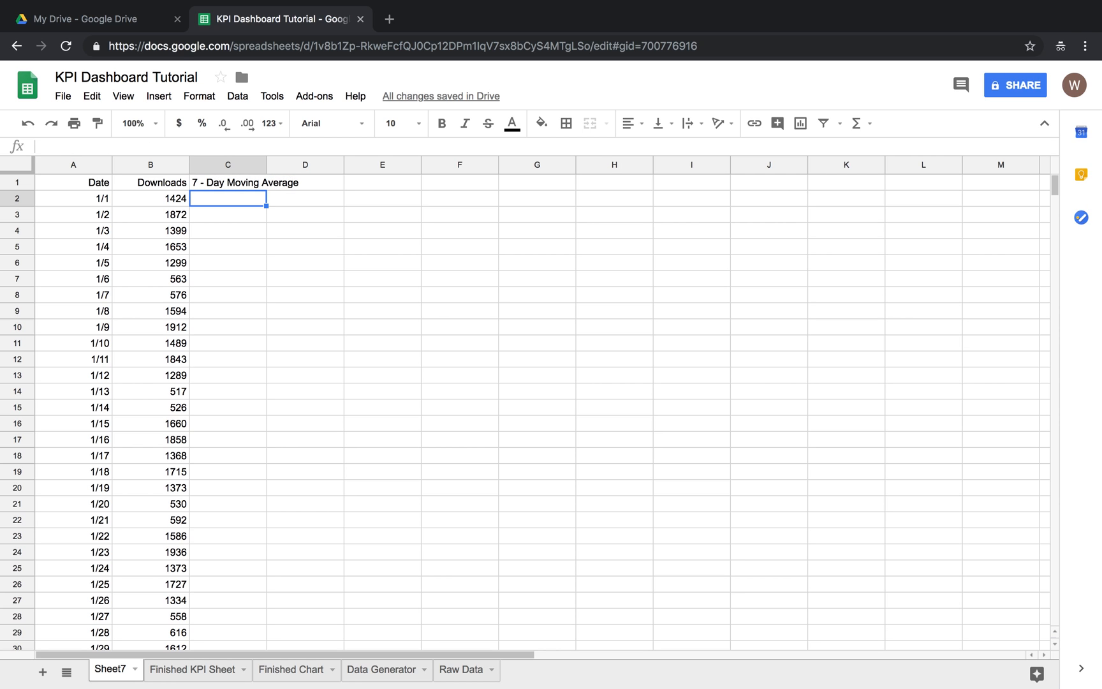
Step: Enter =AVERAGE(B2:B8) in C8, giving 1255 for the first seven download counts
{"action": "left_click", "coordinate": [227, 278]}
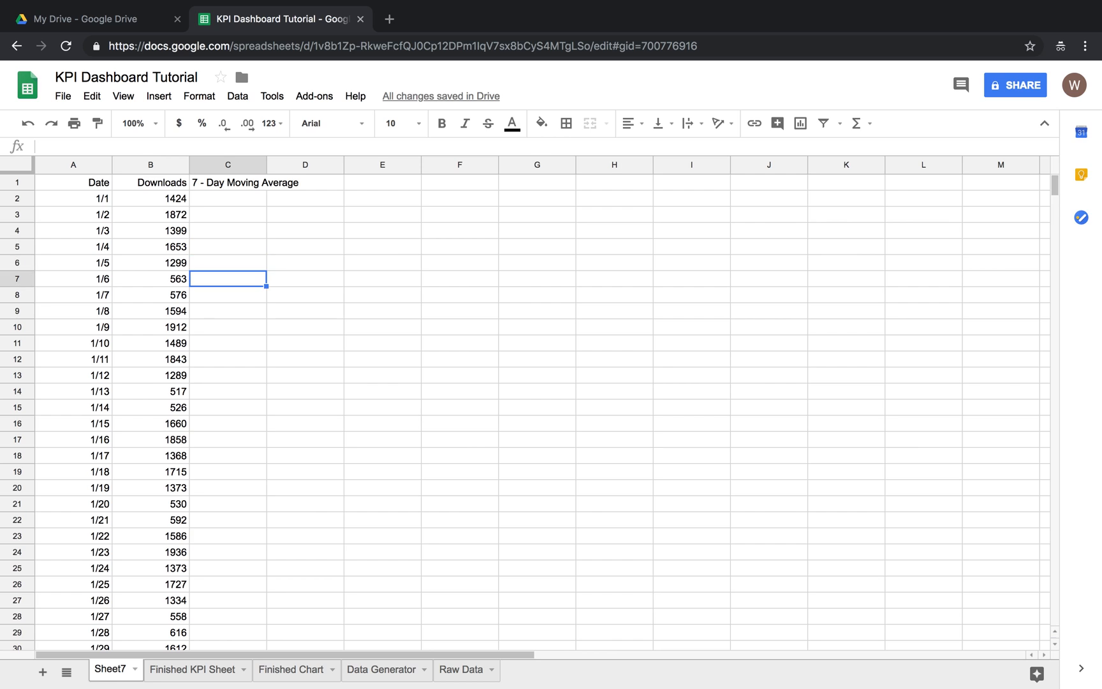
{"action": "left_click", "coordinate": [227, 295]}
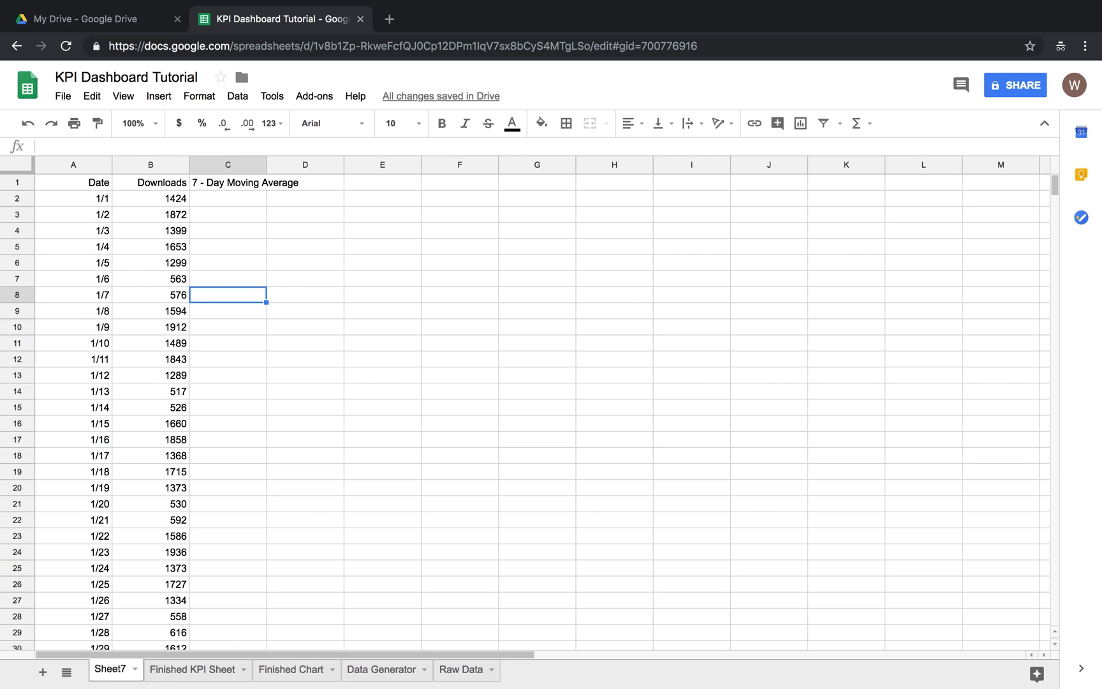
{"action": "type", "text": "="}
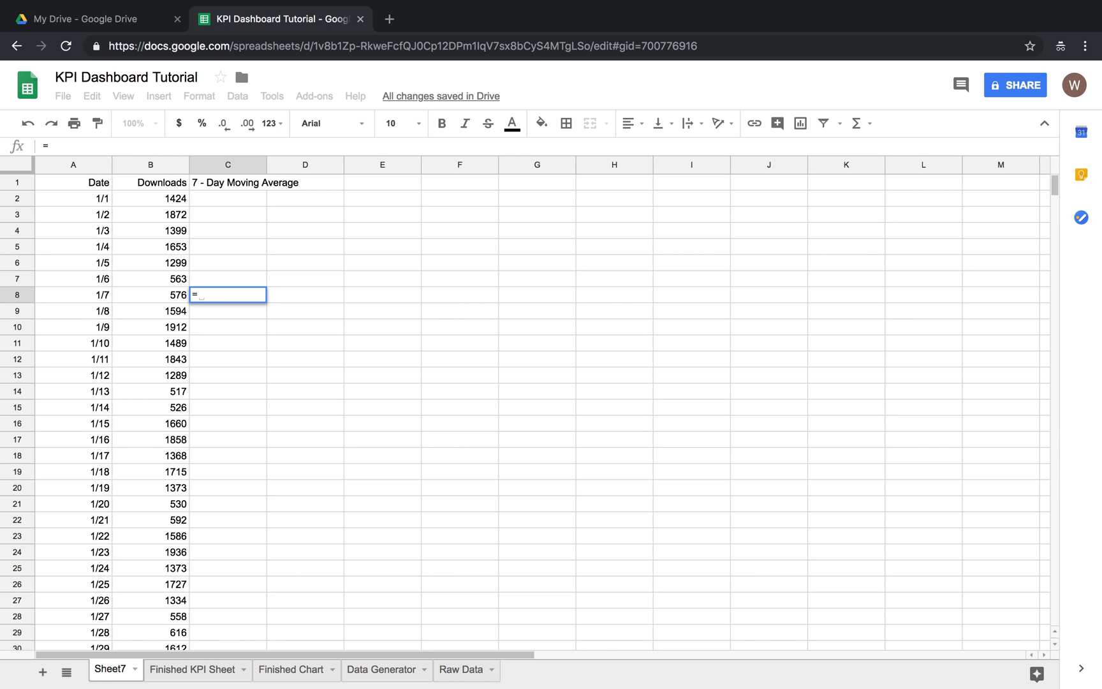
{"action": "type", "text": "Average("}
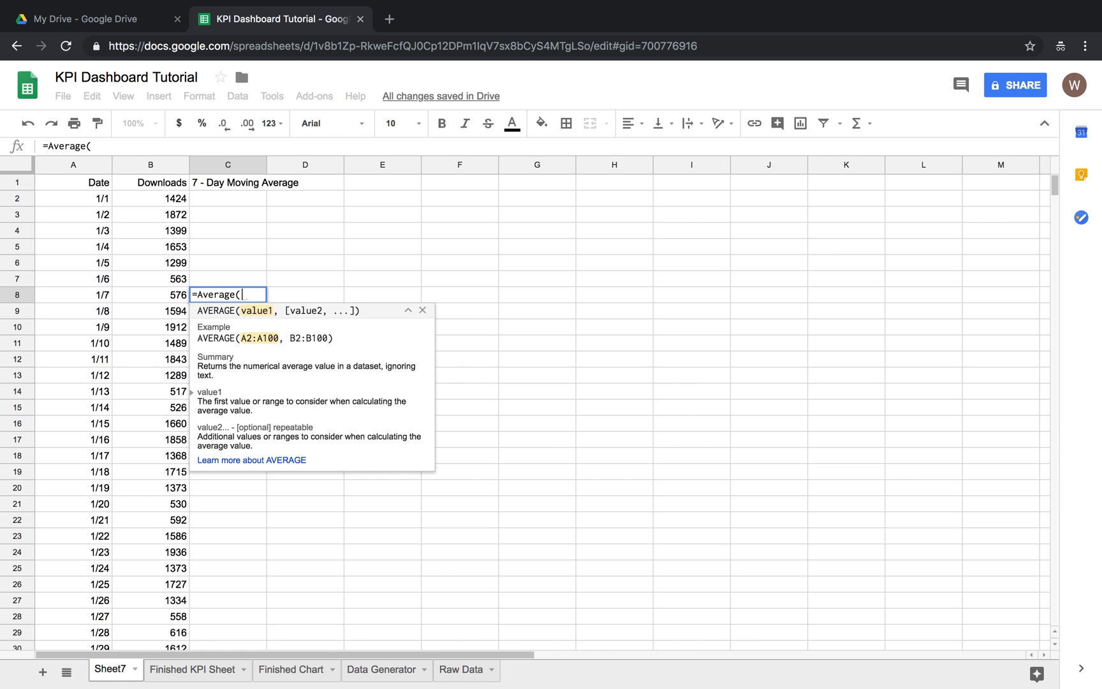
{"action": "type", "text": "B"}
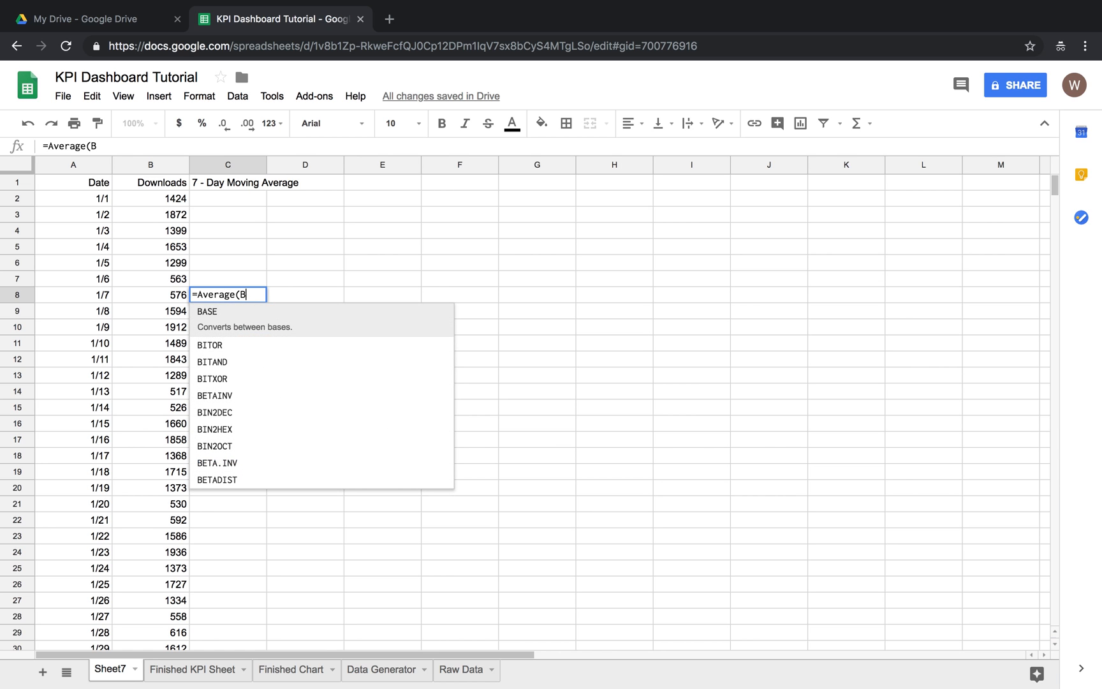
{"action": "type", "text": "@\\\\\\"}
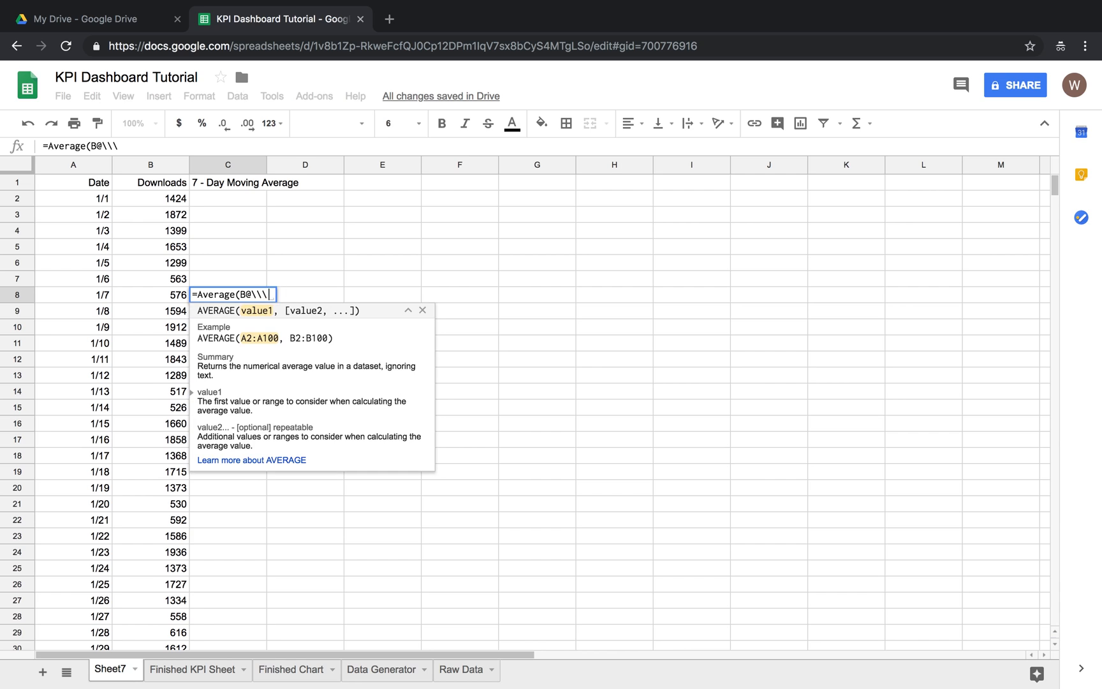
{"action": "left_click_drag", "start_coordinate": [149, 198], "coordinate": [149, 263]}
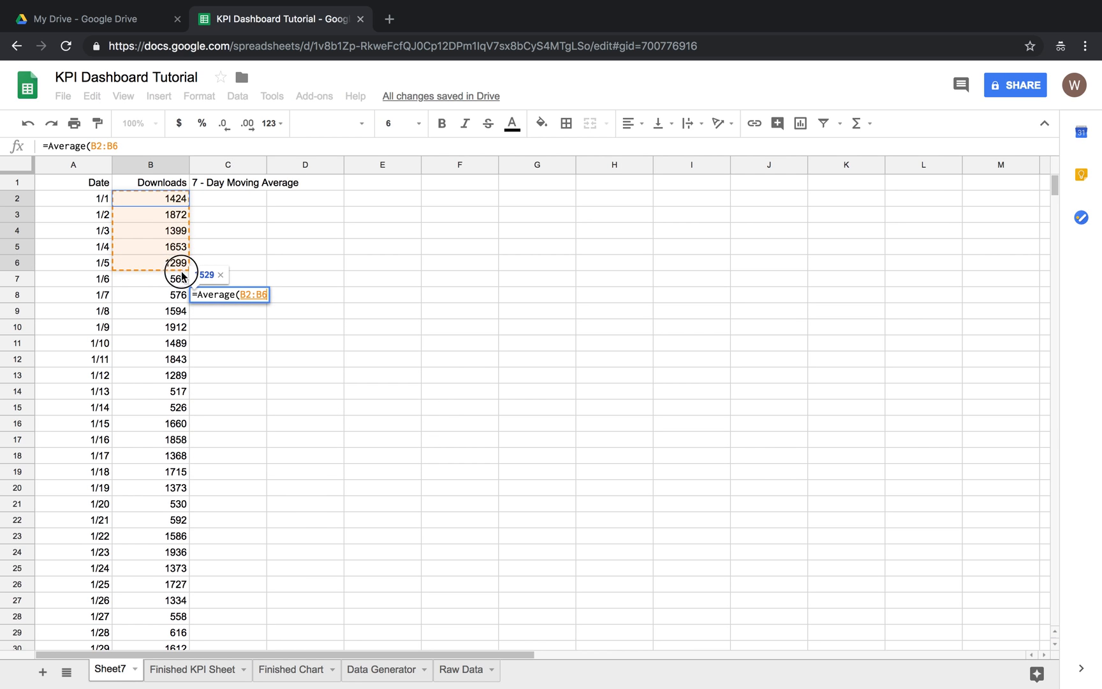
{"action": "left_click_drag", "start_coordinate": [177, 263], "coordinate": [177, 294]}
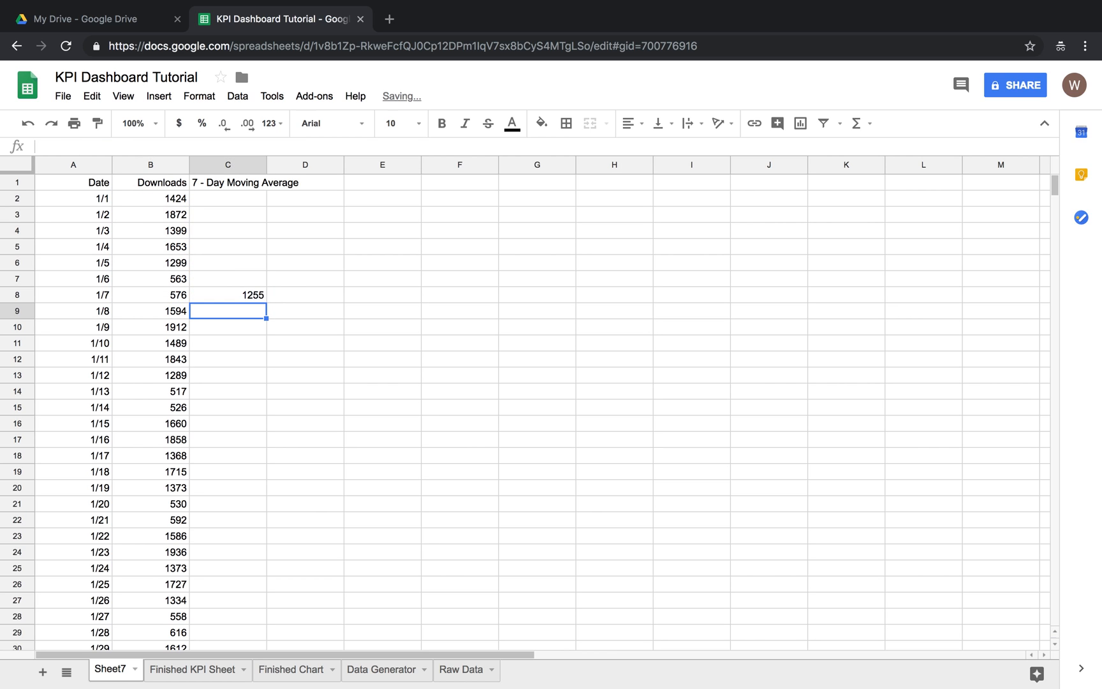
{"action": "left_click", "coordinate": [227, 295]}
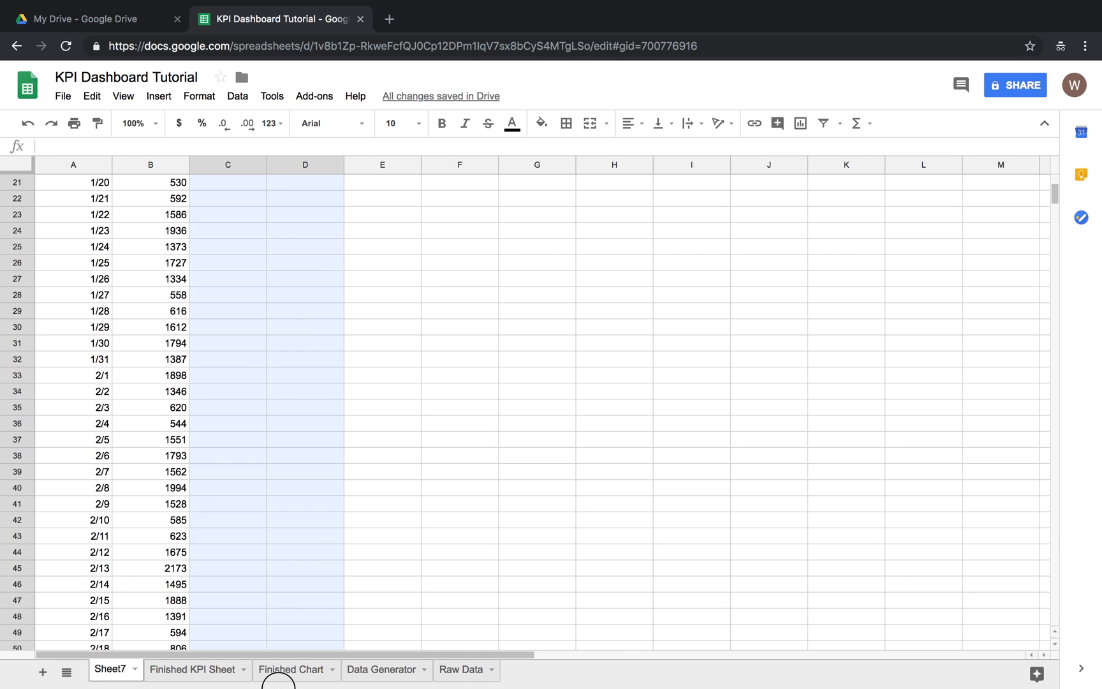
Step: Scroll through column C to check the filled 7-day averages, then return to the top
{"action": "scroll", "scroll_direction": "down", "scroll_amount": 3}
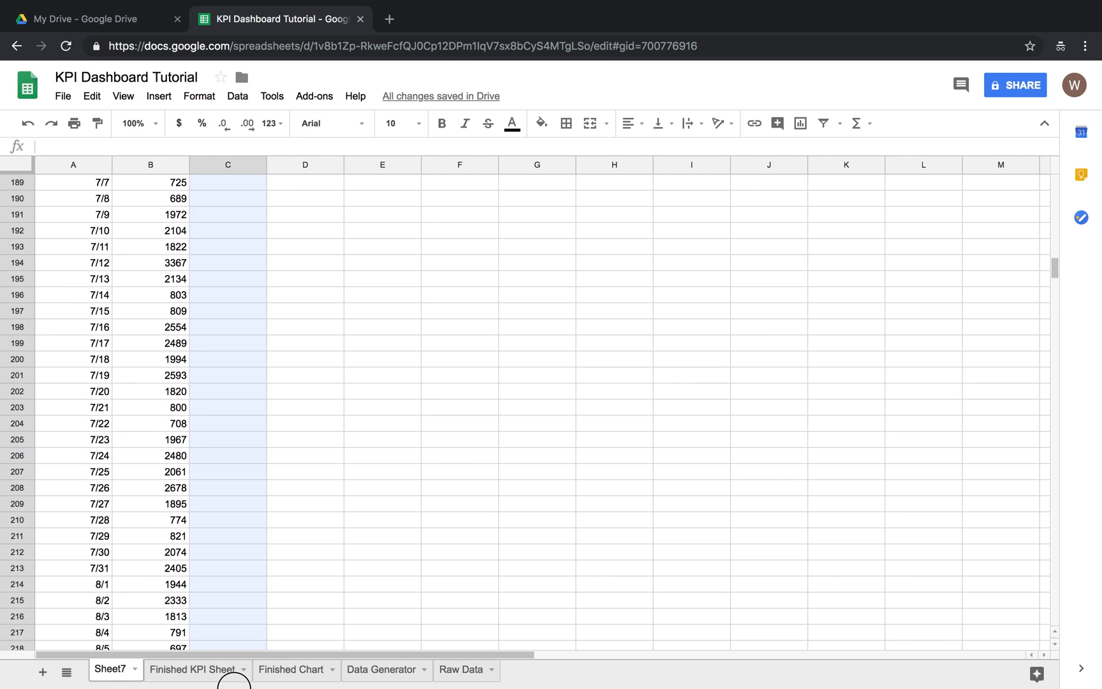
{"action": "scroll", "scroll_direction": "down", "scroll_amount": 3}
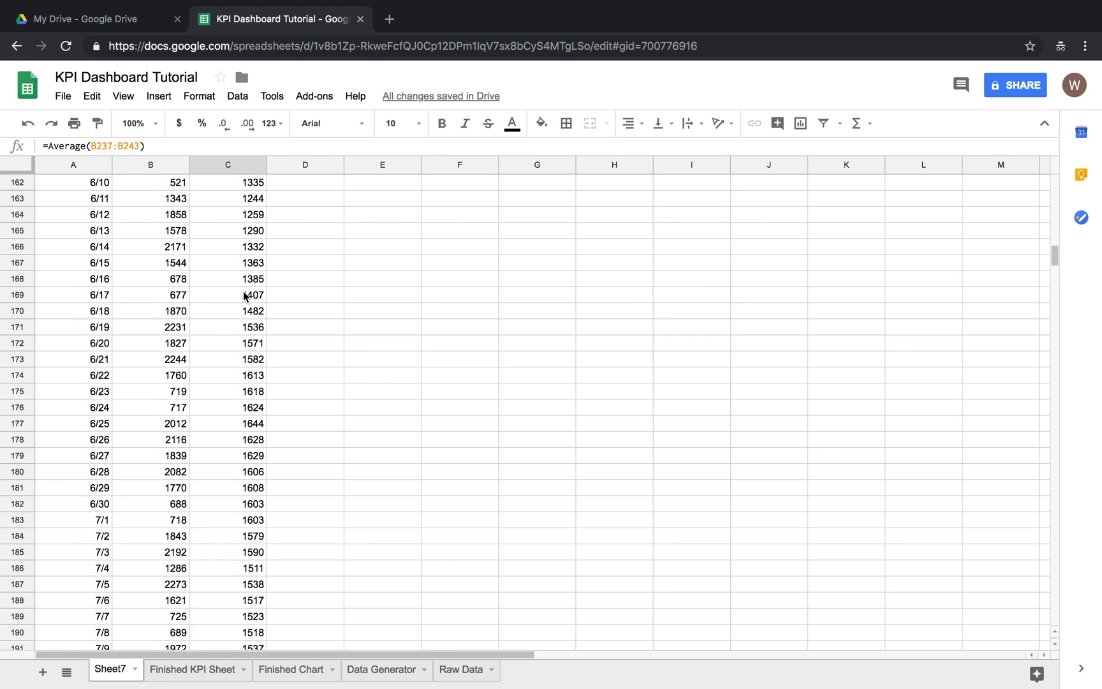
{"action": "scroll", "scroll_direction": "up", "scroll_amount": 3}
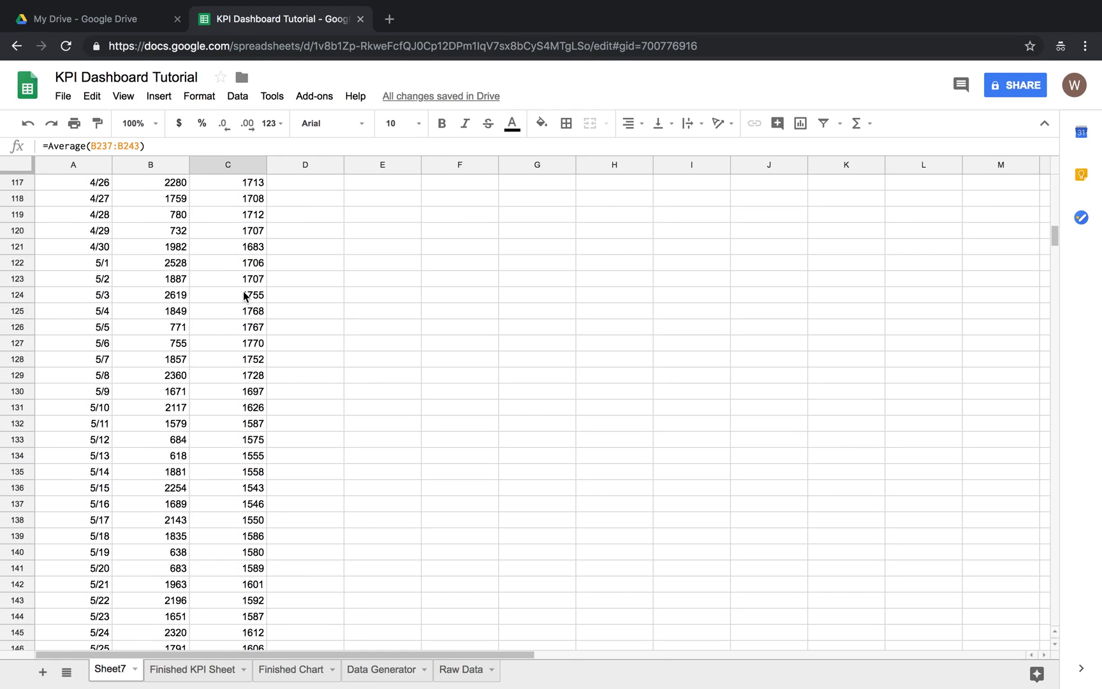
{"action": "scroll", "scroll_direction": "up", "scroll_amount": 3}
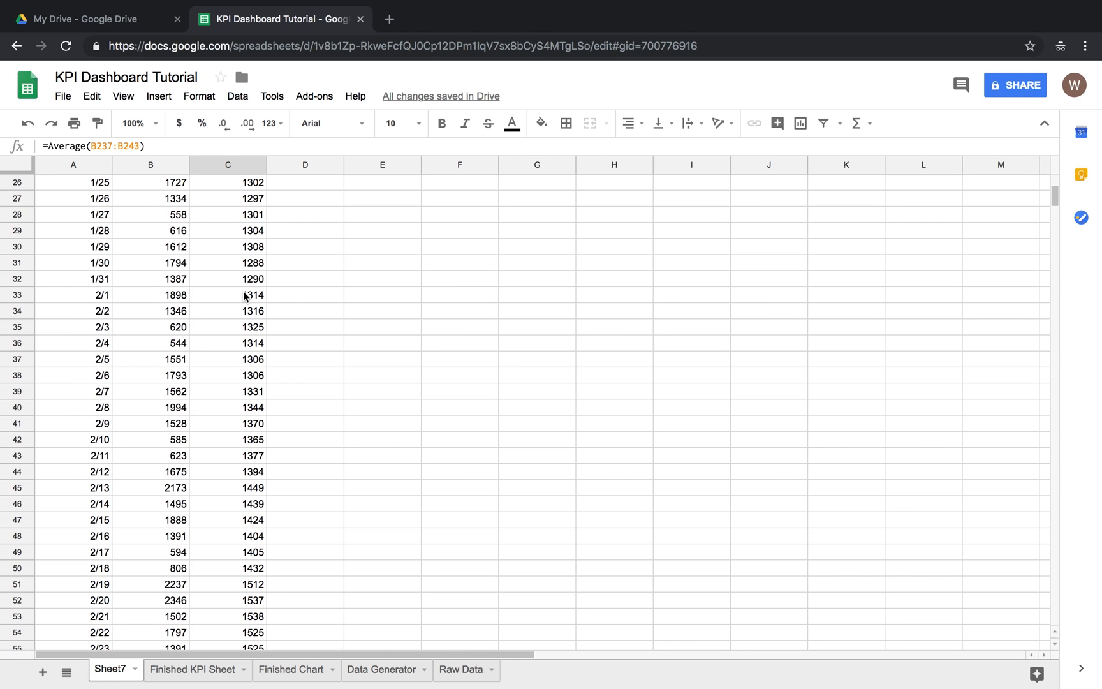
{"action": "scroll", "scroll_direction": "up", "scroll_amount": 3}
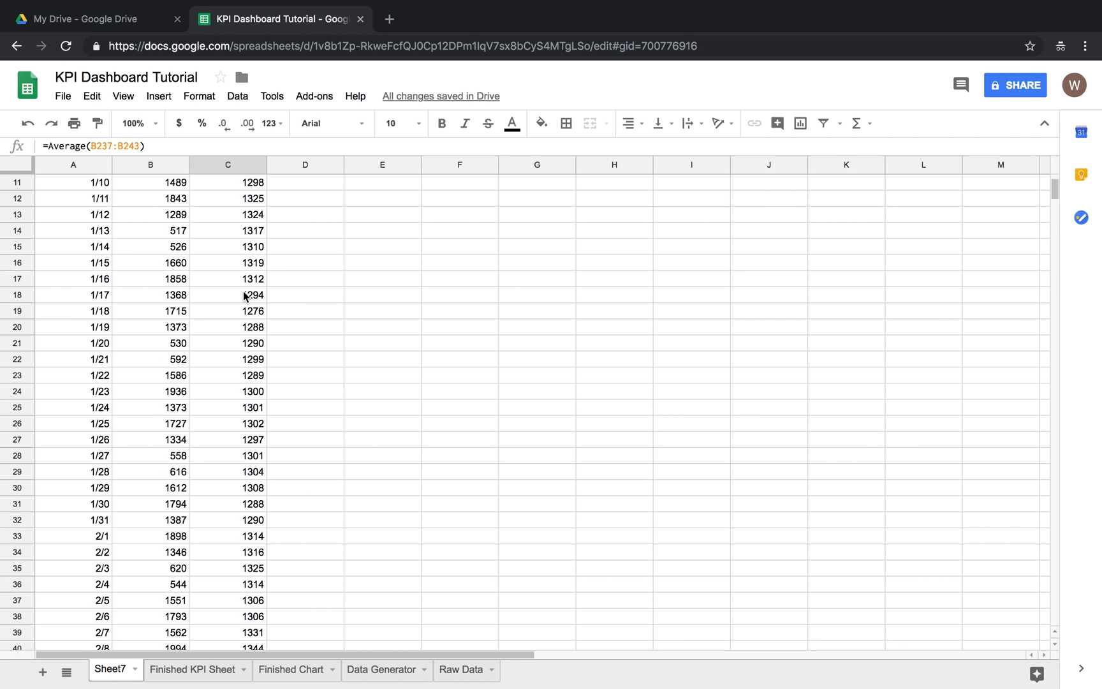
{"action": "scroll", "scroll_direction": "up", "scroll_amount": 3}
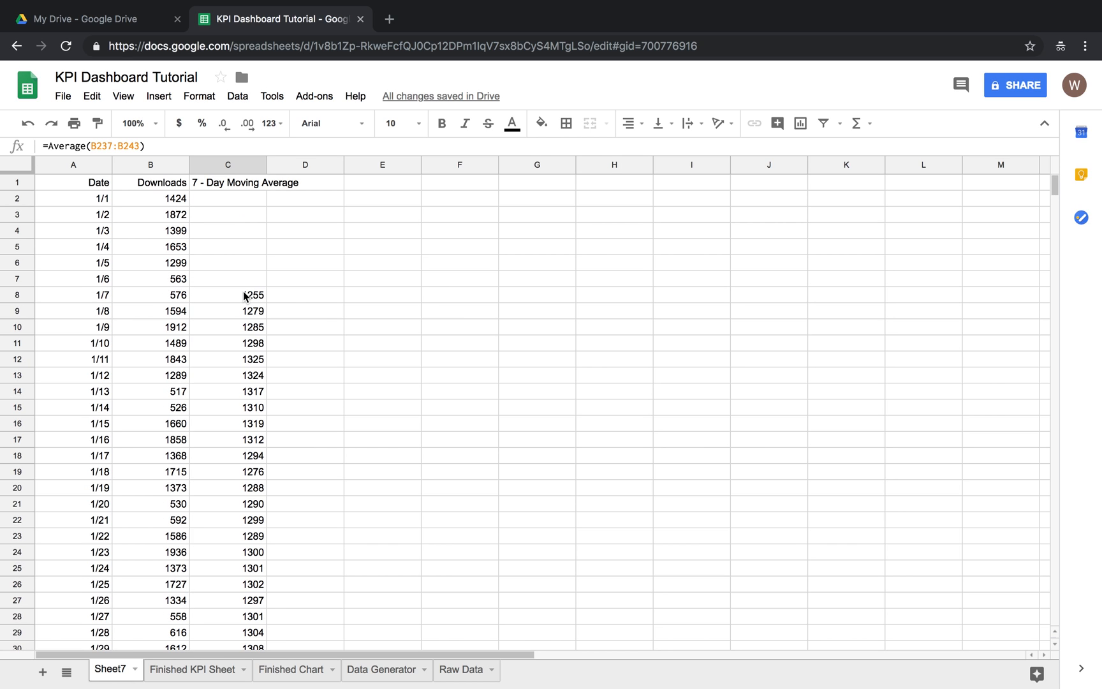
{"action": "mouse_move", "coordinate": [359, 486]}
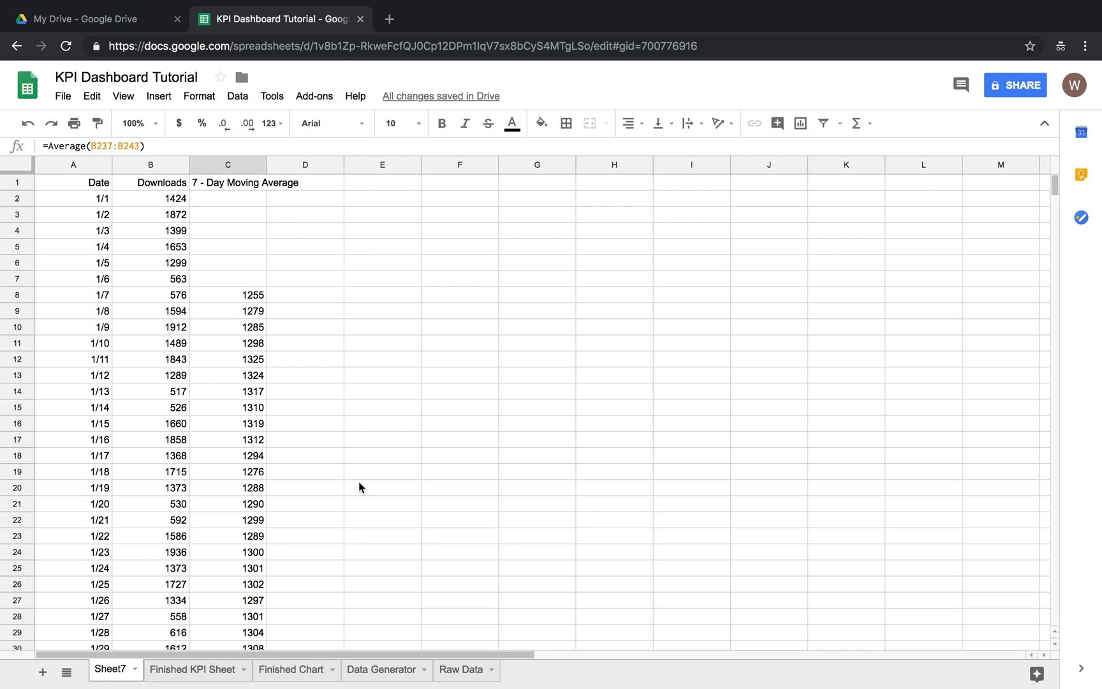
{"action": "mouse_move", "coordinate": [314, 199]}
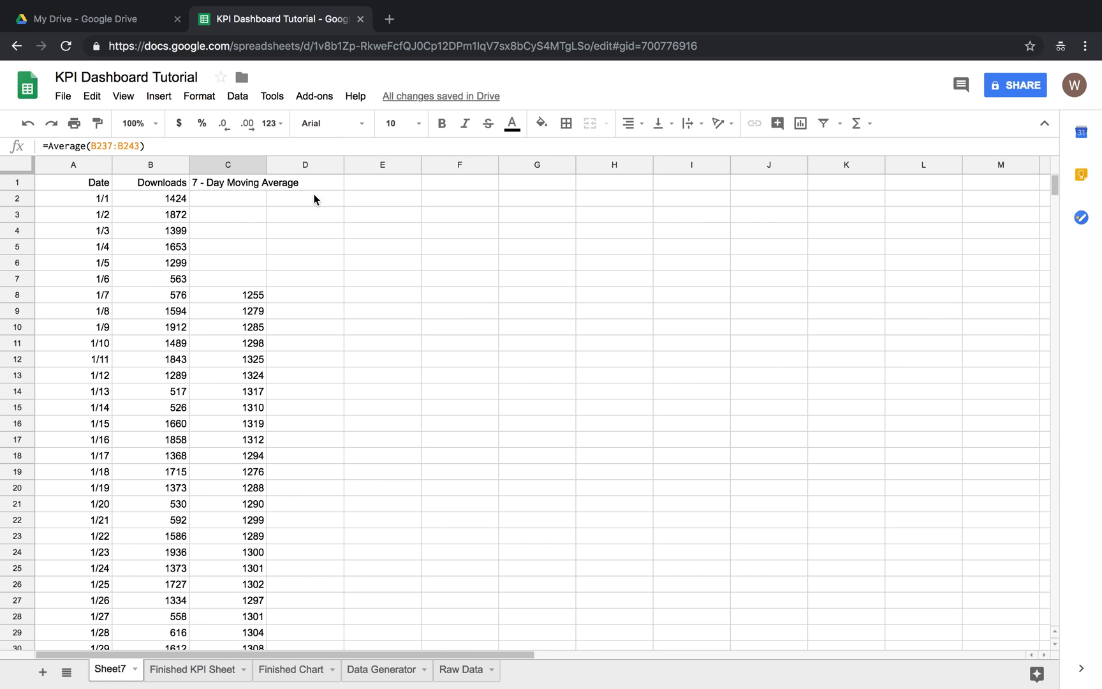
Step: Head column D with 28 - Day Moving Average
{"action": "left_click", "coordinate": [304, 183]}
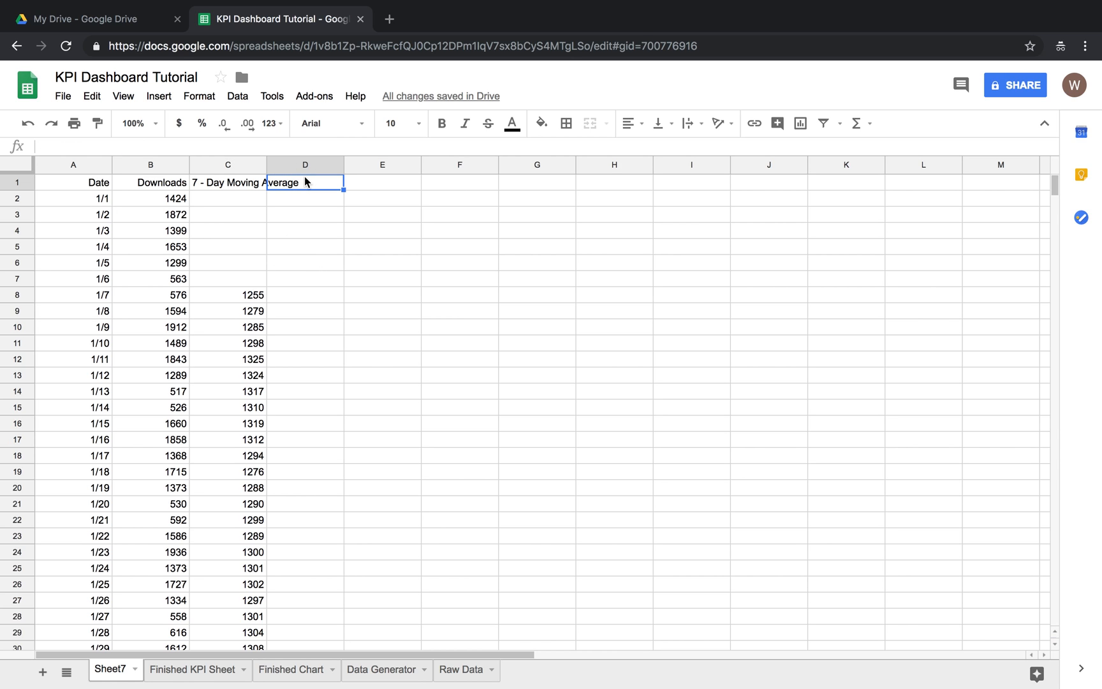
{"action": "type", "text": "28"}
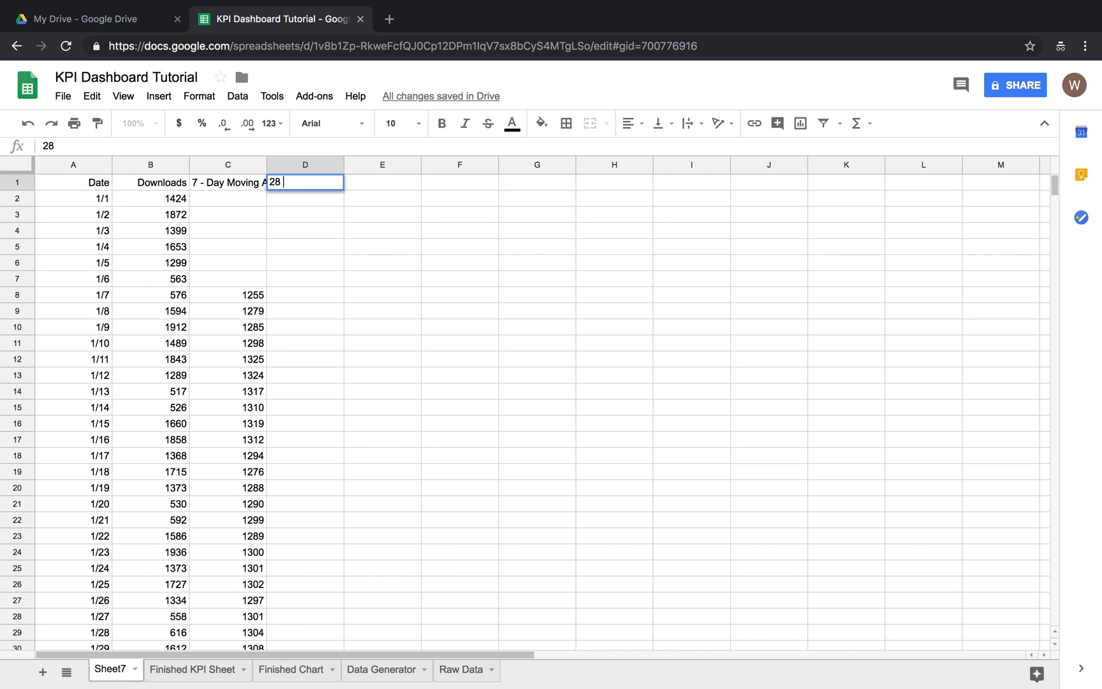
{"action": "type", "text": "- Day Moving Average"}
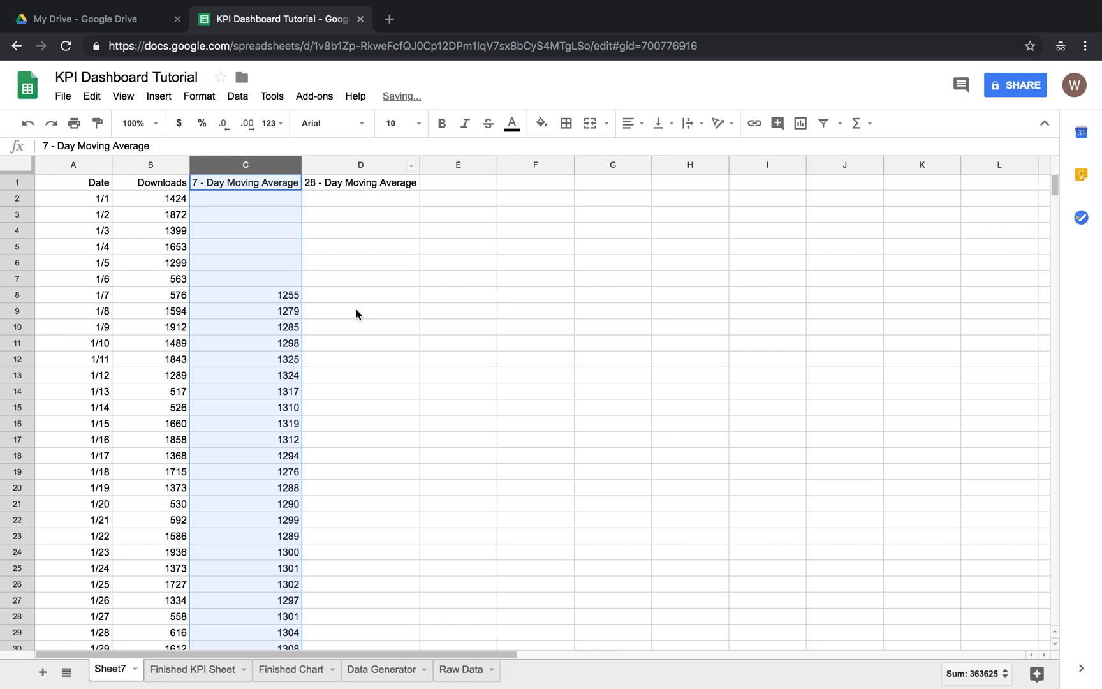
{"action": "mouse_move", "coordinate": [288, 209]}
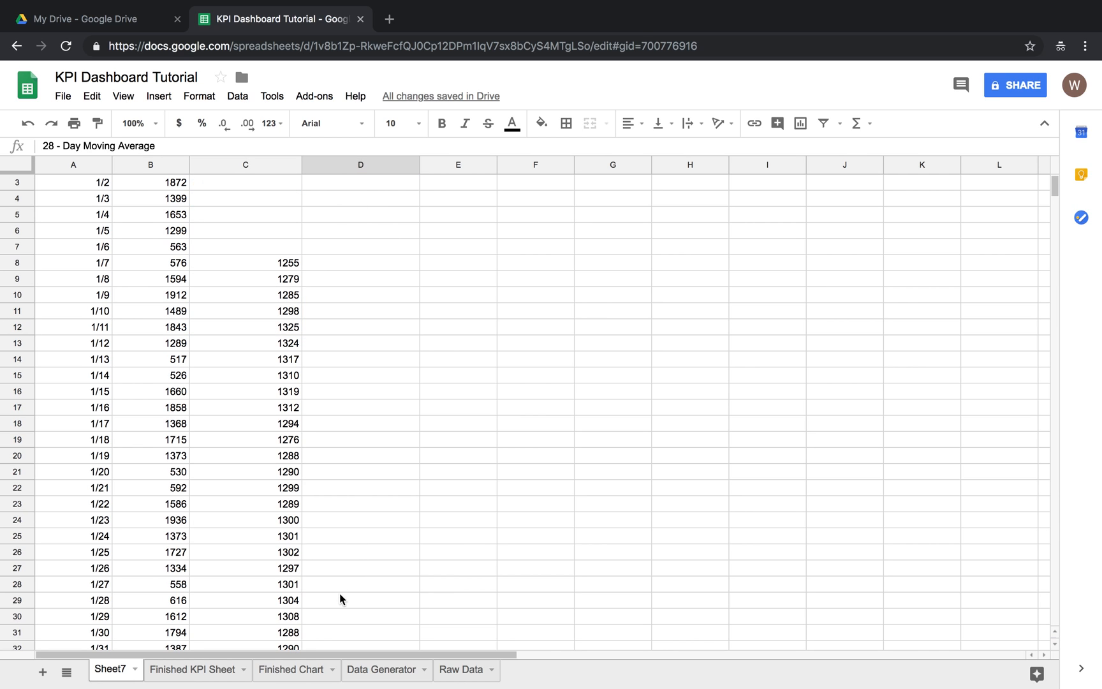
Step: Enter =Average(B2:B29) in D29 for 1/28, giving 1292, and fill it down
{"action": "type", "text": "=Average(B2:B29"}
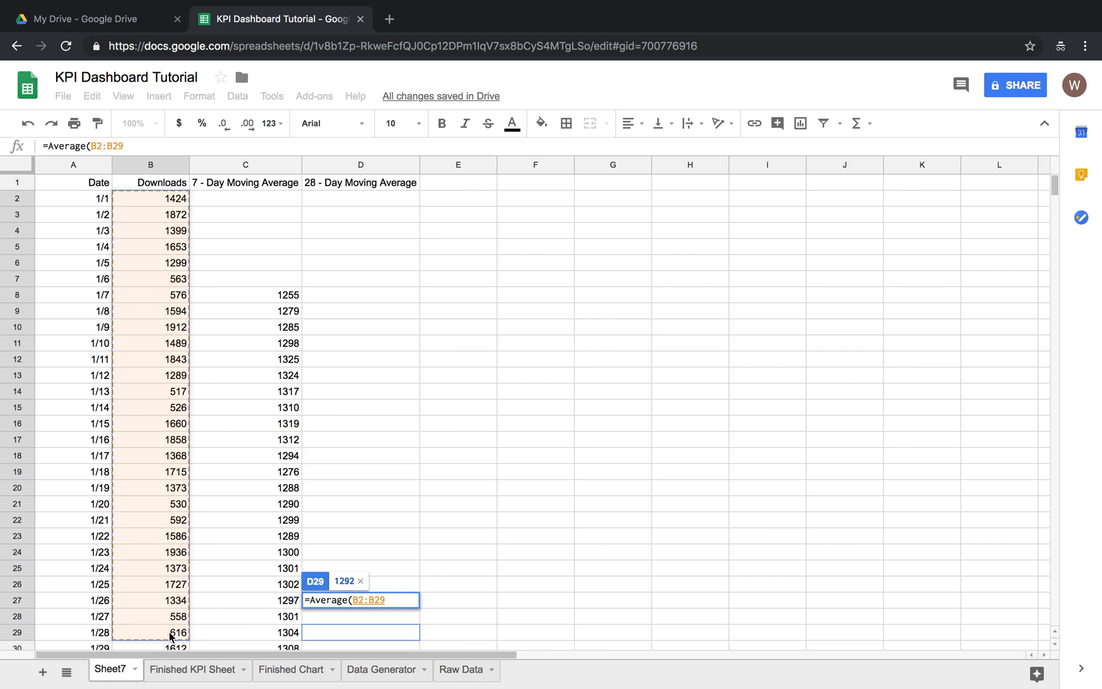
{"action": "key", "text": "enter"}
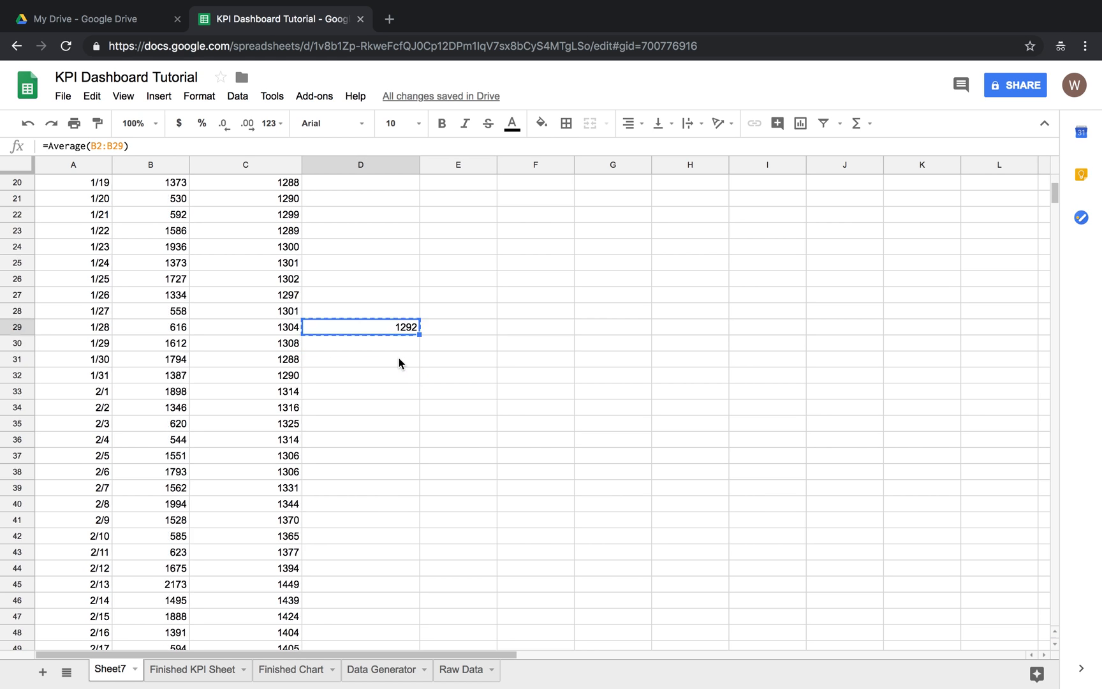
{"action": "scroll", "scroll_direction": "down", "scroll_amount": 3}
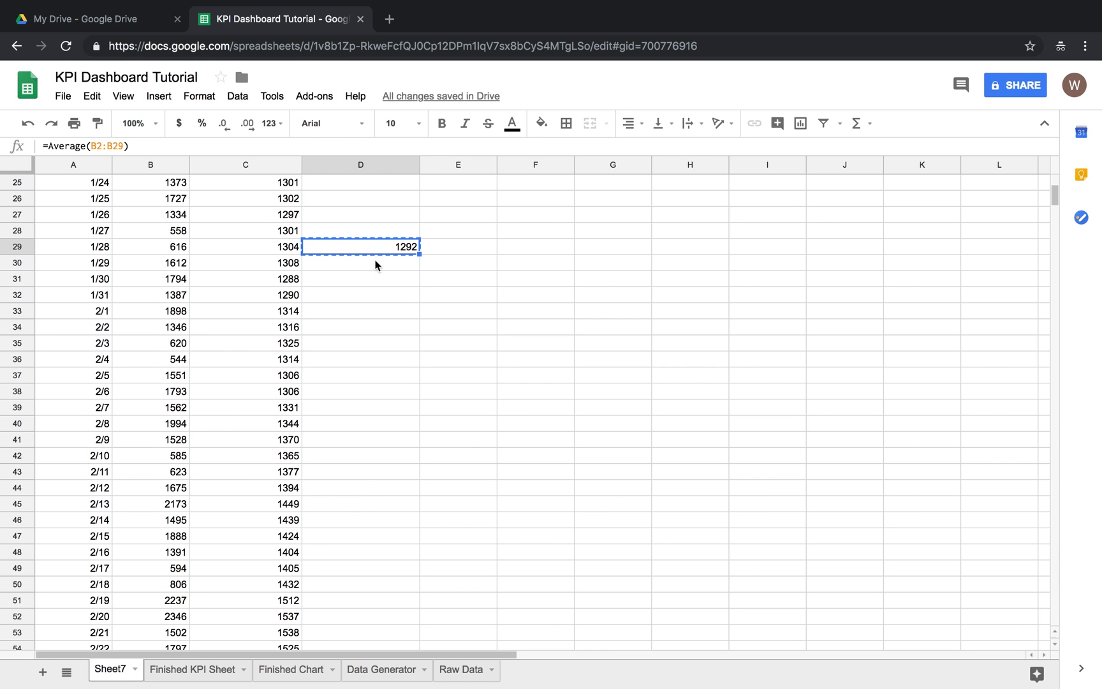
{"action": "scroll", "scroll_direction": "down", "scroll_amount": 3}
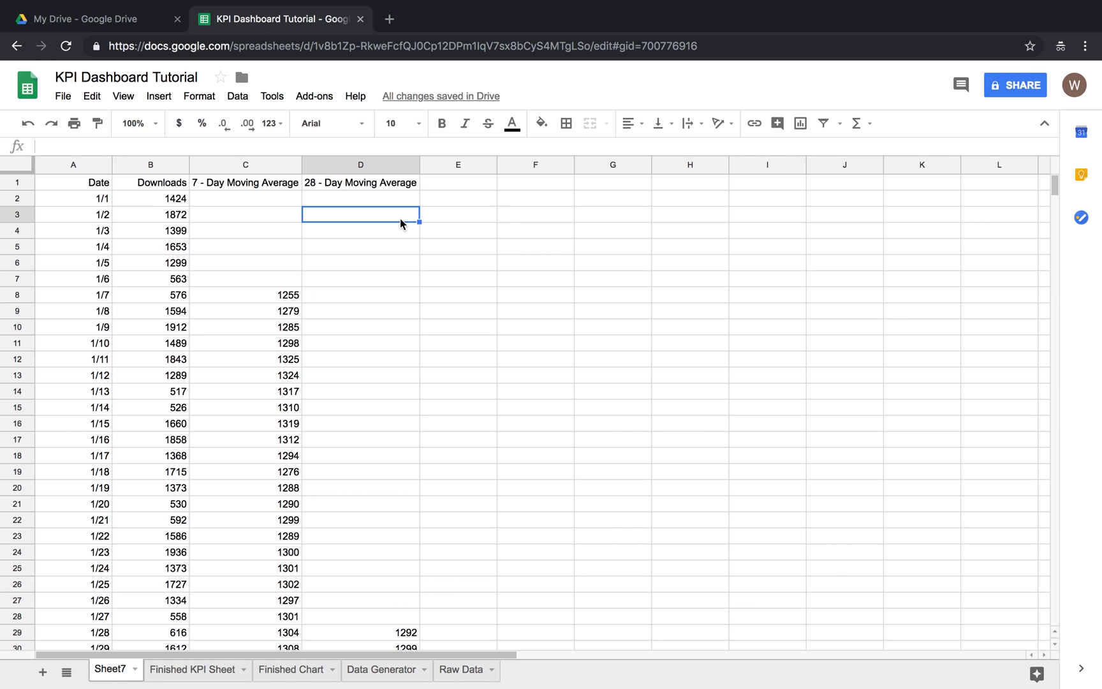
{"action": "left_click", "coordinate": [458, 164]}
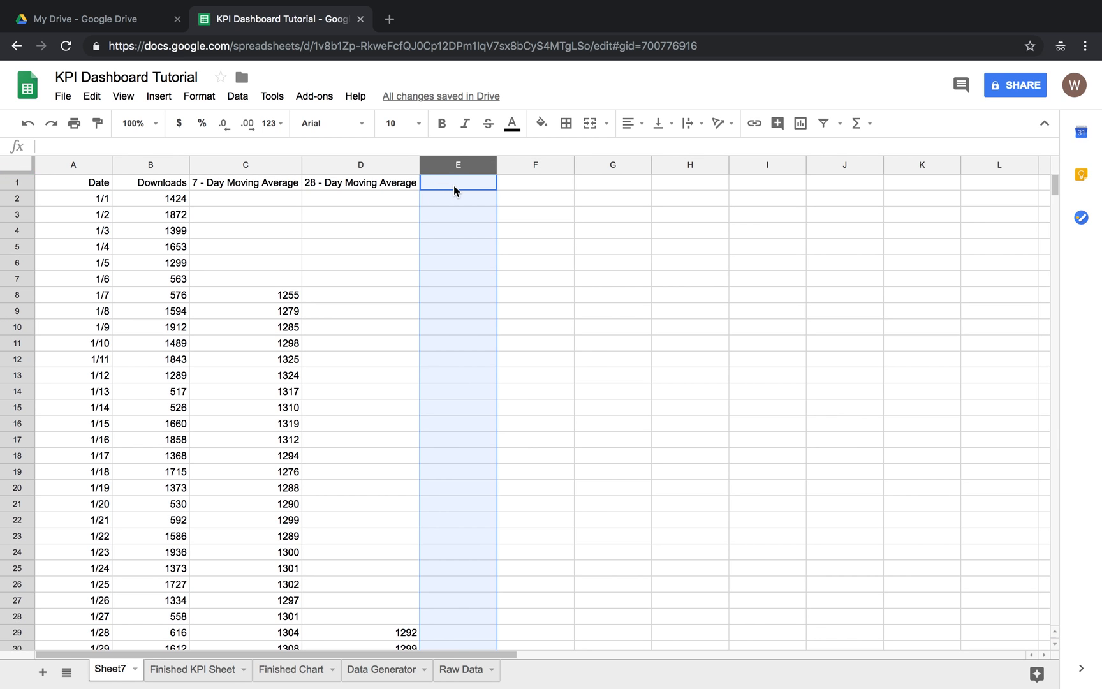
Step: Head column E with Improvement % and start a formula on the 1/28 row
{"action": "type", "text": "Improvement %"}
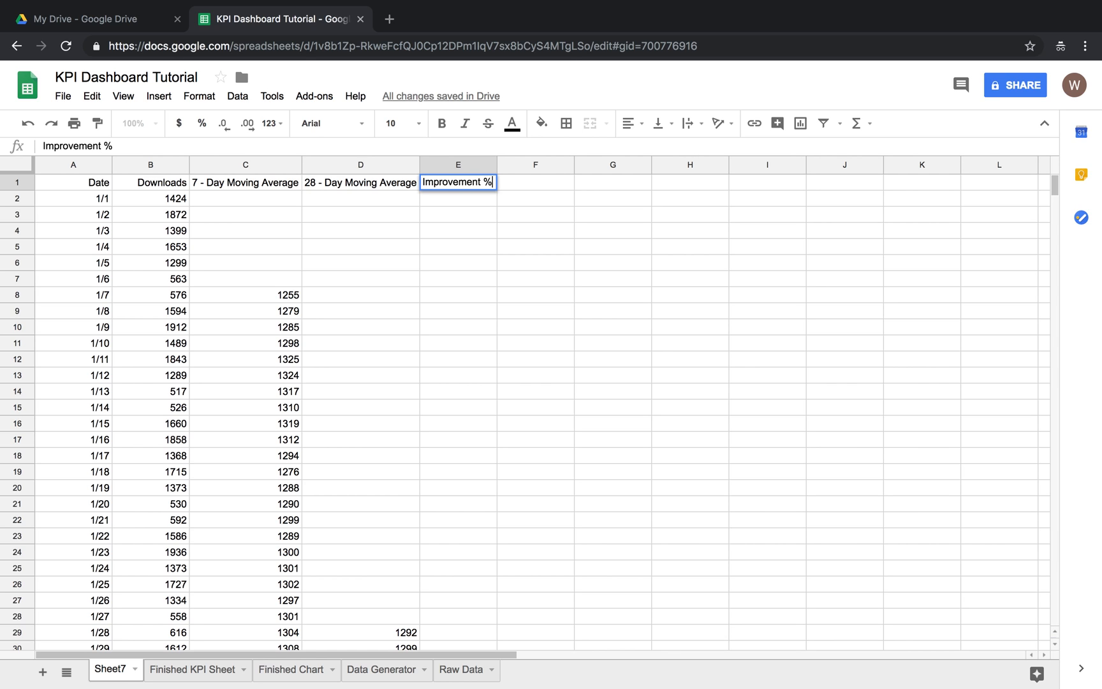
{"action": "scroll", "scroll_direction": "down", "scroll_amount": 3}
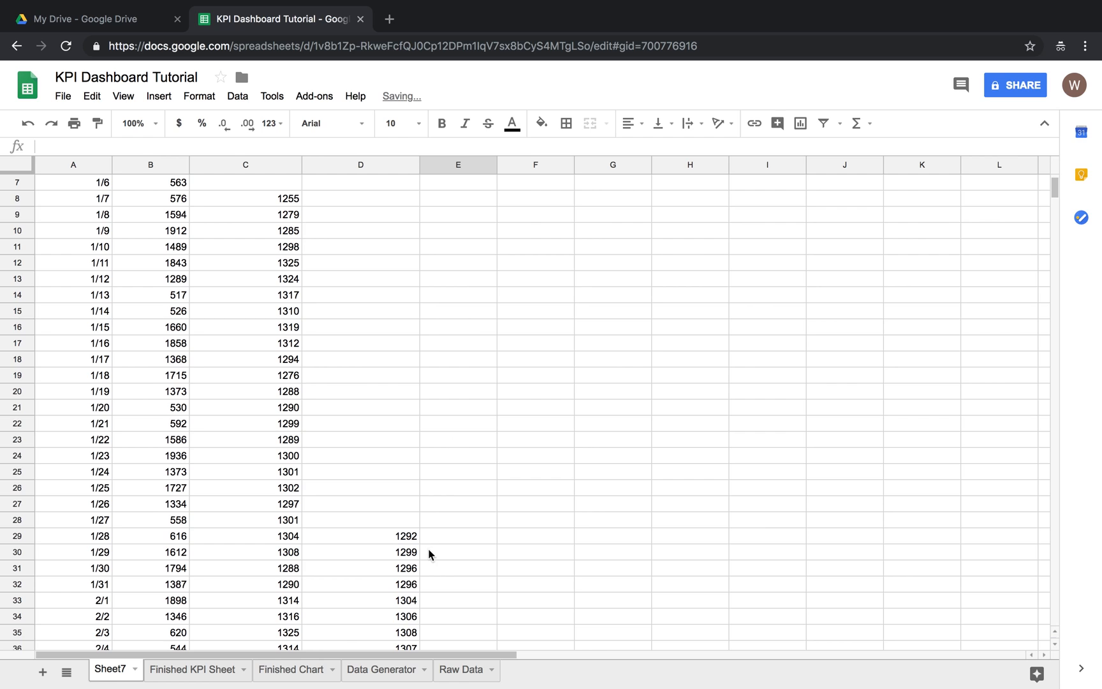
{"action": "left_click", "coordinate": [458, 535]}
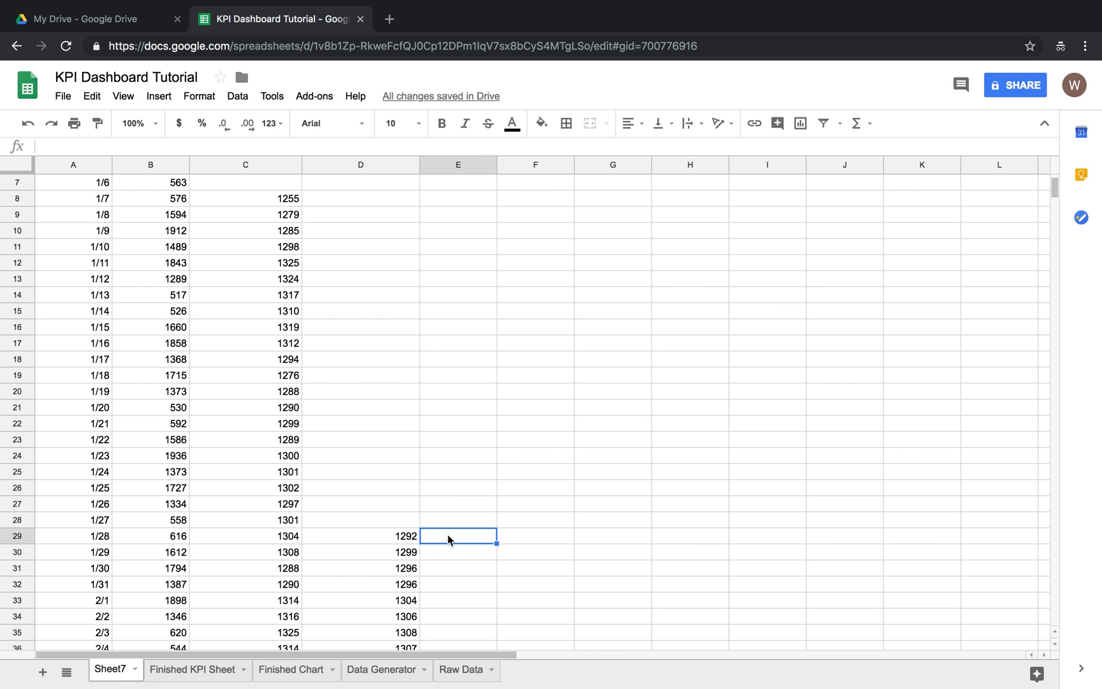
{"action": "type", "text": "="}
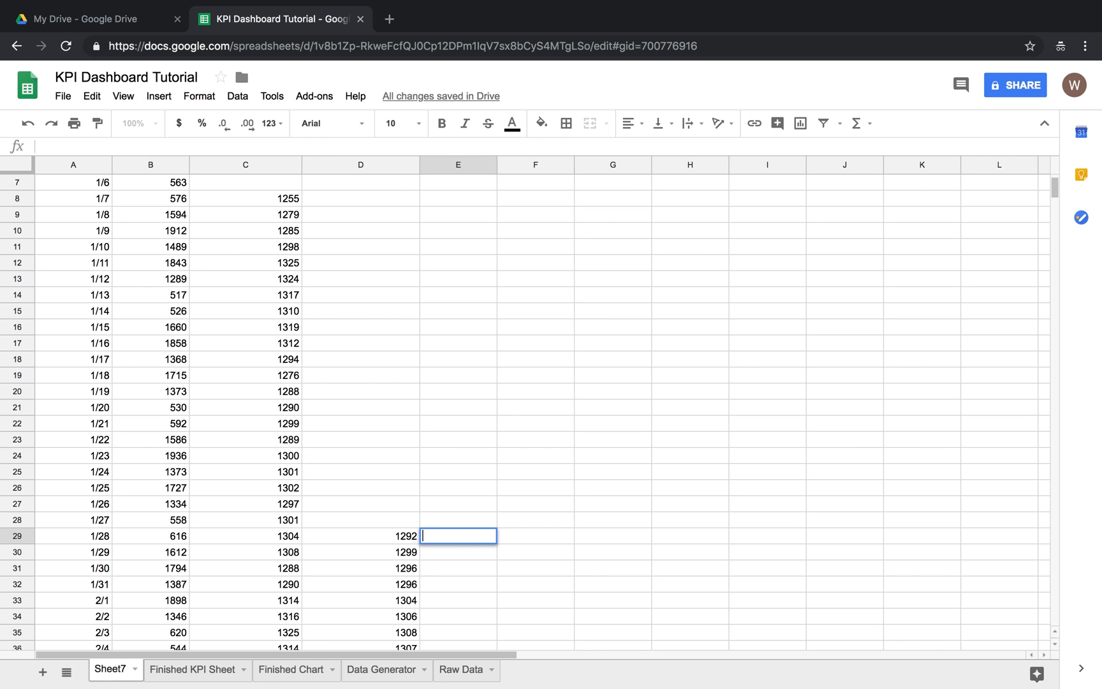
Step: Review the 7-day and 28-day average formulas on the 1/28 row
{"action": "left_click", "coordinate": [245, 536]}
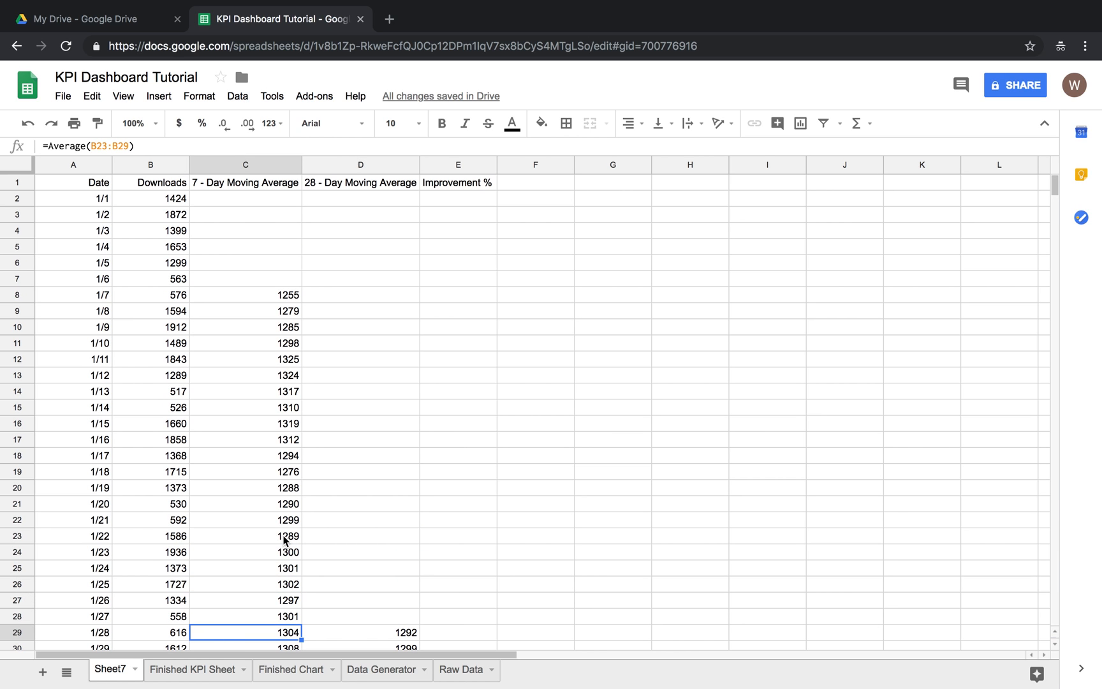
{"action": "left_click", "coordinate": [458, 553]}
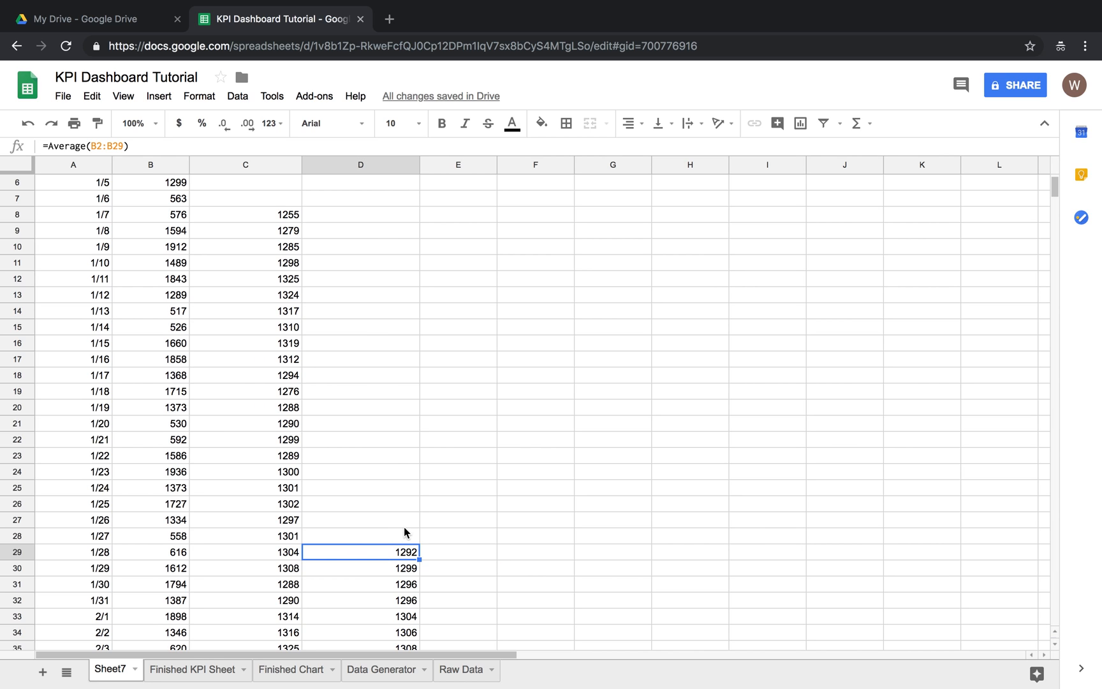
{"action": "mouse_move", "coordinate": [295, 578]}
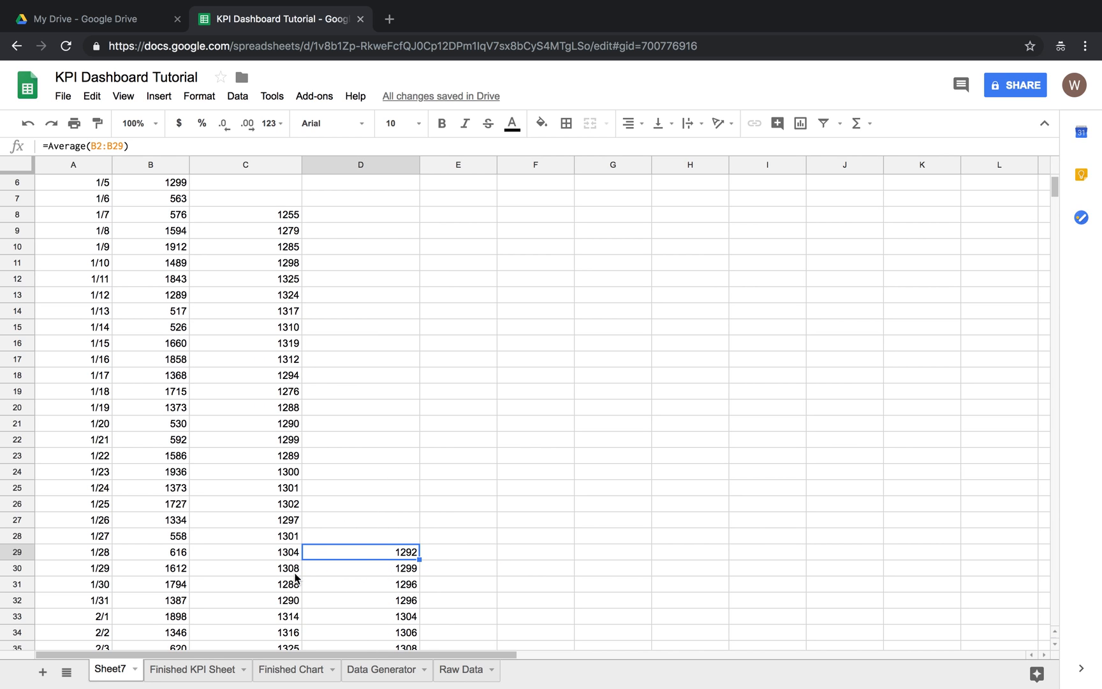
{"action": "left_click", "coordinate": [245, 553]}
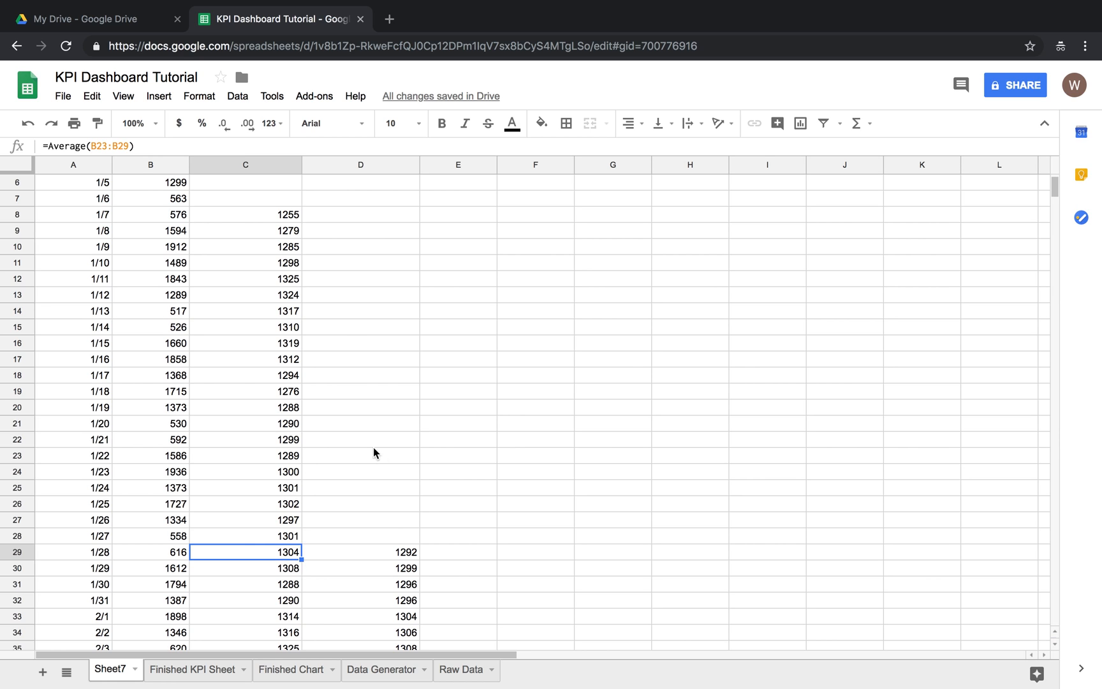
{"action": "mouse_move", "coordinate": [278, 476]}
{"action": "type", "text": "=D26"}
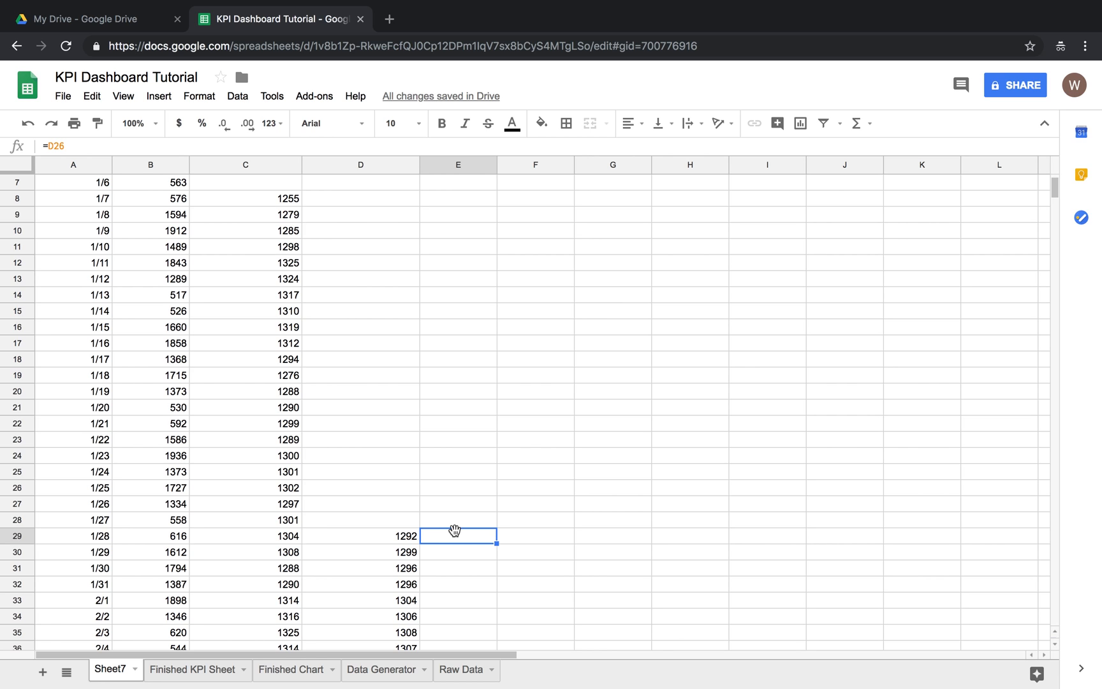
Step: Enter =C29/D29-1 in E29 as the improvement percentage for 1/28
{"action": "type", "text": "=C29/"}
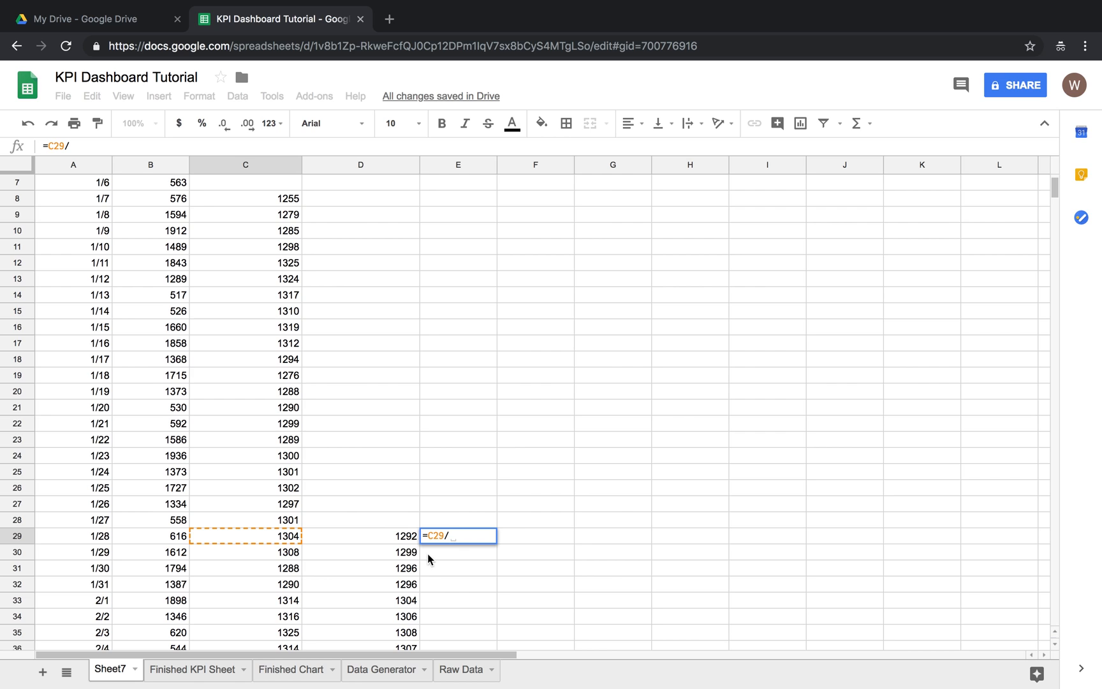
{"action": "left_click", "coordinate": [360, 536]}
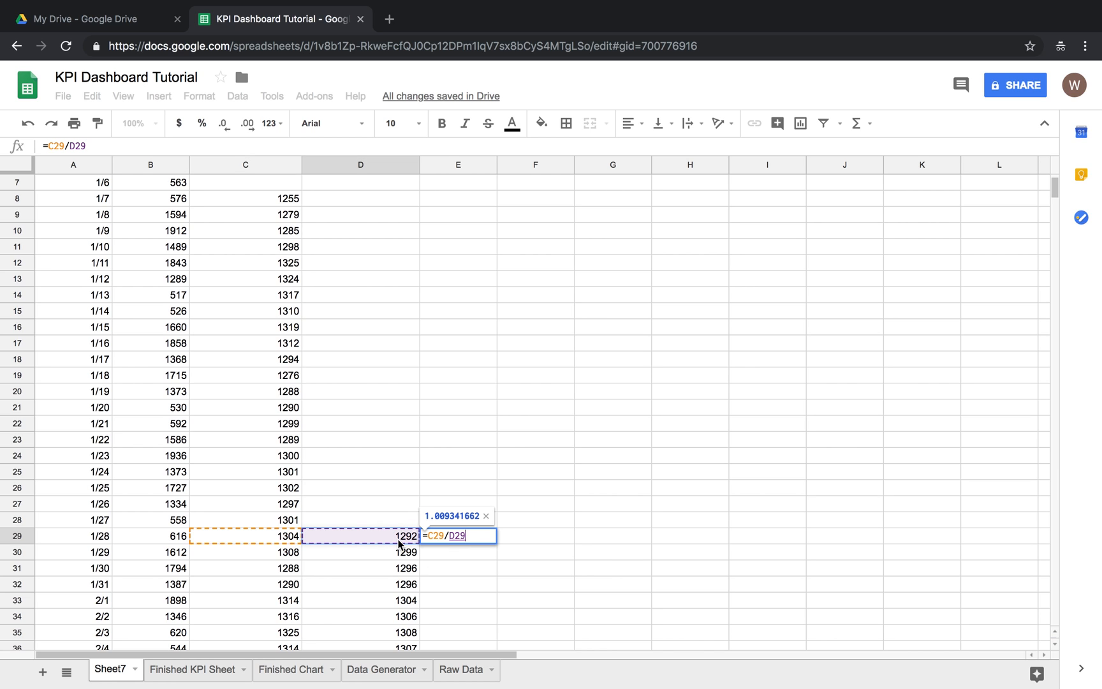
{"action": "type", "text": "-1"}
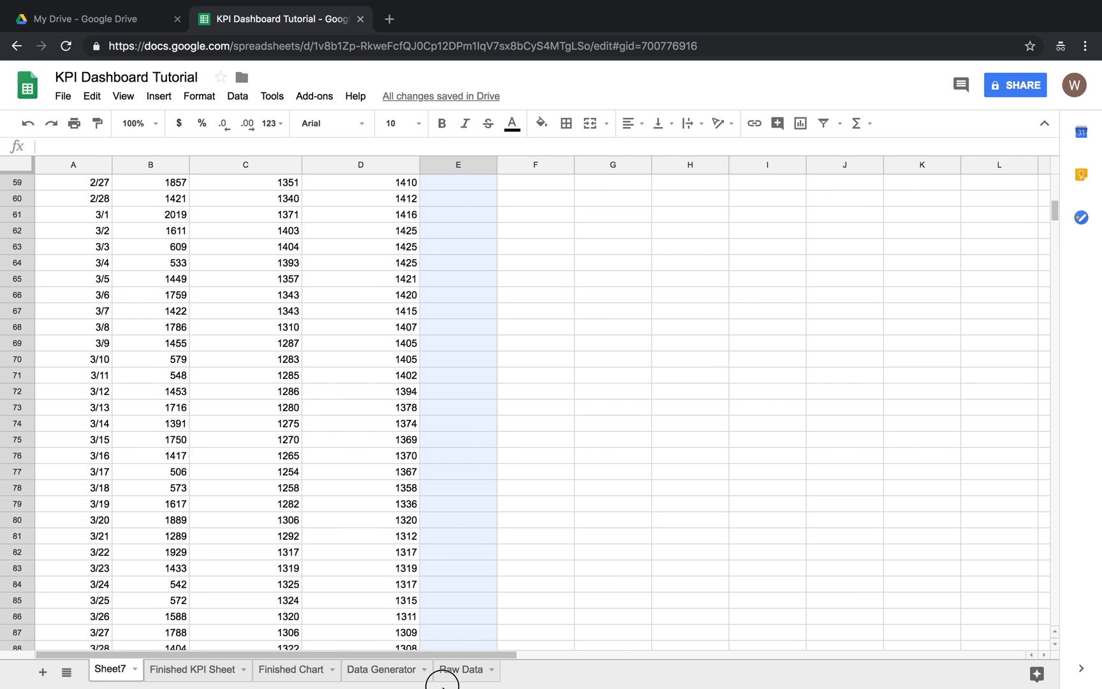
Step: Fill the improvement formula down column E through the 8/31 row
{"action": "scroll", "scroll_direction": "down", "scroll_amount": 3}
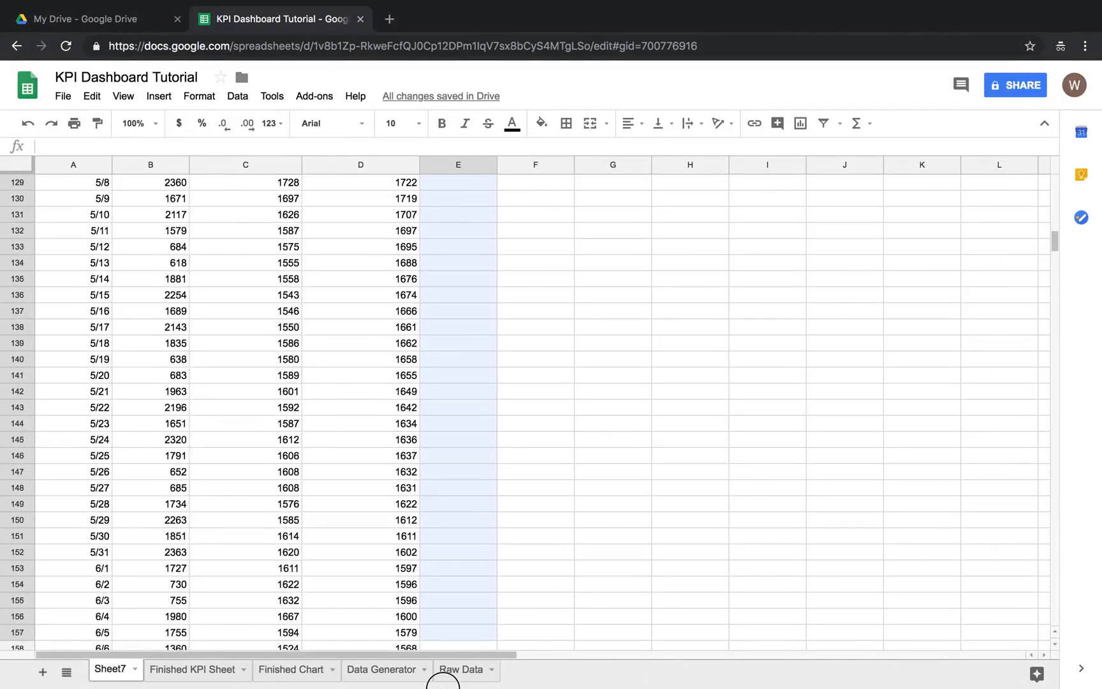
{"action": "scroll", "scroll_direction": "down", "scroll_amount": 3}
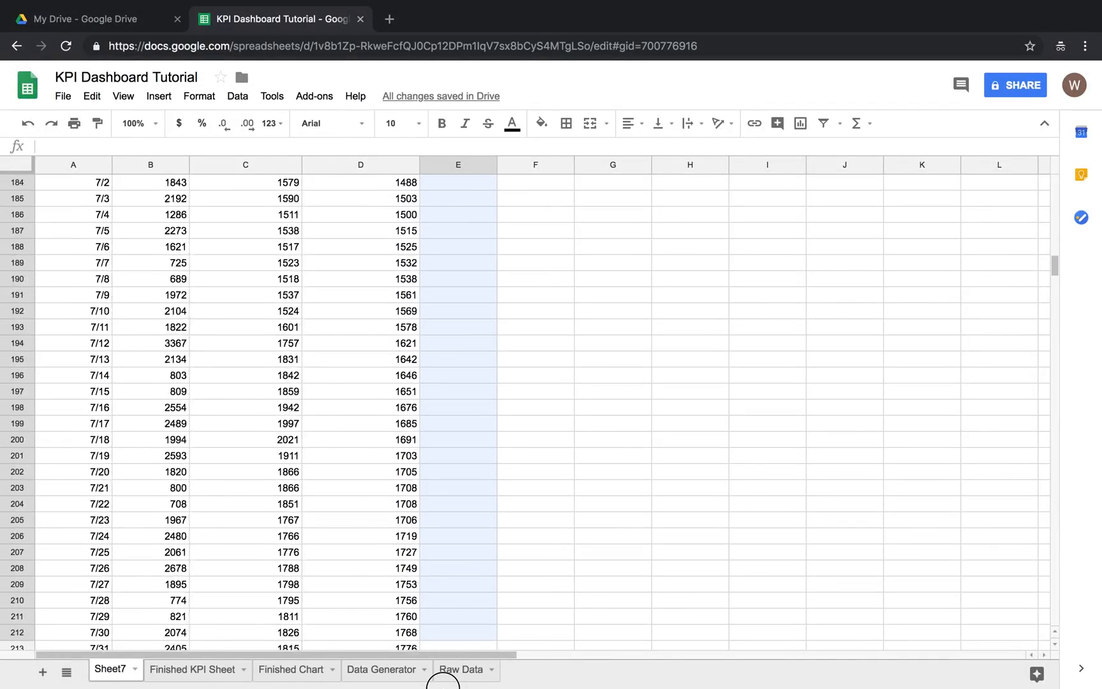
{"action": "scroll", "scroll_direction": "down", "scroll_amount": 3}
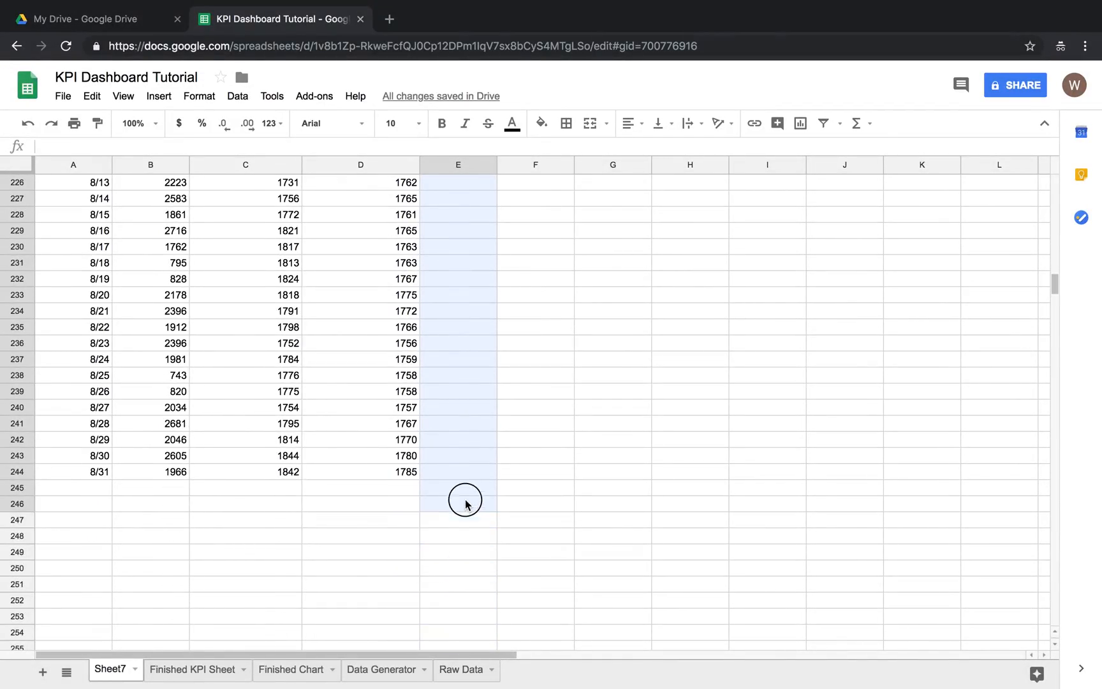
{"action": "key", "text": "ctrl+v"}
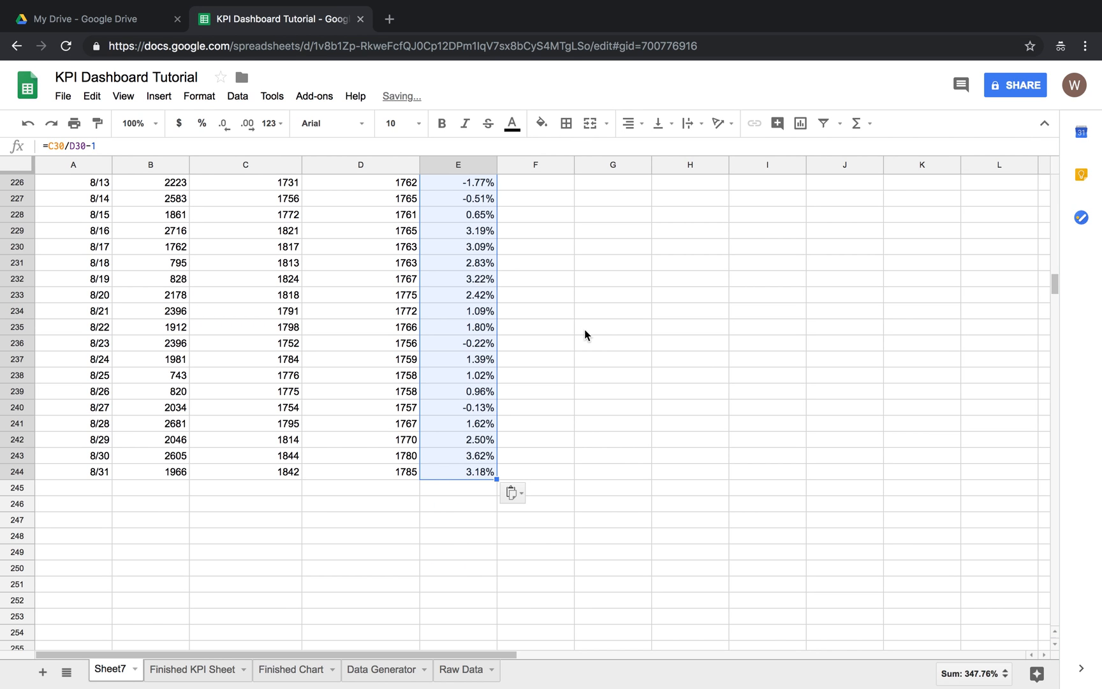
{"action": "left_click", "coordinate": [611, 326]}
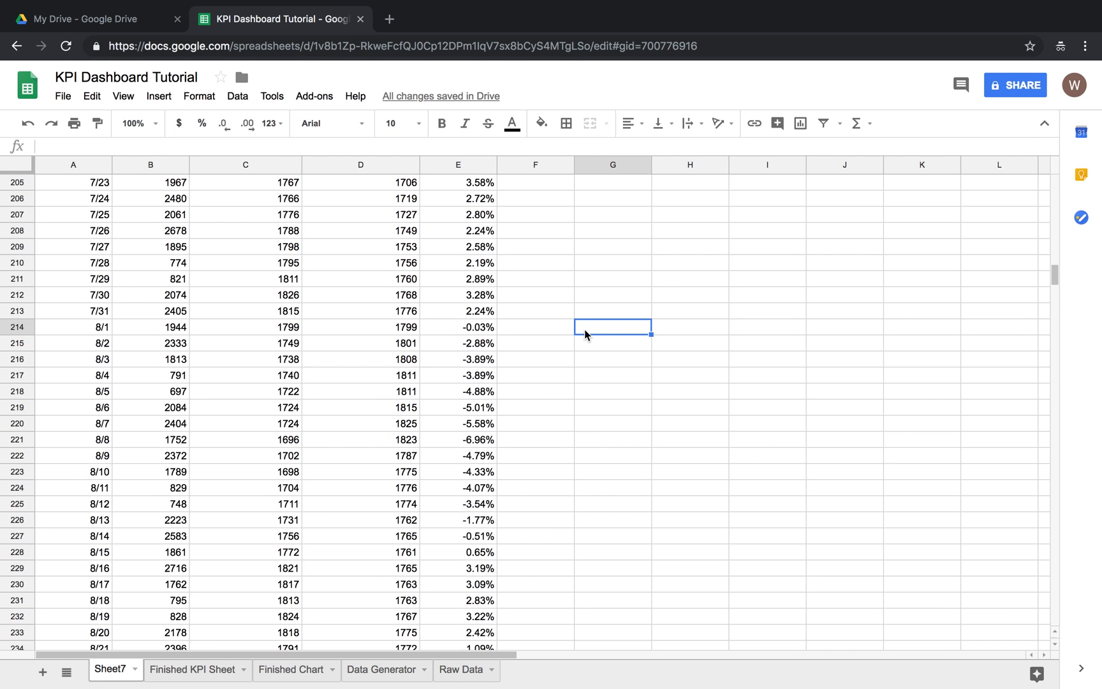
{"action": "scroll", "scroll_direction": "up", "scroll_amount": 3}
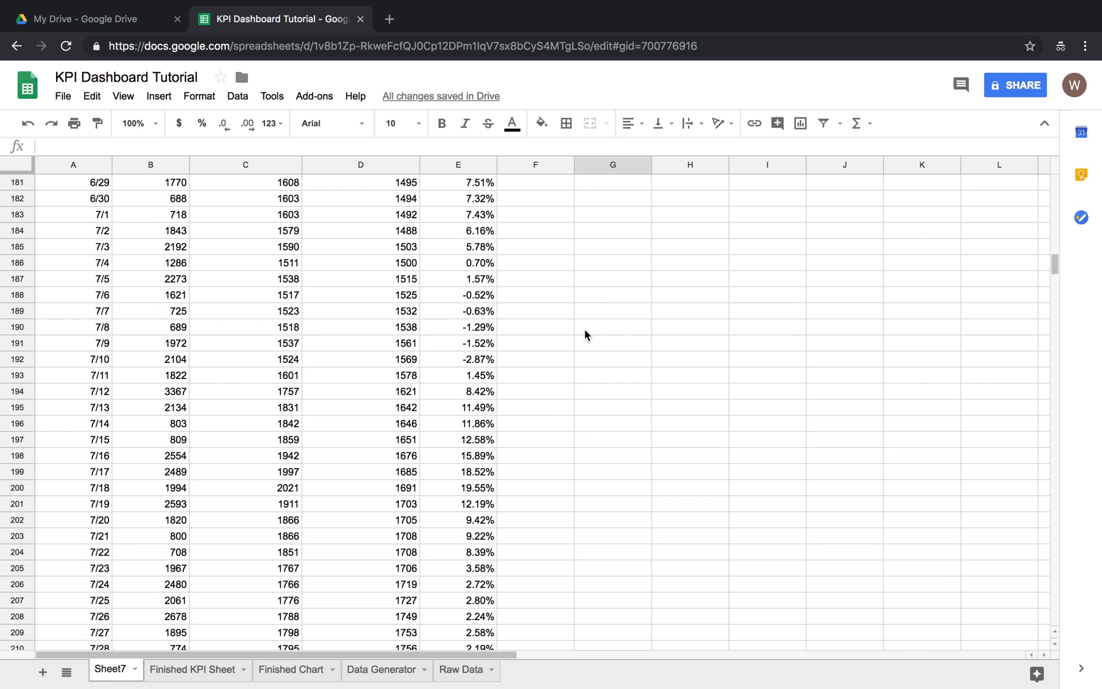
{"action": "mouse_move", "coordinate": [513, 512]}
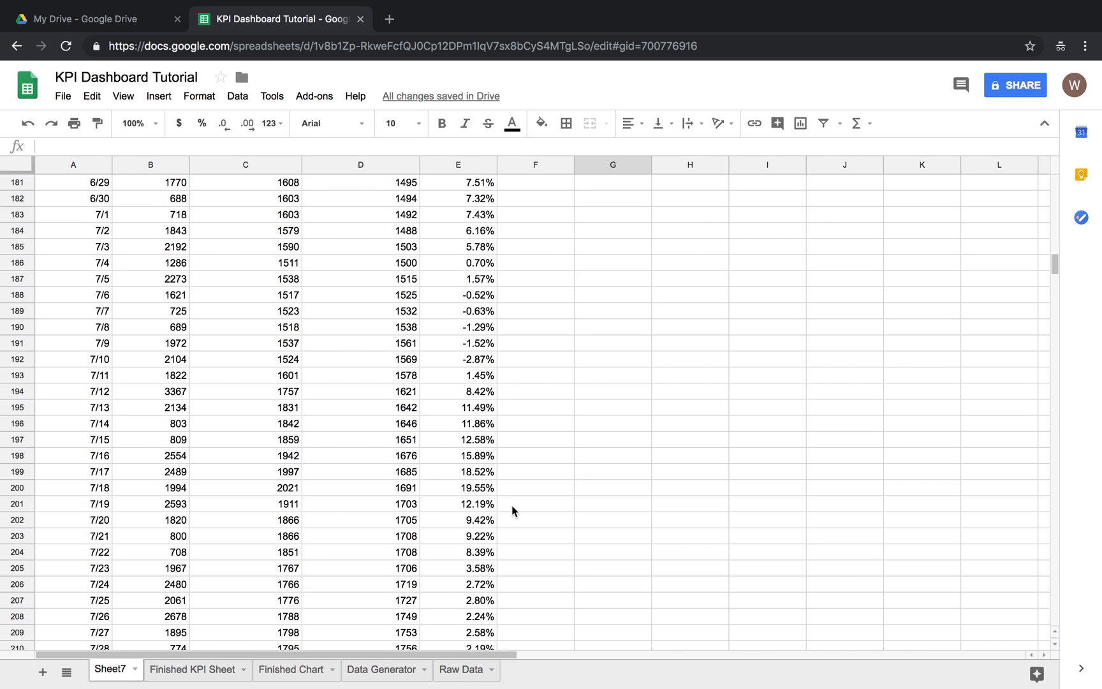
{"action": "scroll", "scroll_direction": "up", "scroll_amount": 3}
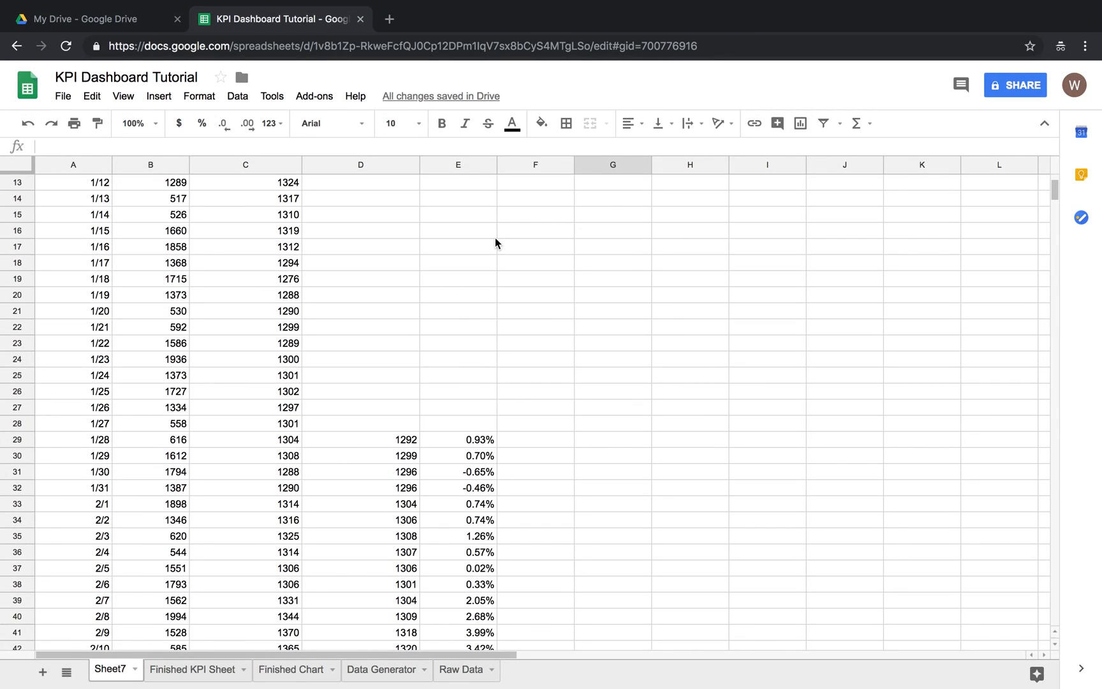
{"action": "mouse_move", "coordinate": [448, 391]}
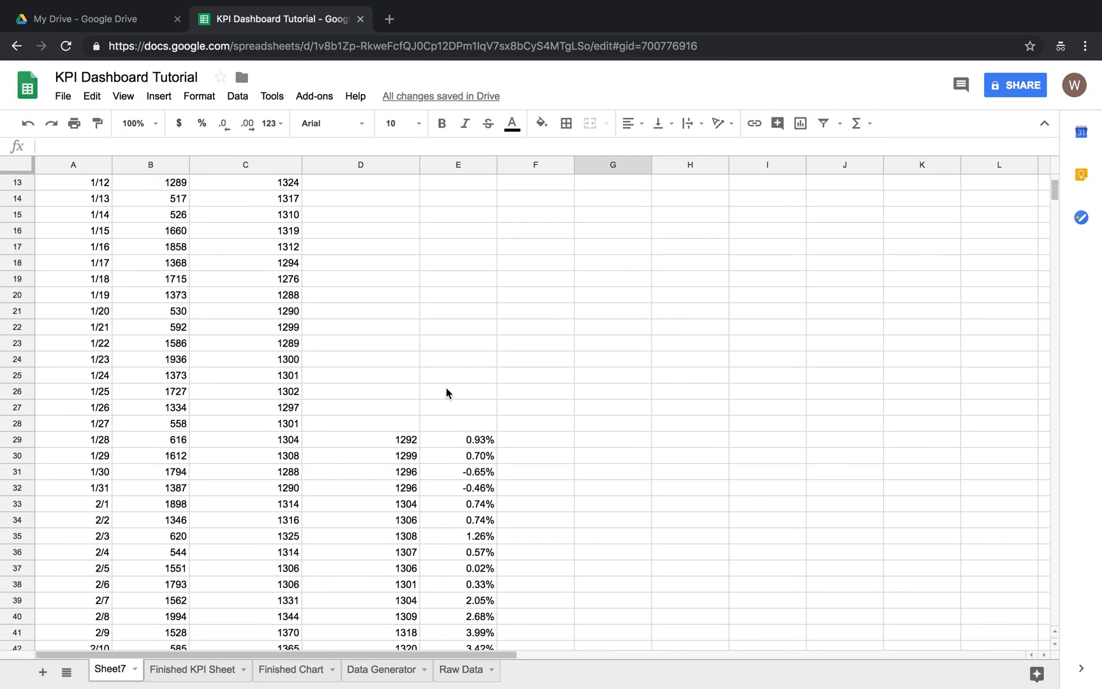
{"action": "scroll", "scroll_direction": "down", "scroll_amount": 3}
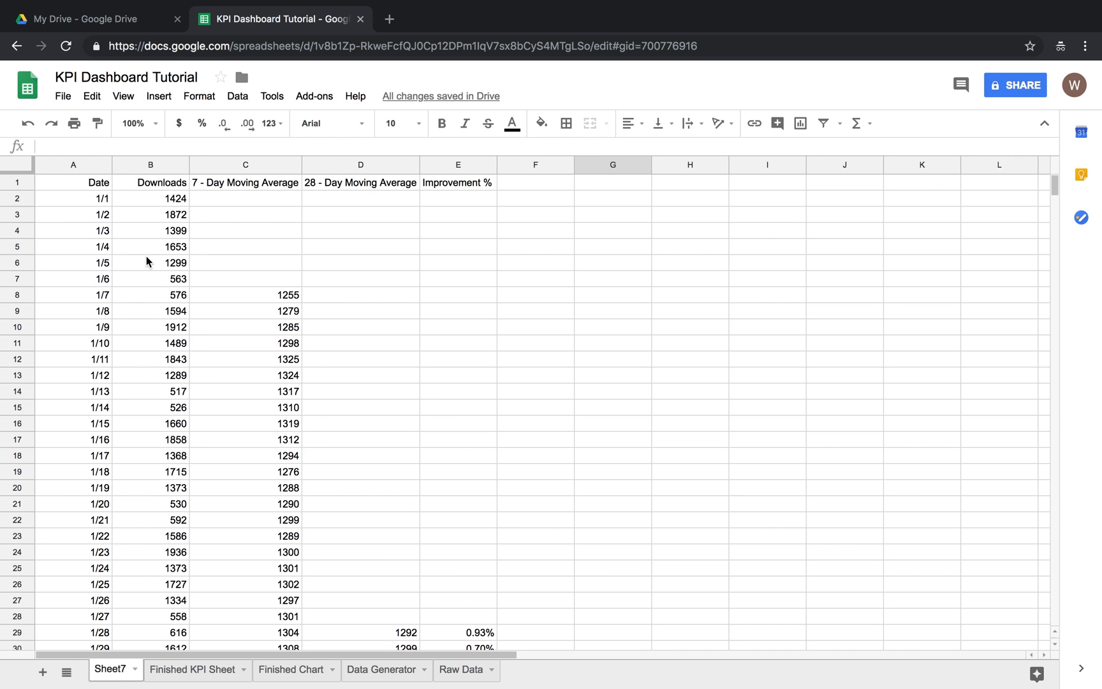
{"action": "scroll", "scroll_direction": "down", "scroll_amount": 3}
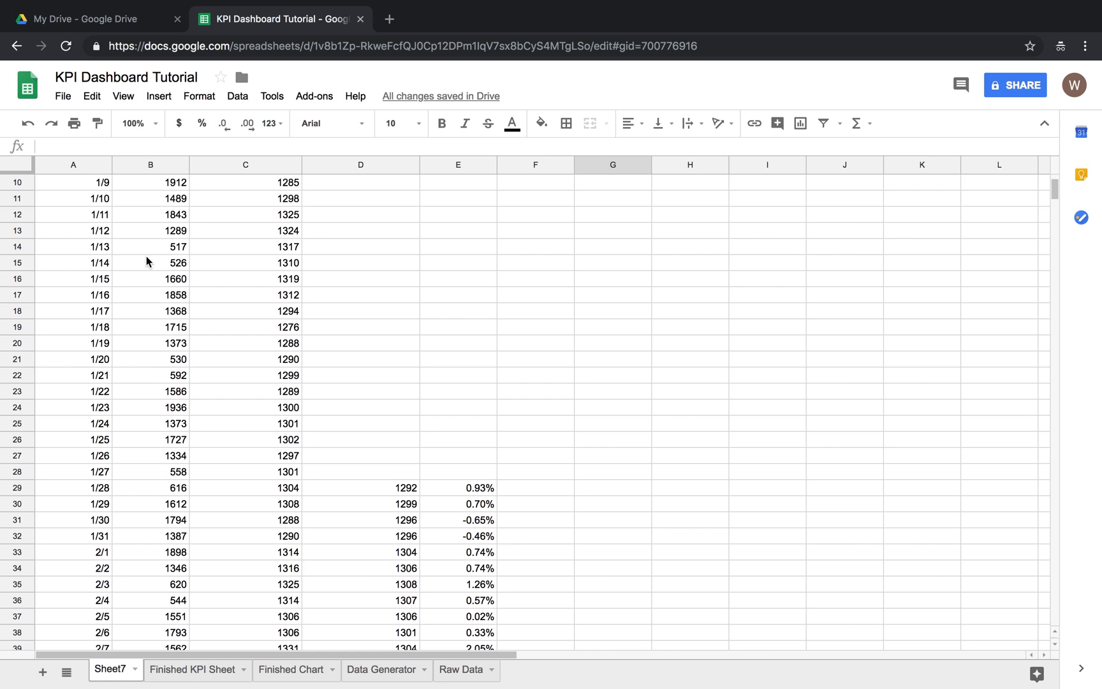
{"action": "scroll", "scroll_direction": "down", "scroll_amount": 3}
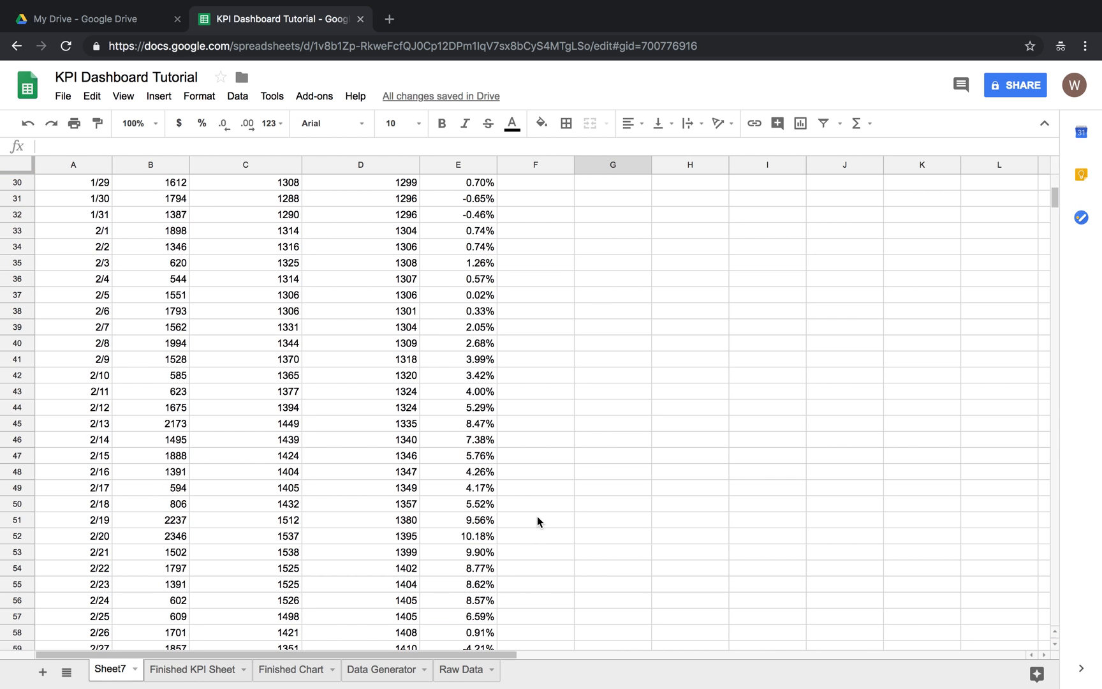
{"action": "left_click", "coordinate": [458, 472]}
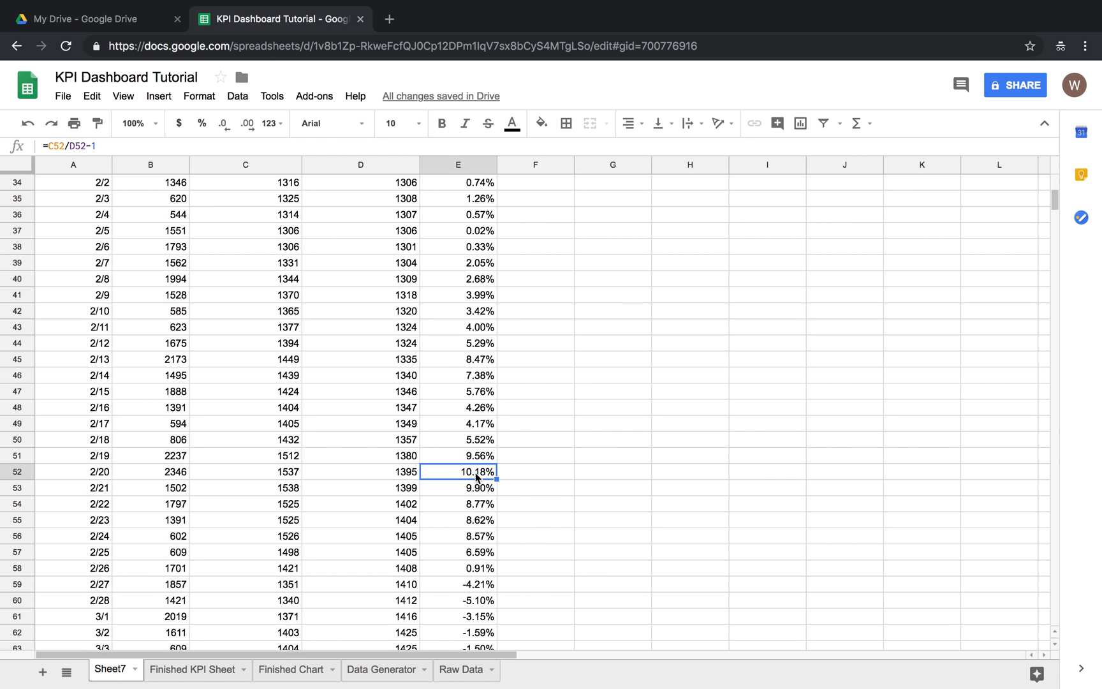
{"action": "left_click", "coordinate": [536, 456]}
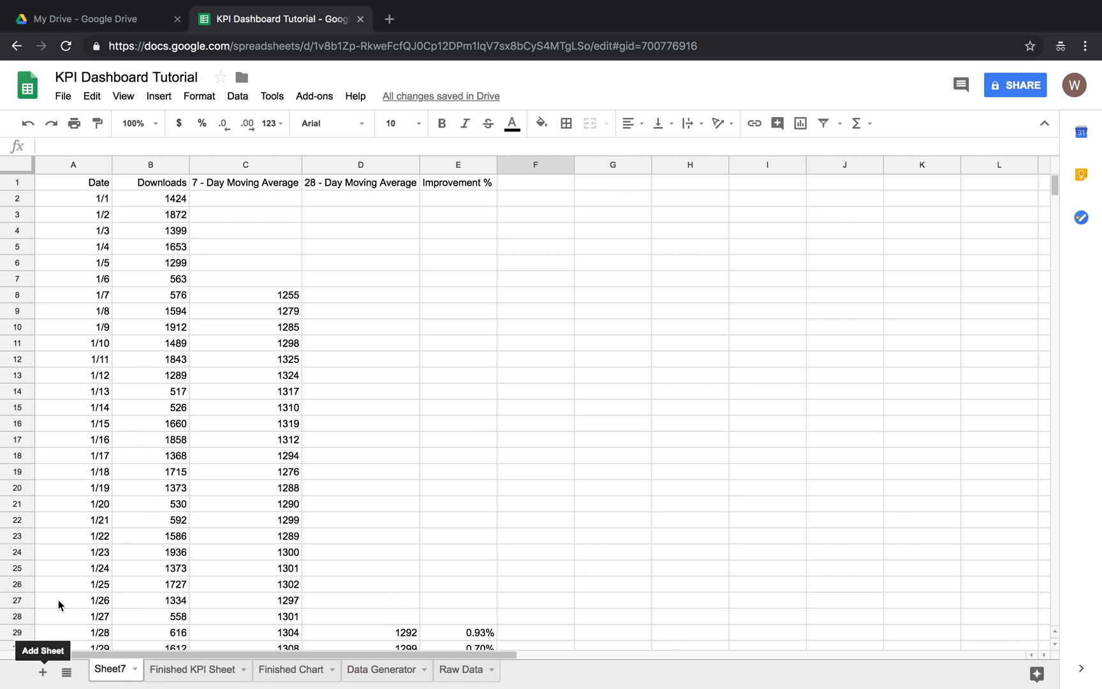
Step: Rename Sheet7 to Podcast Download Data and add another blank sheet
{"action": "double_click", "coordinate": [109, 668]}
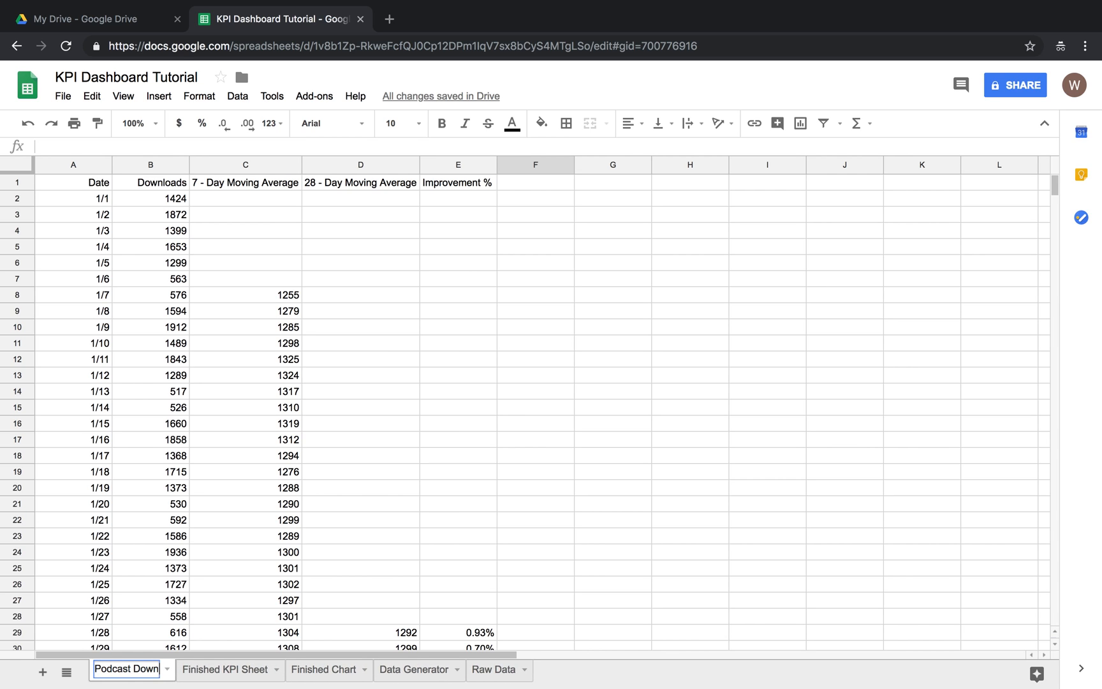
{"action": "type", "text": "Podcast Download Data"}
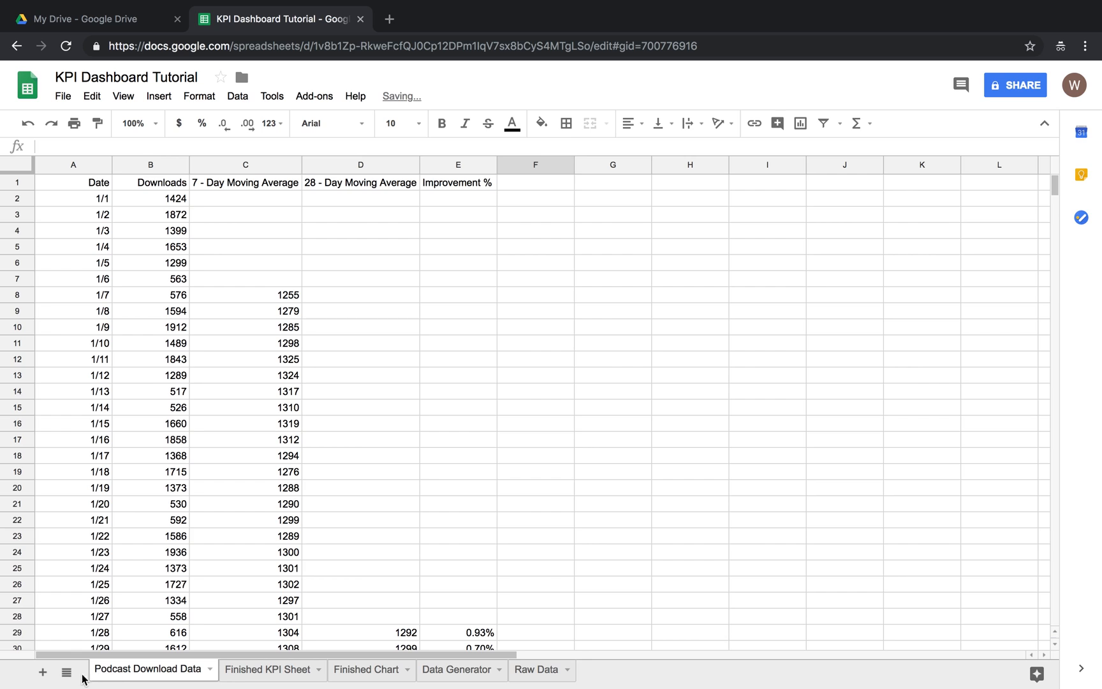
{"action": "left_click", "coordinate": [43, 673]}
{"action": "type", "text": "Cha"}
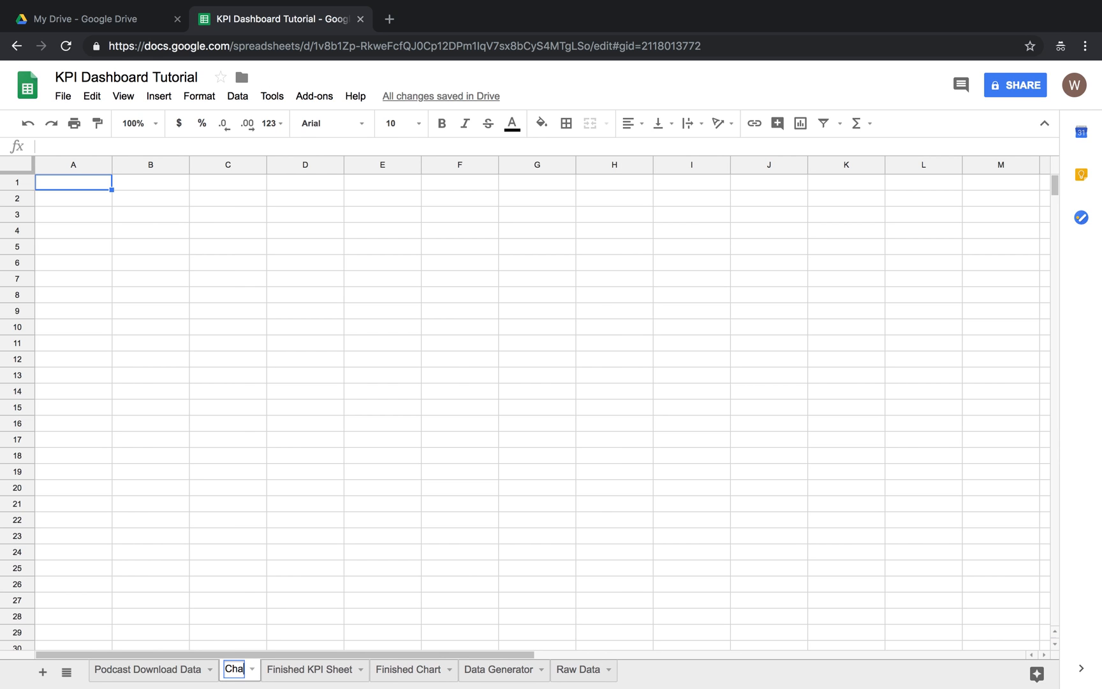
Step: Name the new sheet Chart and insert an empty chart enlarged to span rows 1–28
{"action": "key", "text": "Enter"}
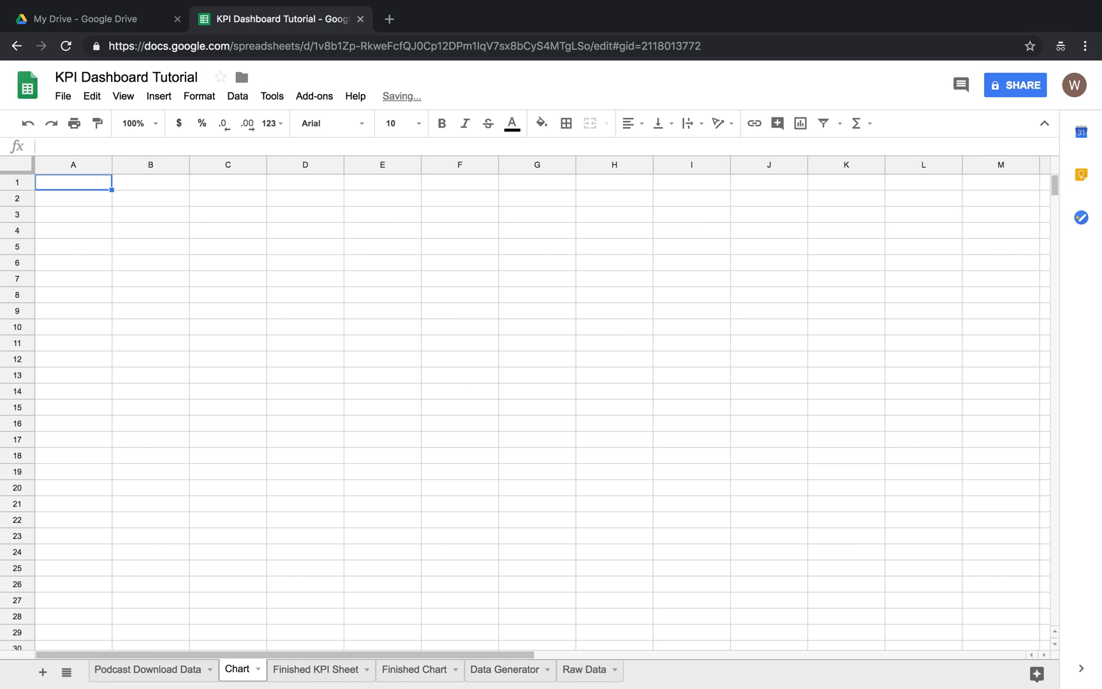
{"action": "left_click", "coordinate": [158, 96]}
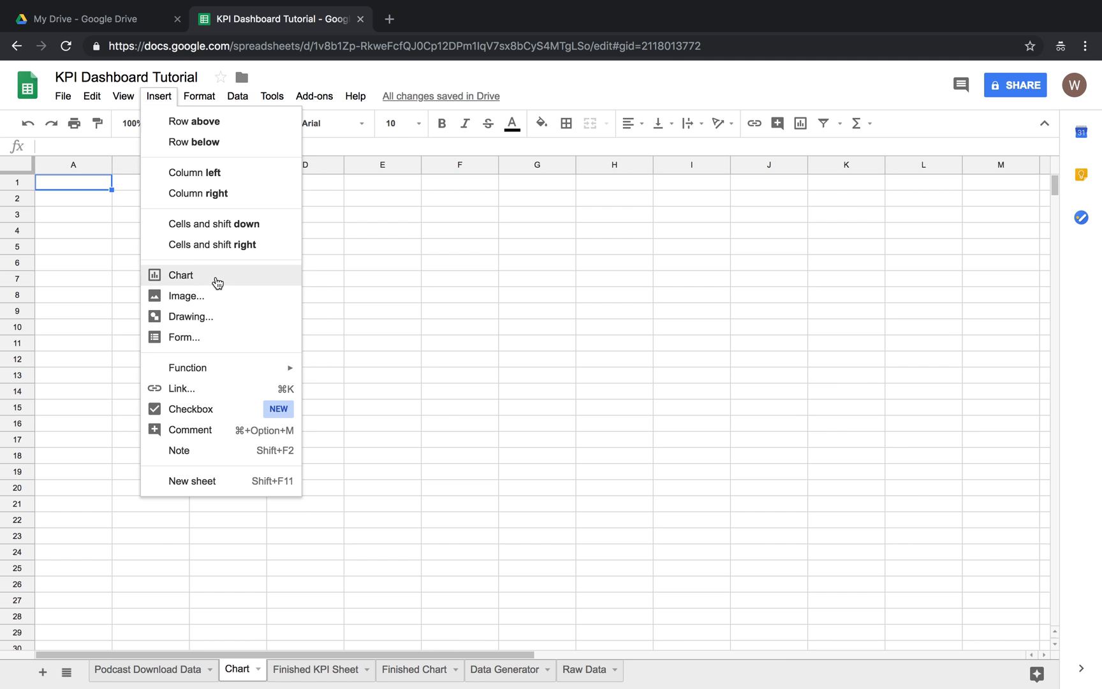
{"action": "left_click", "coordinate": [183, 275]}
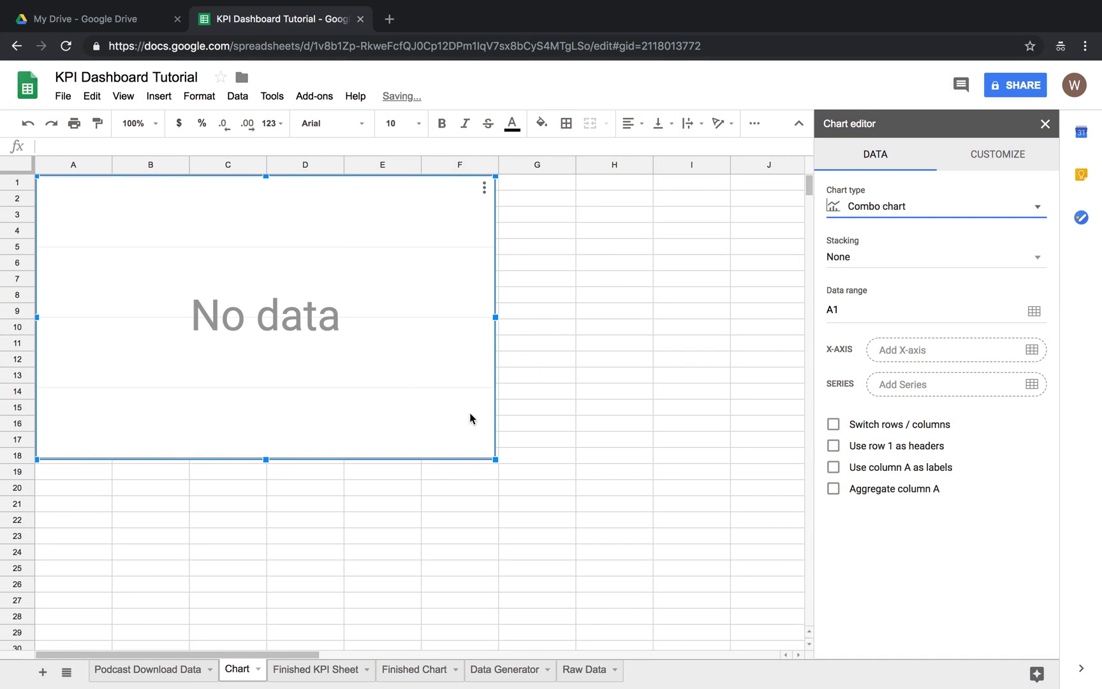
{"action": "left_click_drag", "start_coordinate": [495, 459], "coordinate": [746, 615]}
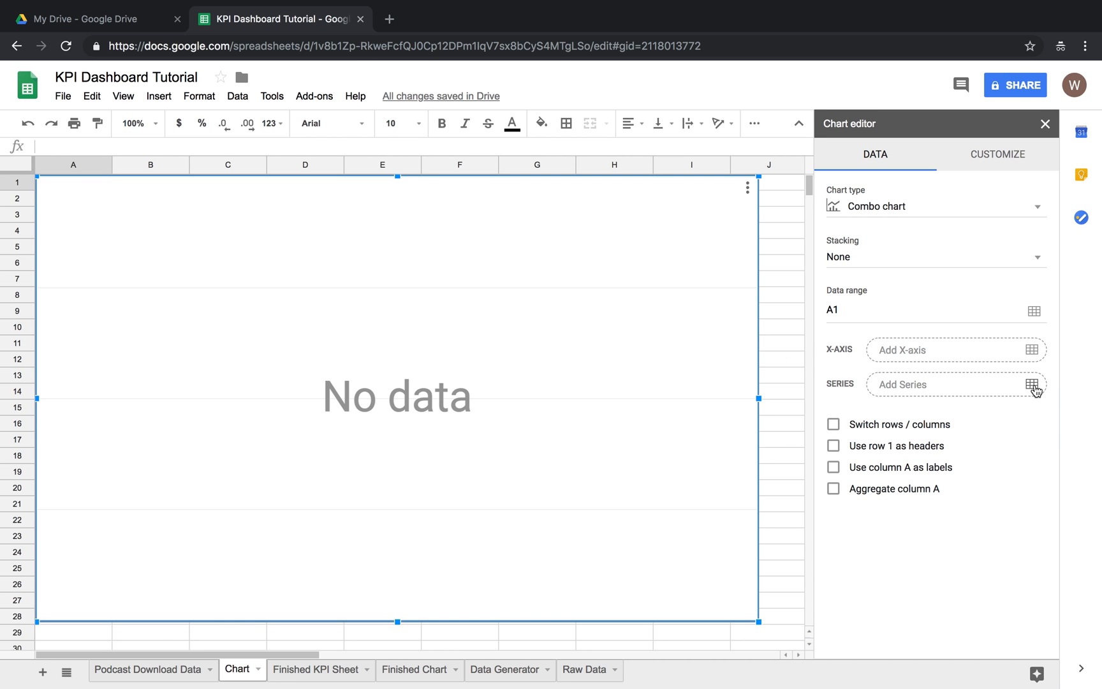
Step: Add the Downloads column from Podcast Download Data as the chart's first series (blue bars)
{"action": "left_click", "coordinate": [1034, 384]}
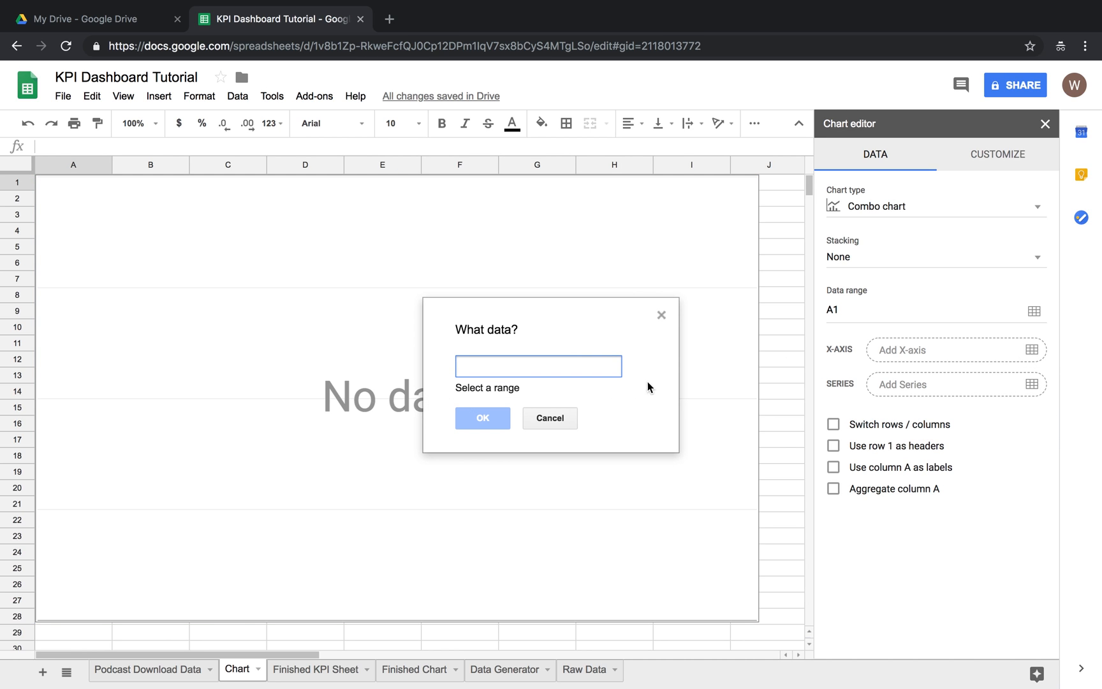
{"action": "left_click", "coordinate": [146, 669]}
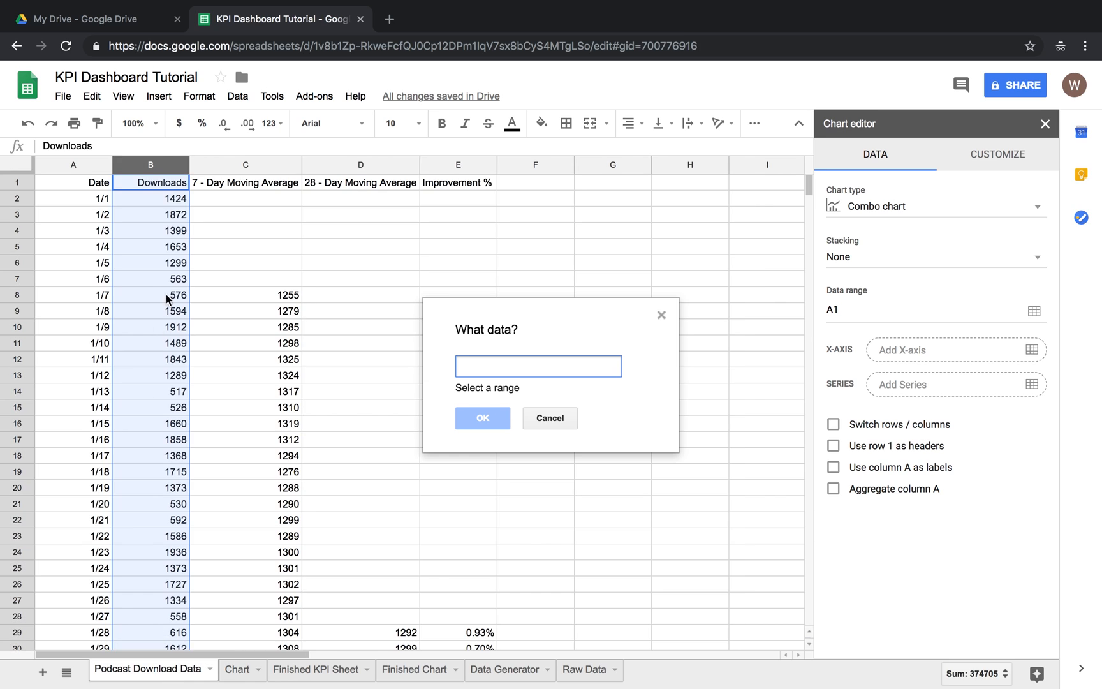
{"action": "mouse_move", "coordinate": [334, 228]}
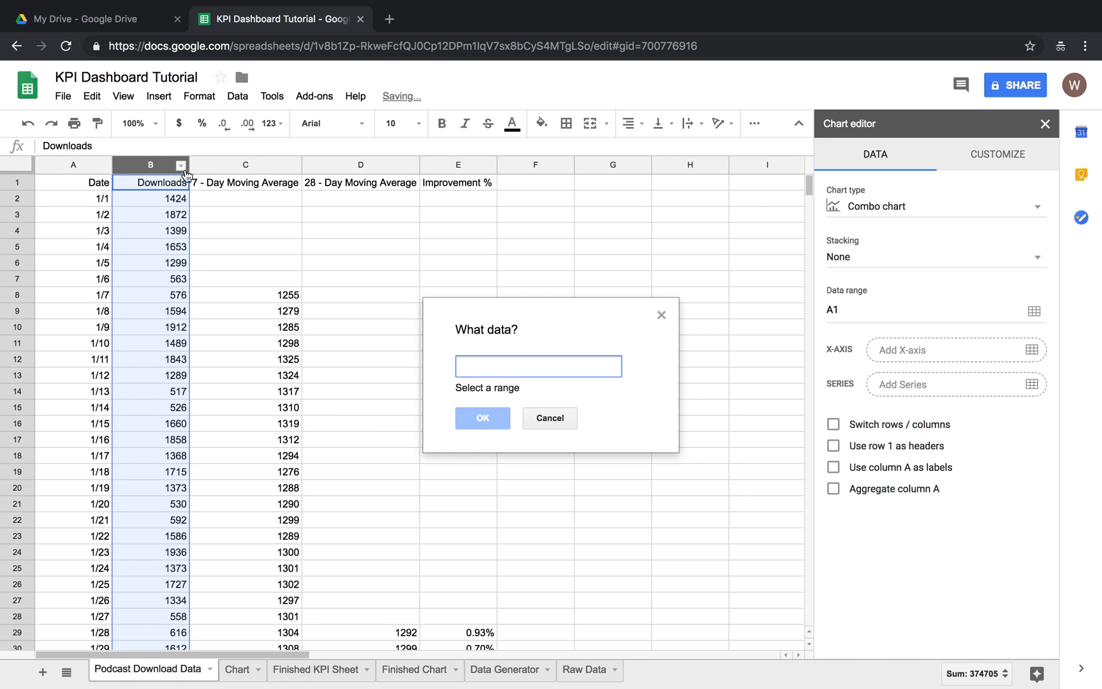
{"action": "left_click", "coordinate": [149, 165]}
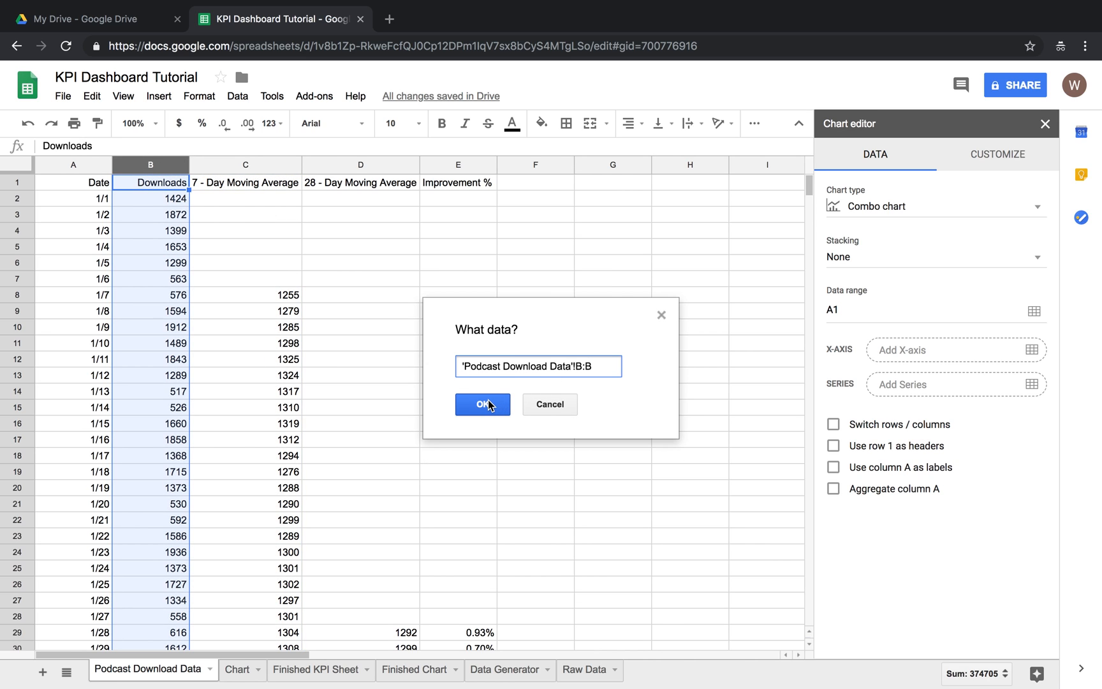
{"action": "left_click", "coordinate": [483, 405]}
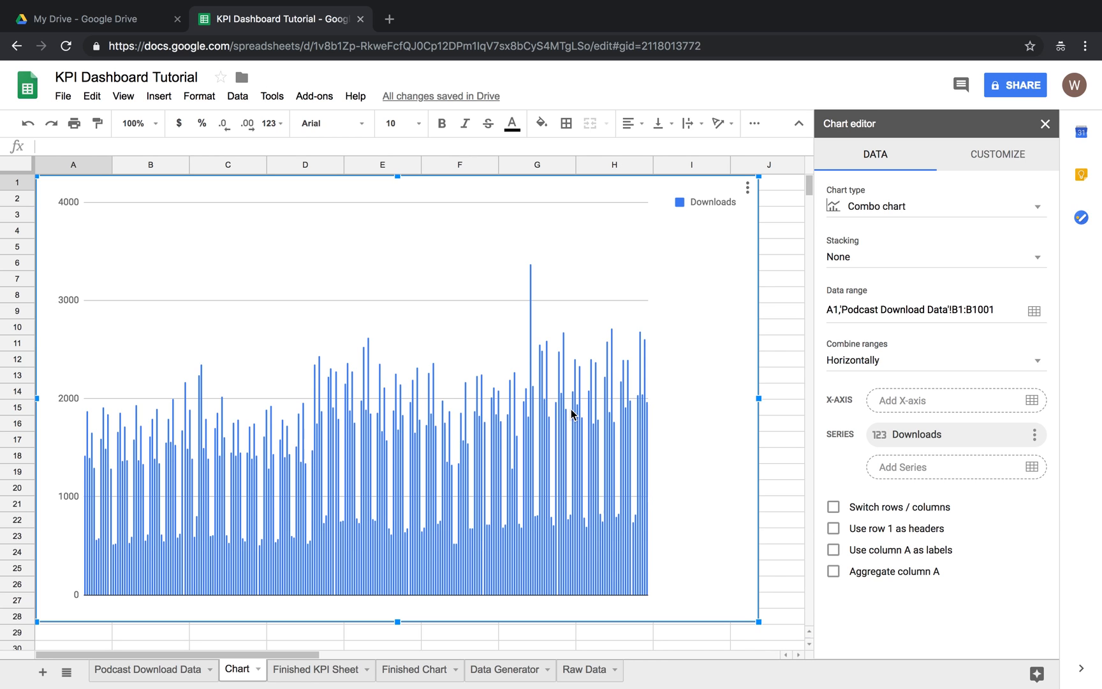
{"action": "mouse_move", "coordinate": [611, 356]}
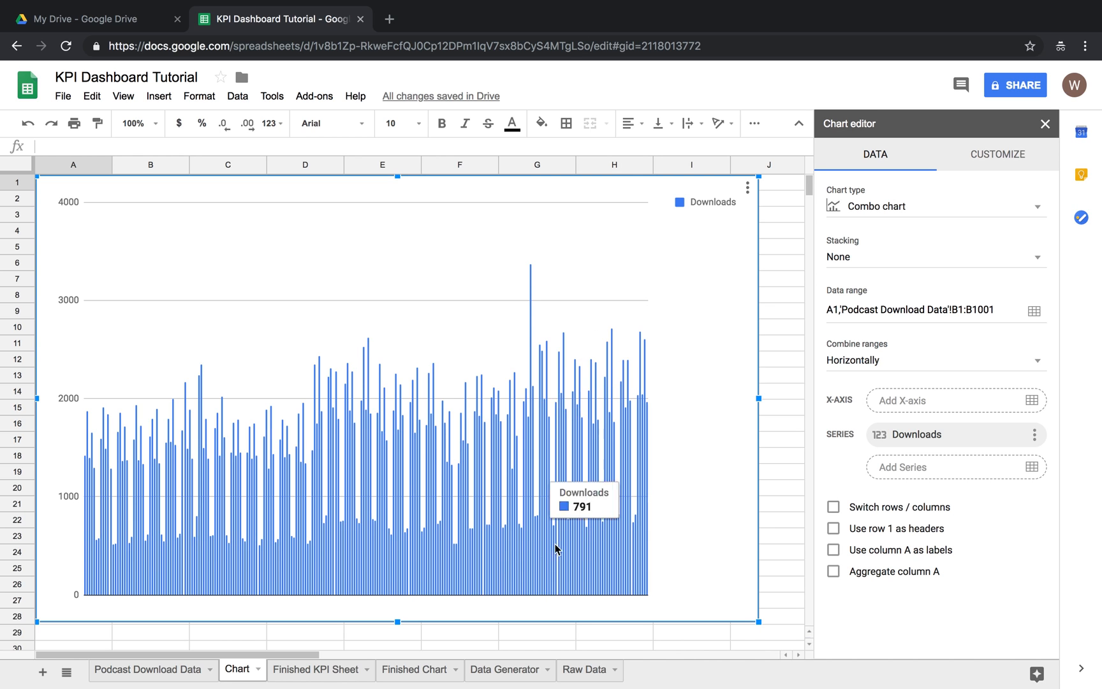
{"action": "mouse_move", "coordinate": [528, 381]}
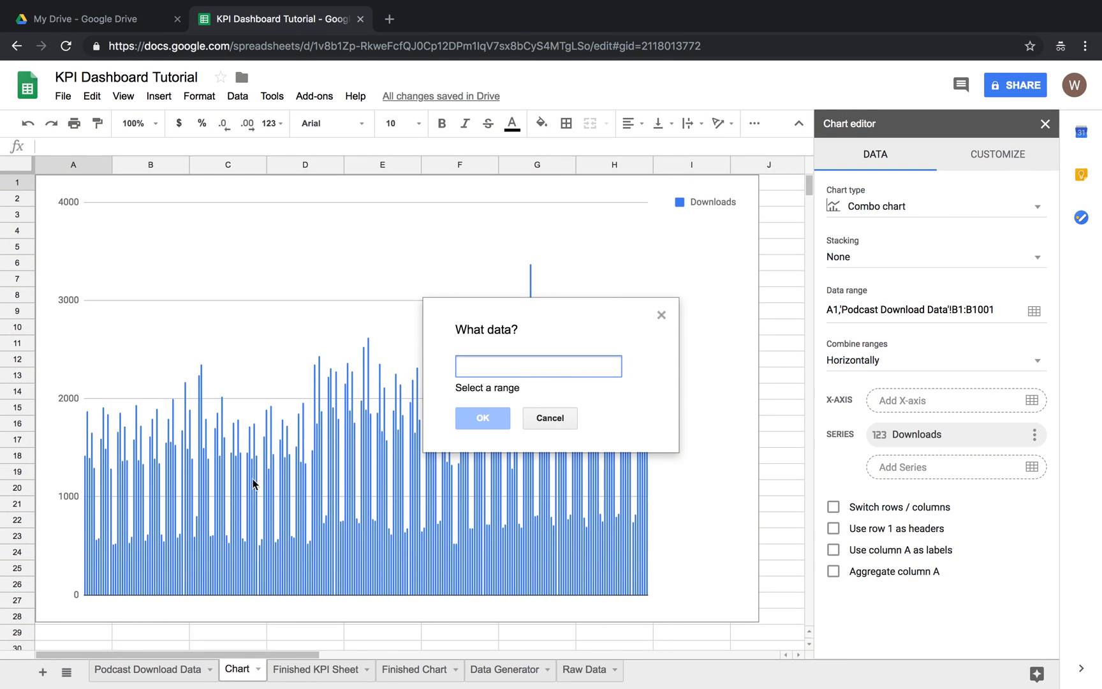
{"action": "mouse_move", "coordinate": [167, 681]}
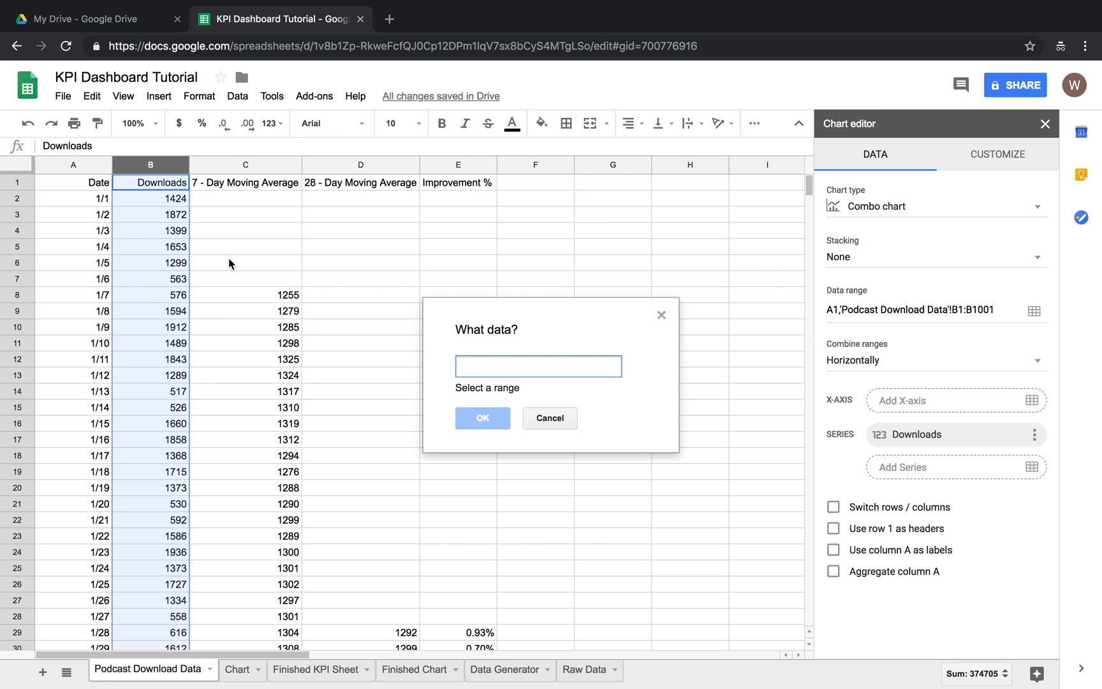
Step: Add the 7 - Day Moving Average column as a red line series over the Downloads bars
{"action": "left_click", "coordinate": [245, 165]}
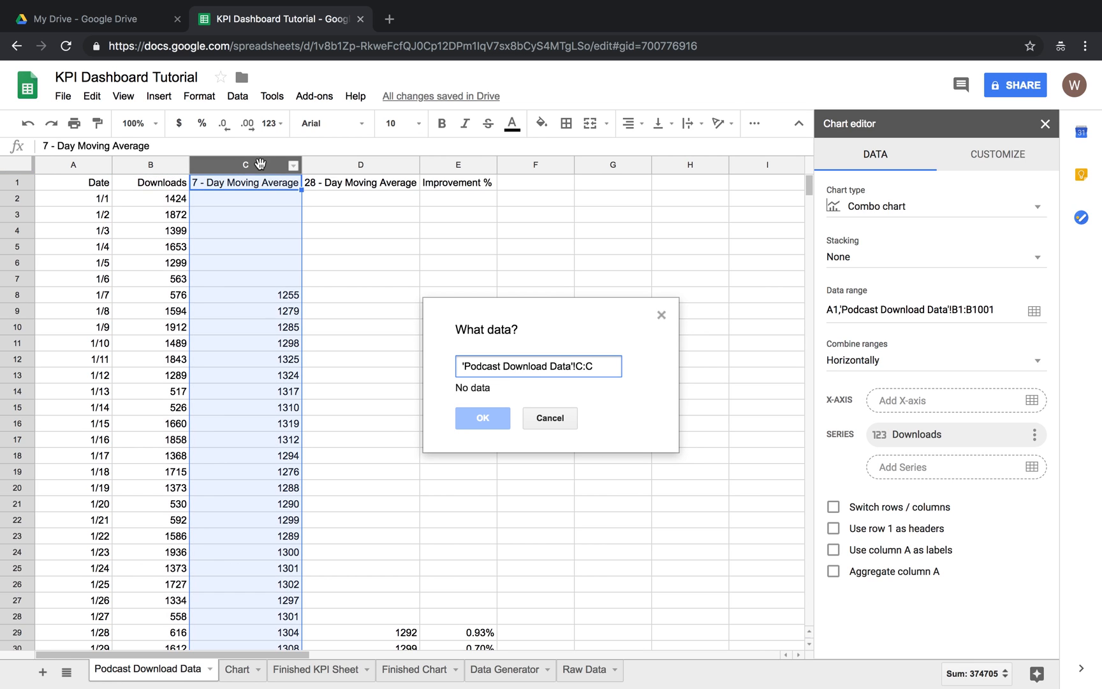
{"action": "left_click", "coordinate": [483, 417]}
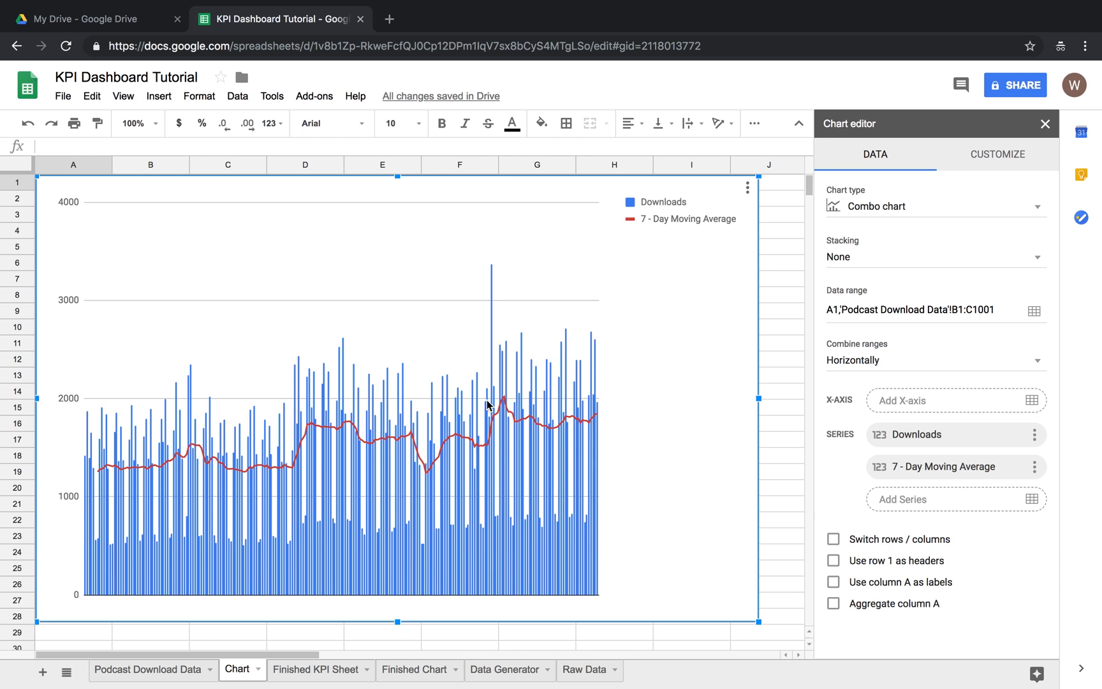
{"action": "left_click", "coordinate": [1035, 499]}
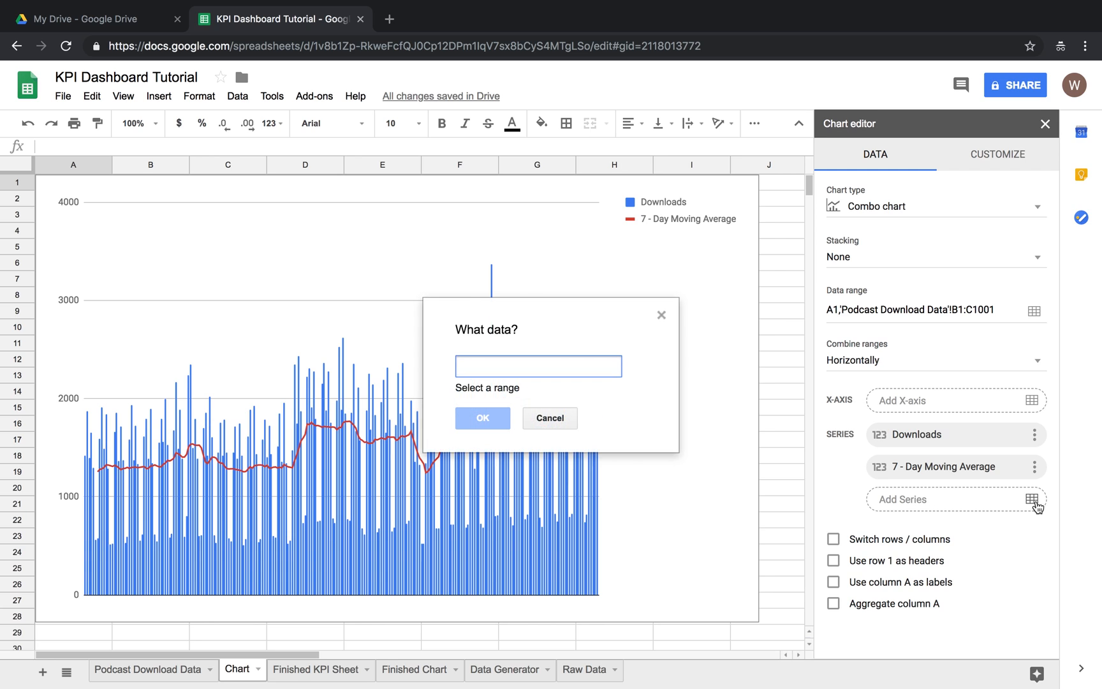
{"action": "mouse_move", "coordinate": [173, 670]}
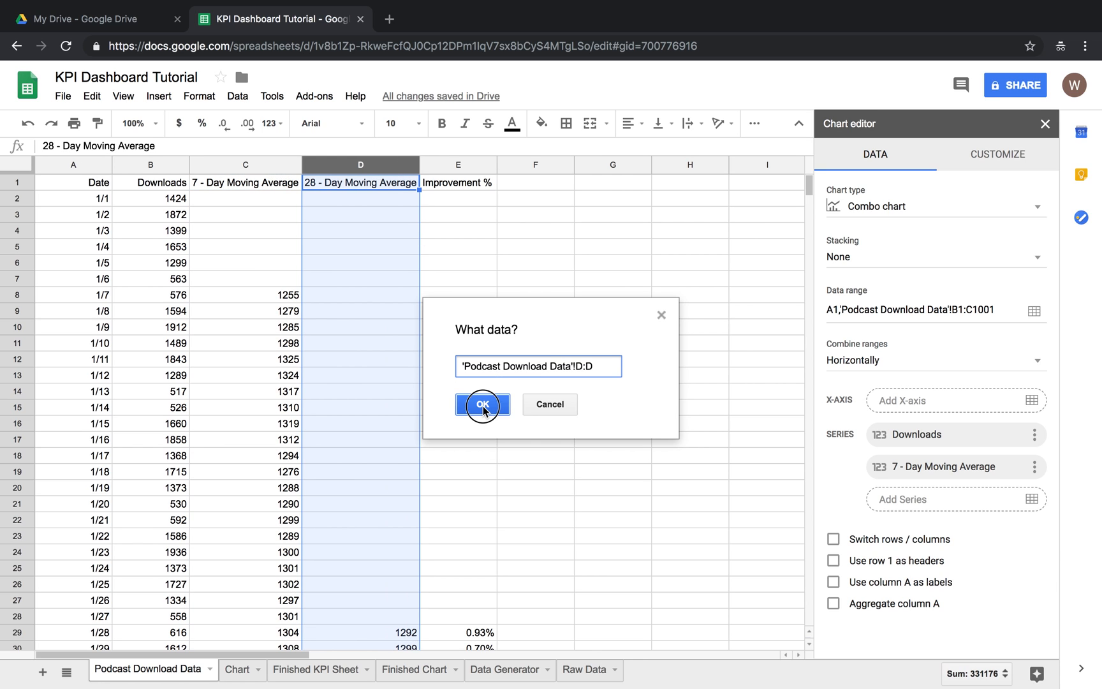
Step: Add the 28 - Day Moving Average column as a third series alongside the 7-day line
{"action": "left_click", "coordinate": [482, 404]}
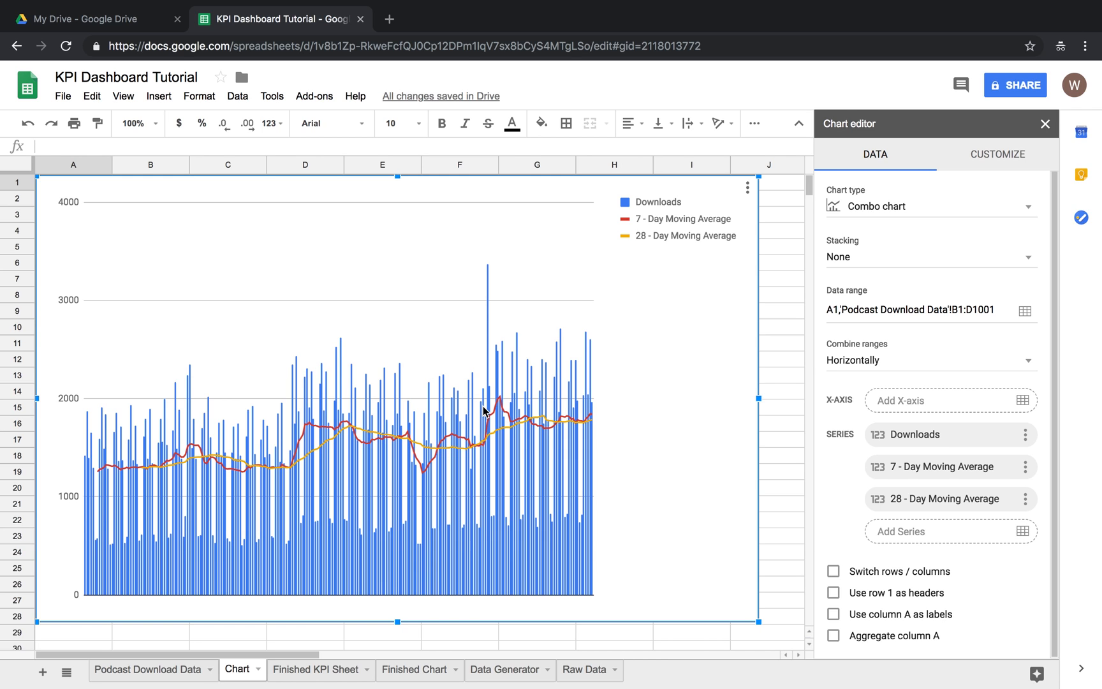
{"action": "mouse_move", "coordinate": [271, 415]}
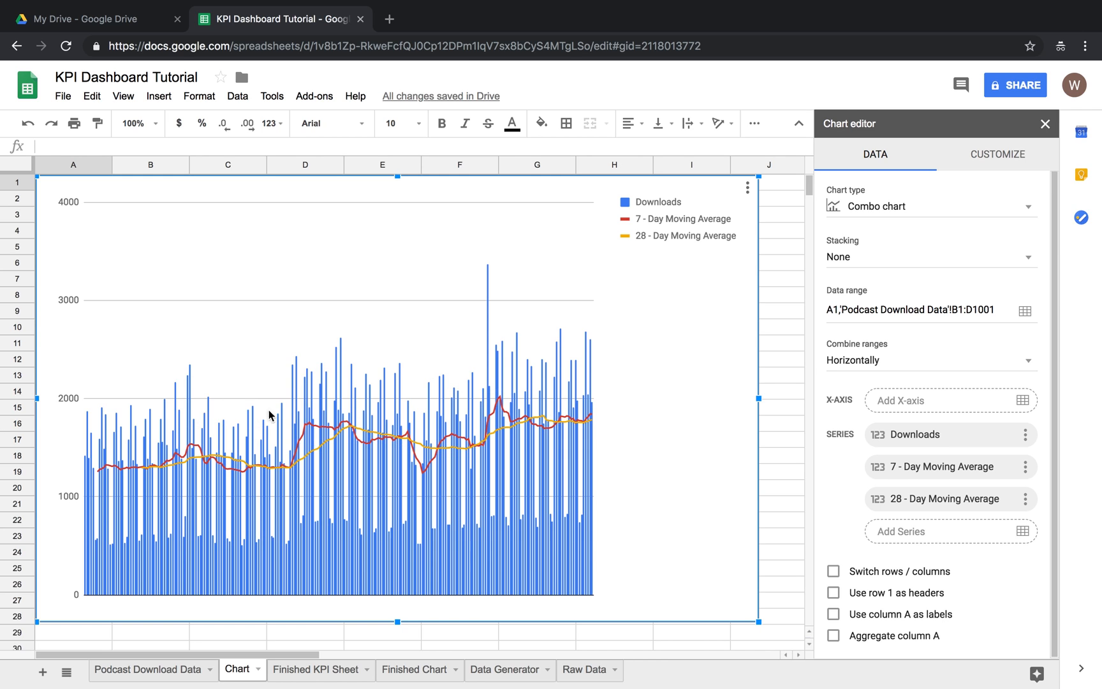
{"action": "mouse_move", "coordinate": [400, 429]}
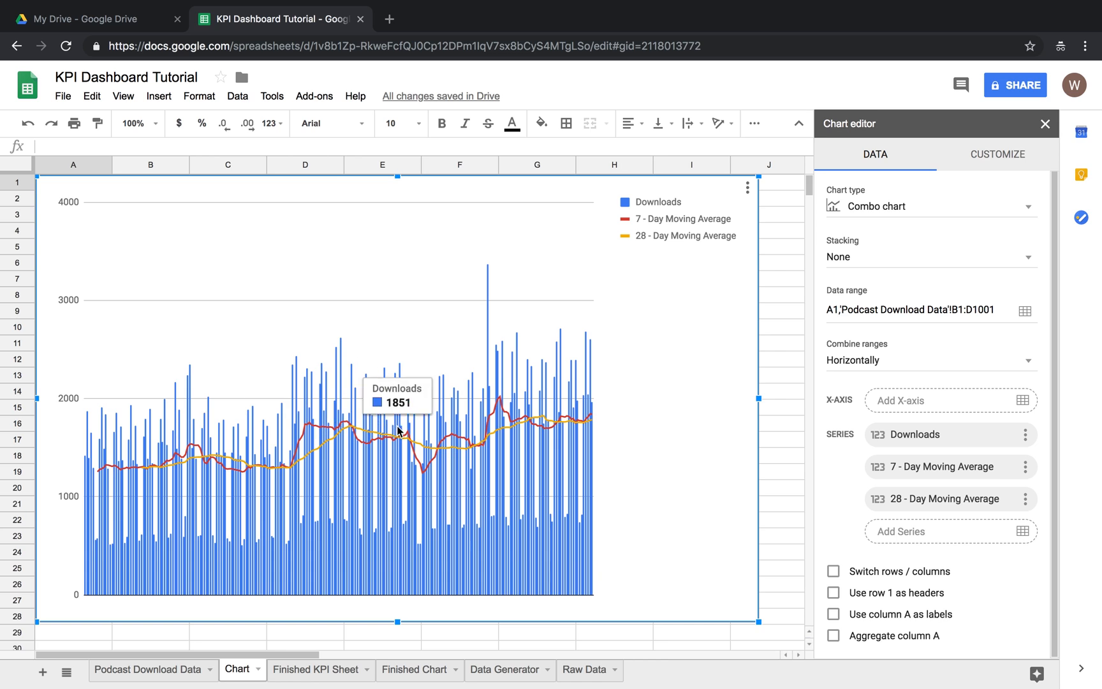
{"action": "mouse_move", "coordinate": [318, 411]}
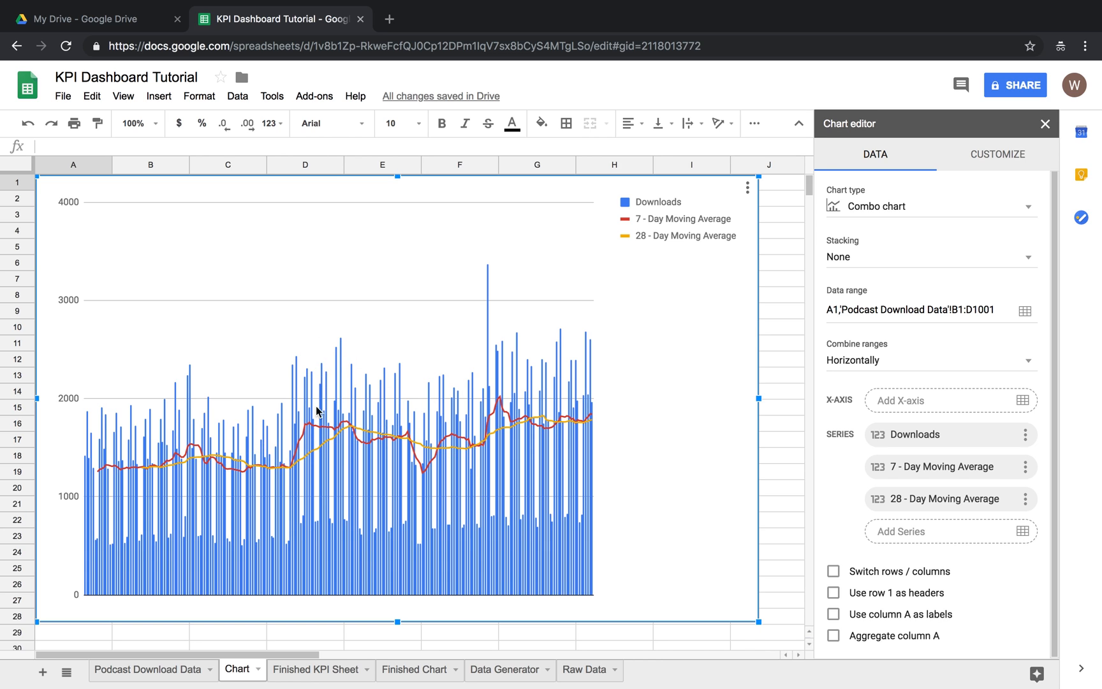
{"action": "mouse_move", "coordinate": [313, 455]}
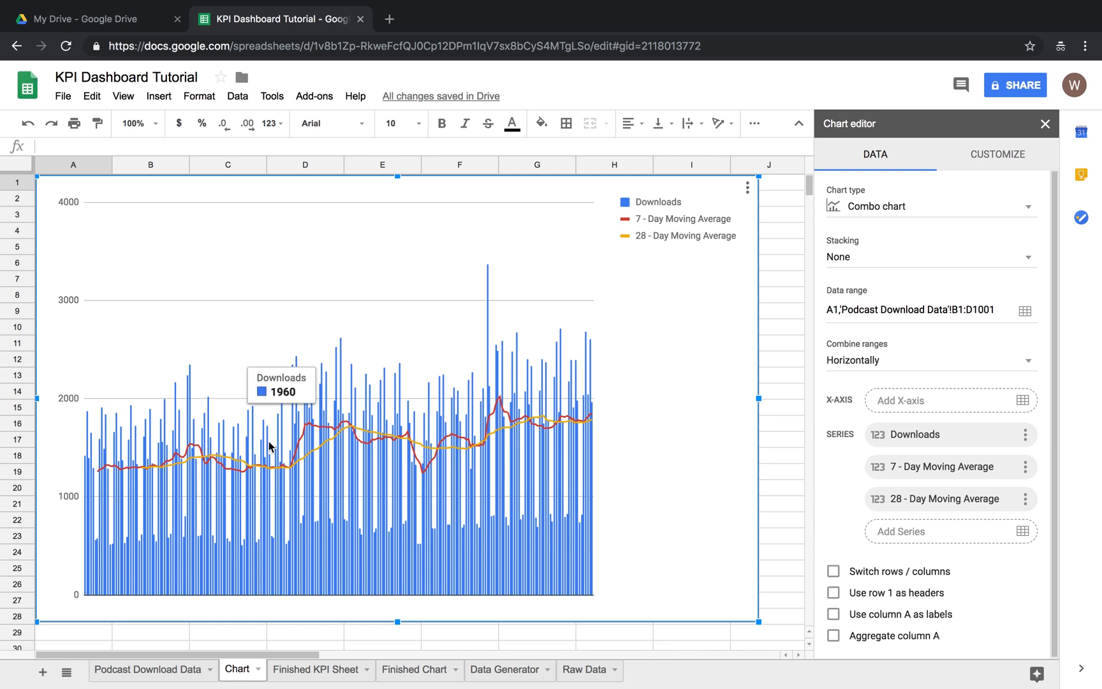
{"action": "mouse_move", "coordinate": [422, 472]}
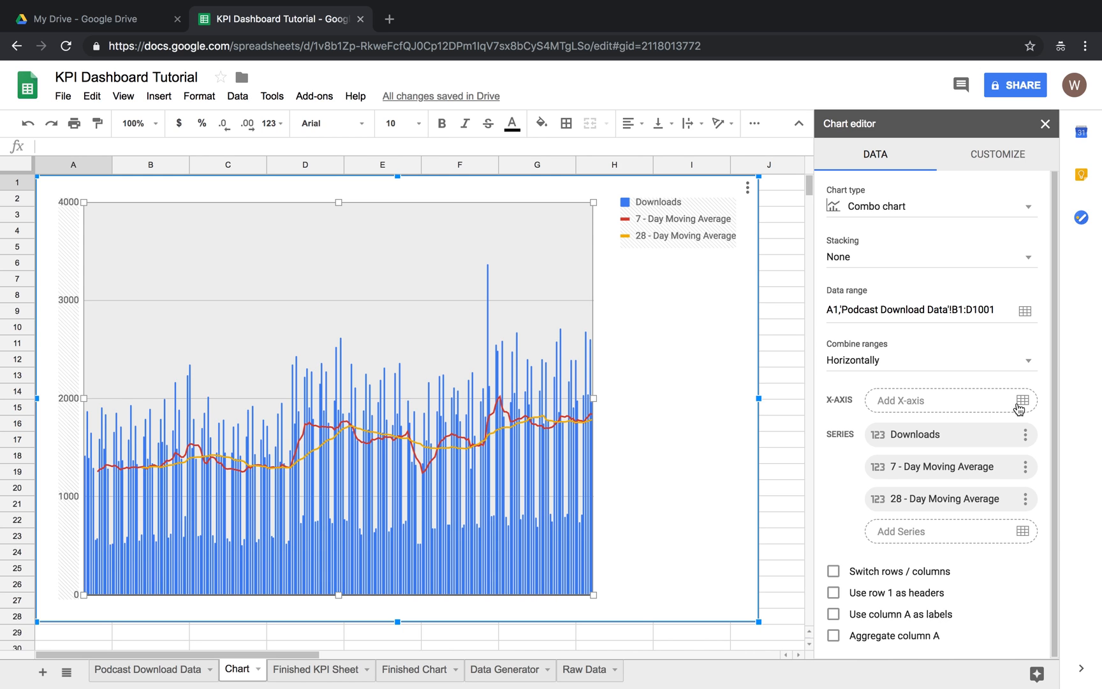
Step: Set the Date column from Podcast Download Data as the horizontal axis and finish editing the chart
{"action": "left_click", "coordinate": [1024, 401]}
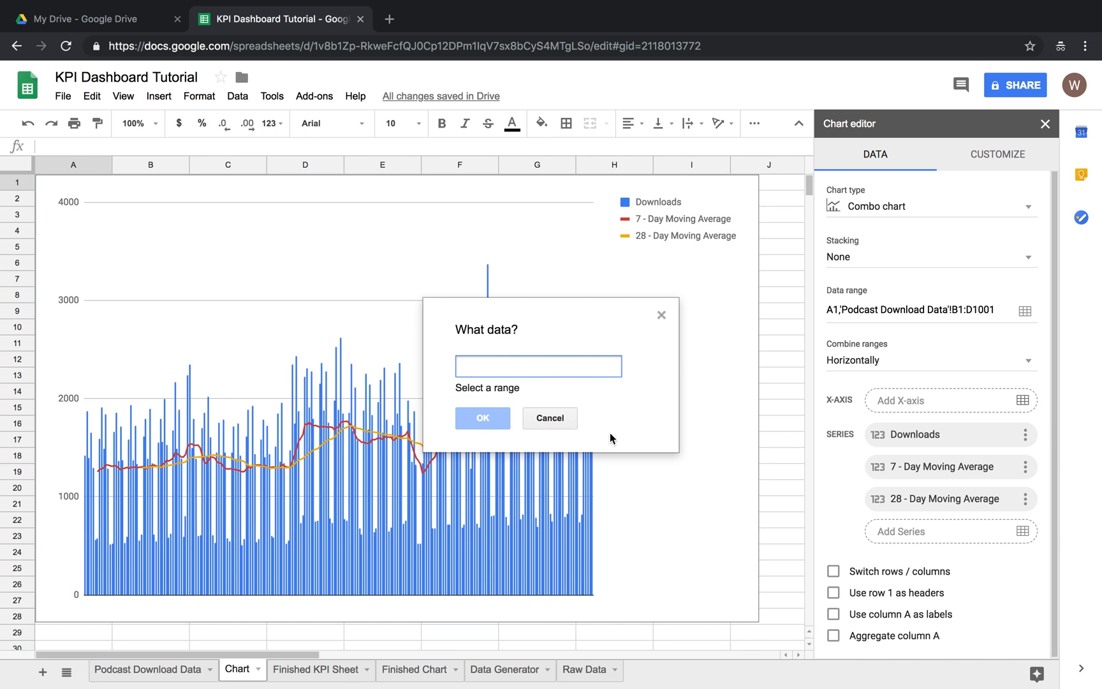
{"action": "left_click", "coordinate": [539, 366]}
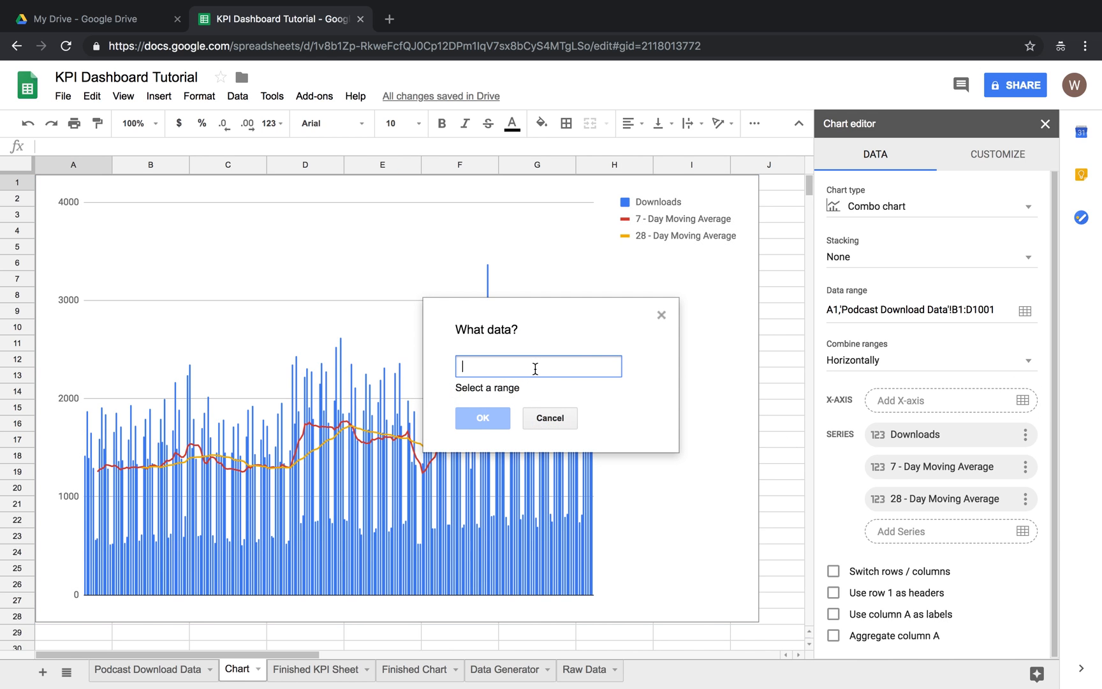
{"action": "left_click", "coordinate": [145, 668]}
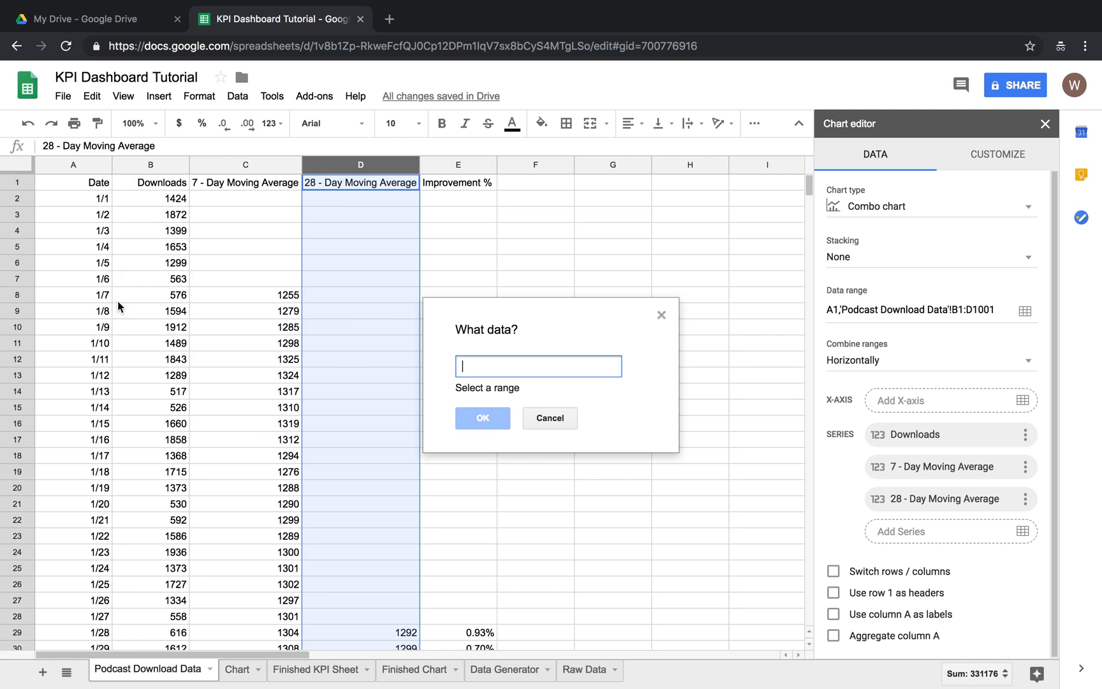
{"action": "left_click", "coordinate": [73, 165]}
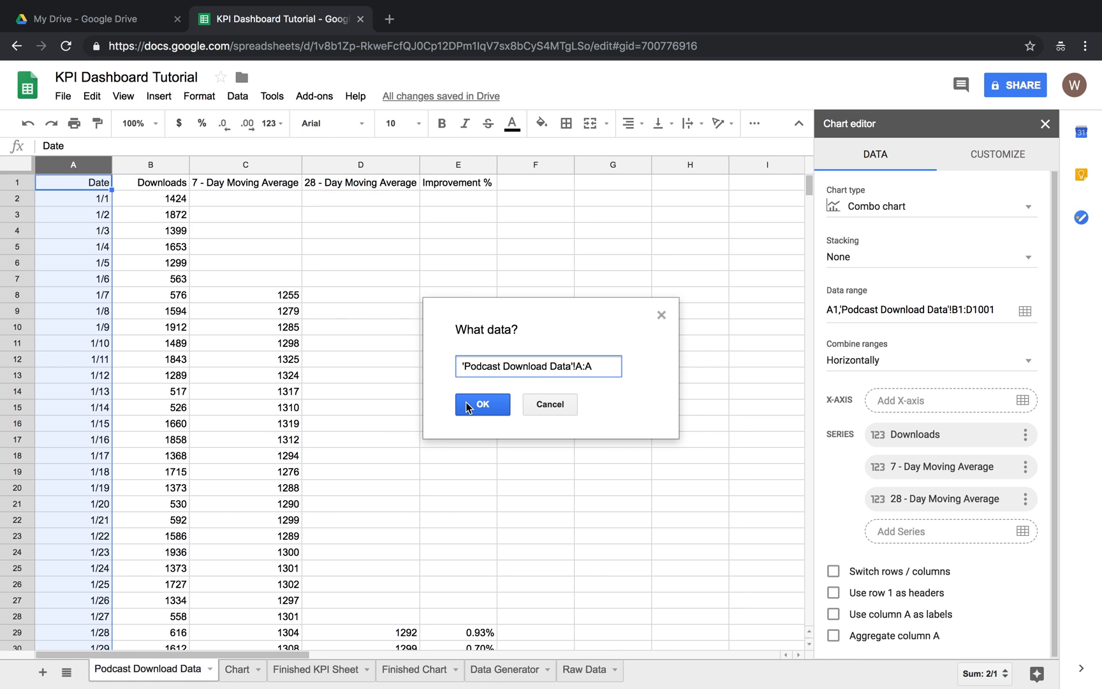
{"action": "left_click", "coordinate": [482, 405]}
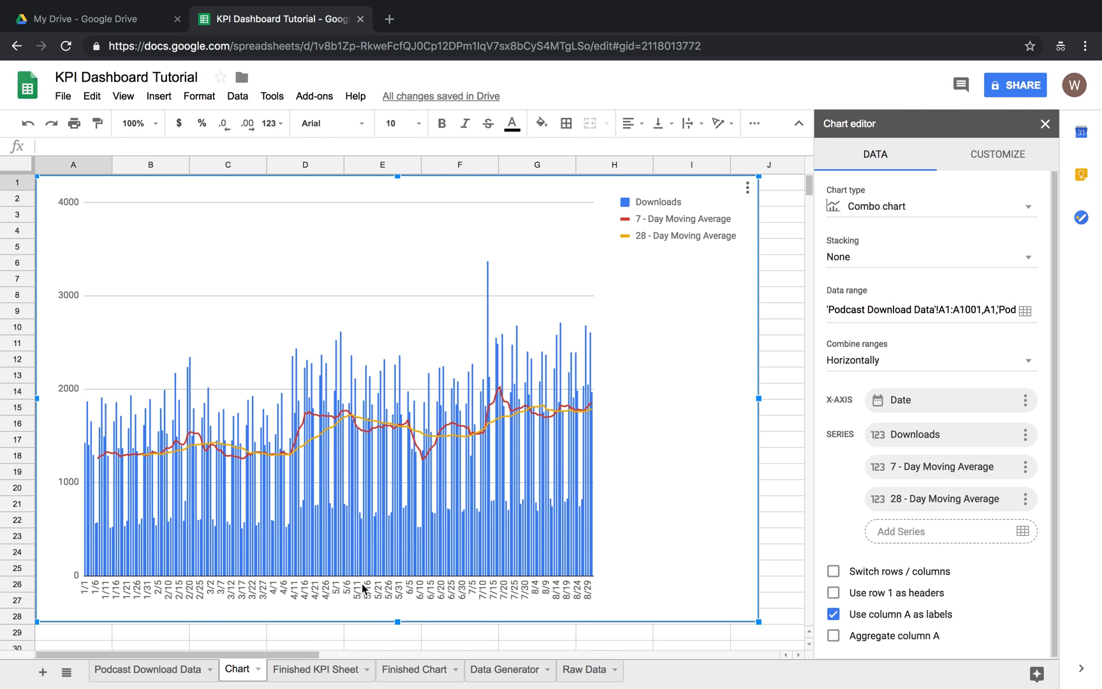
{"action": "left_click", "coordinate": [1047, 124]}
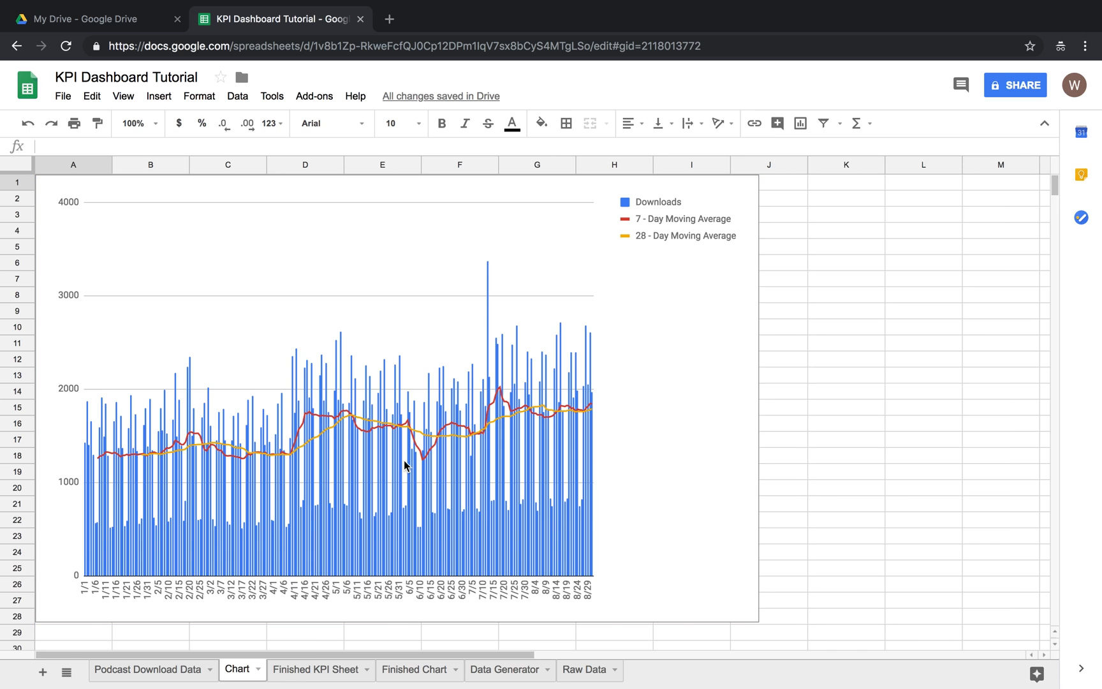
{"action": "double_click", "coordinate": [404, 465]}
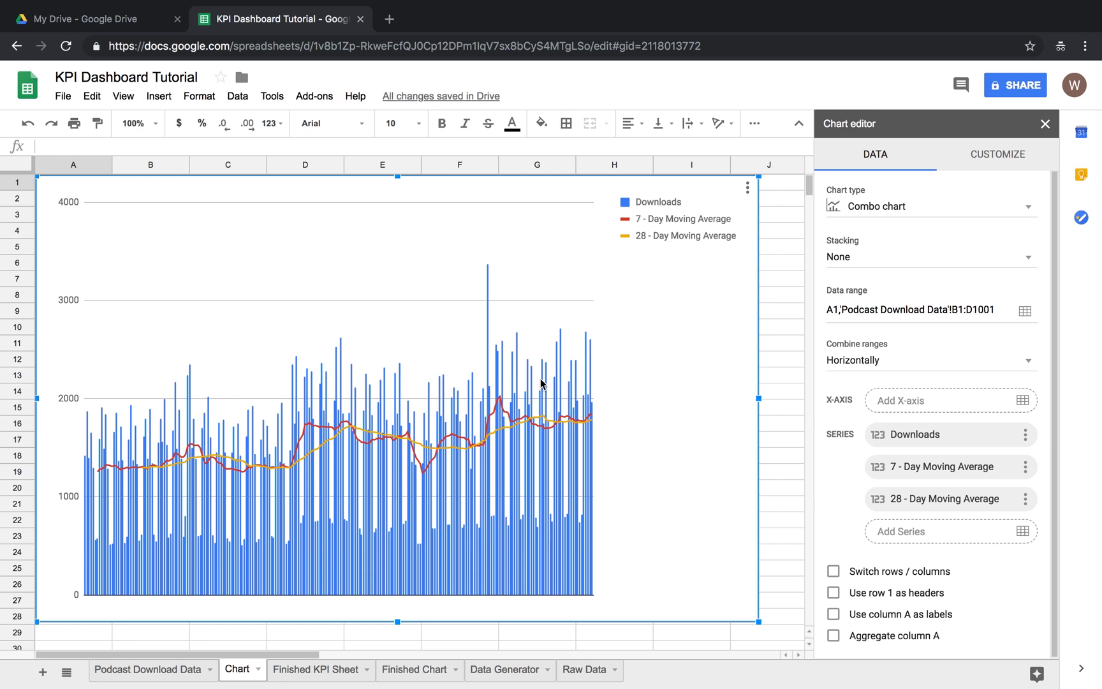
{"action": "left_click", "coordinate": [1046, 124]}
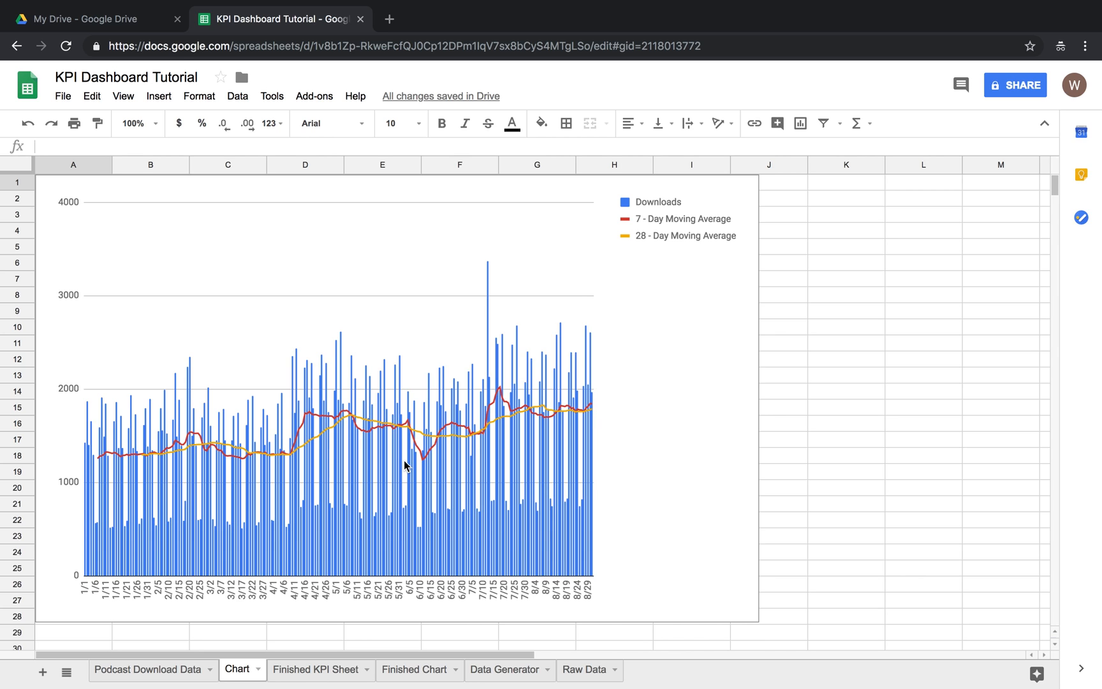
{"action": "mouse_move", "coordinate": [429, 628]}
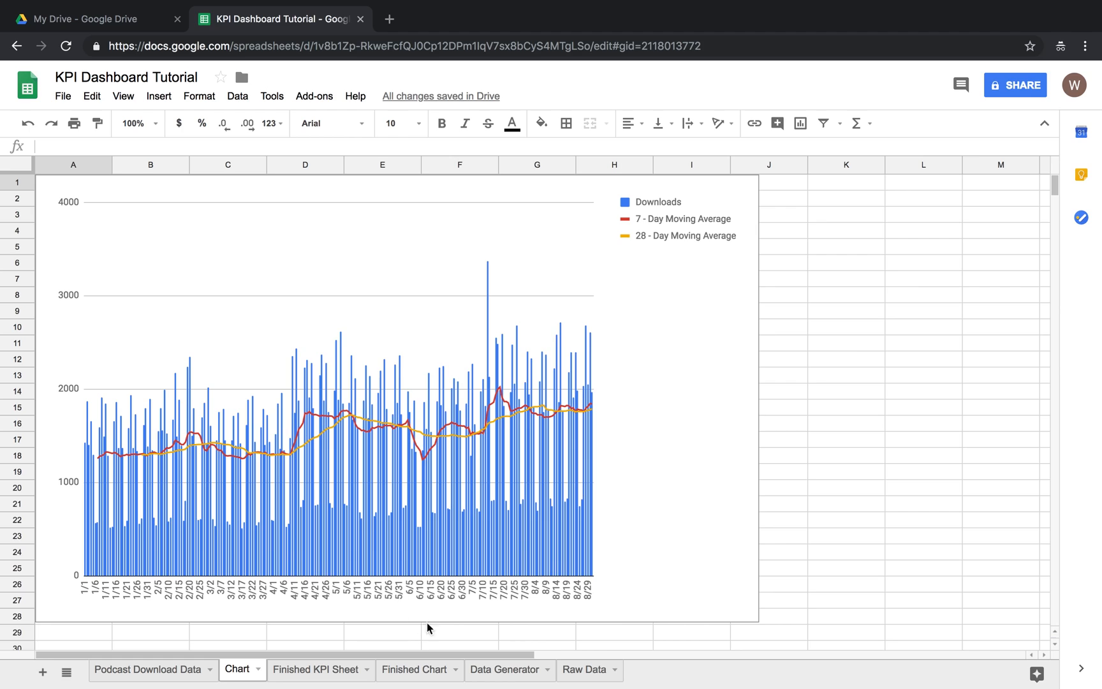